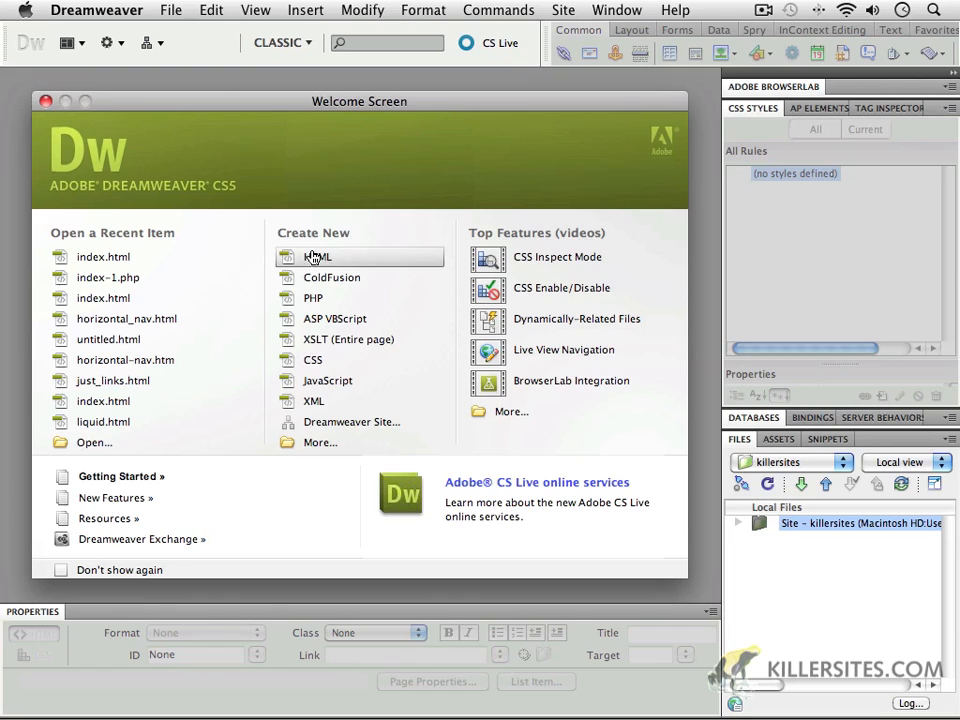
mouse_move(8, 172)
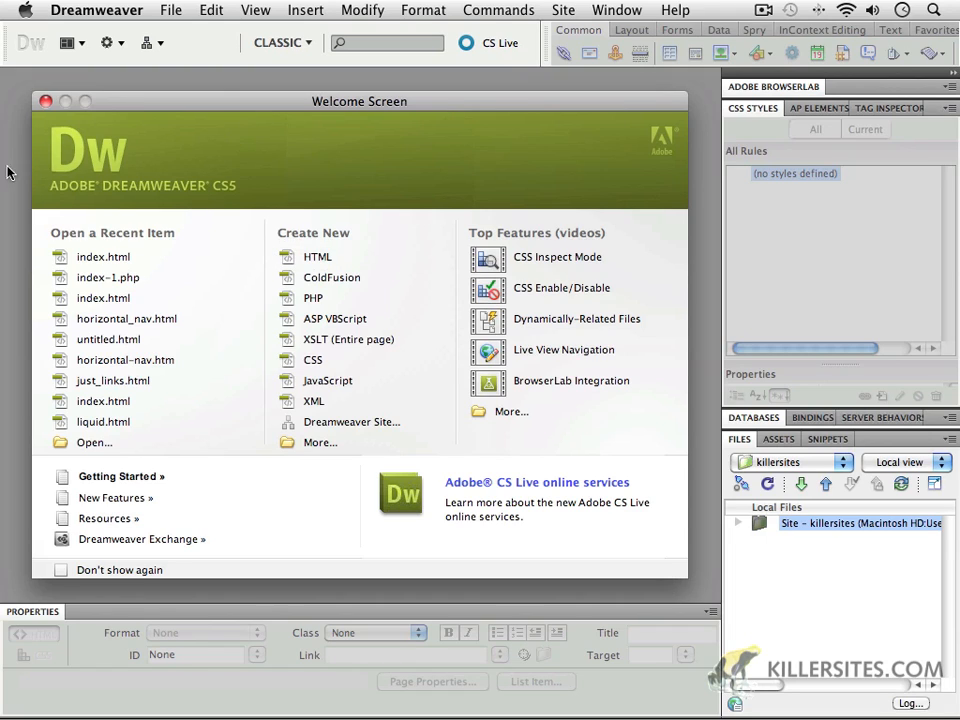
mouse_move(538, 184)
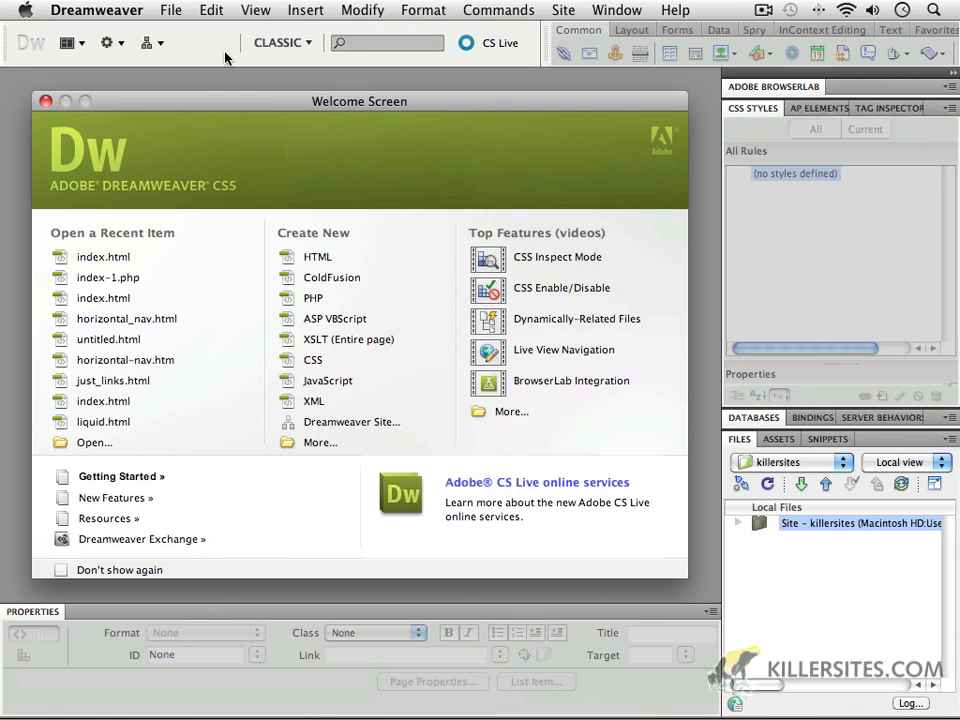
mouse_move(392, 624)
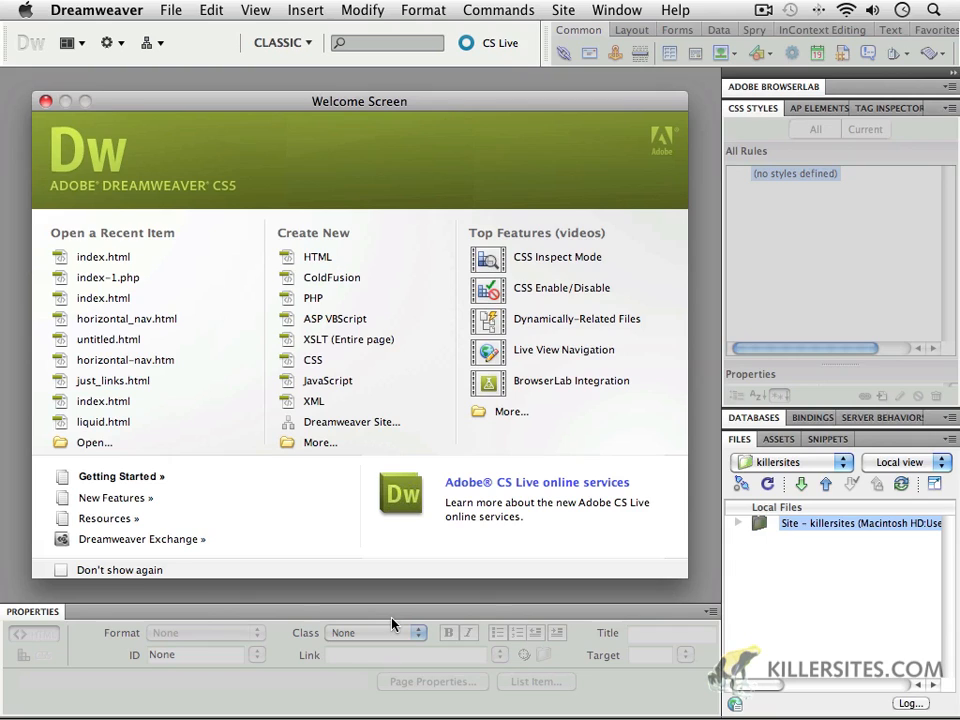
mouse_move(338, 573)
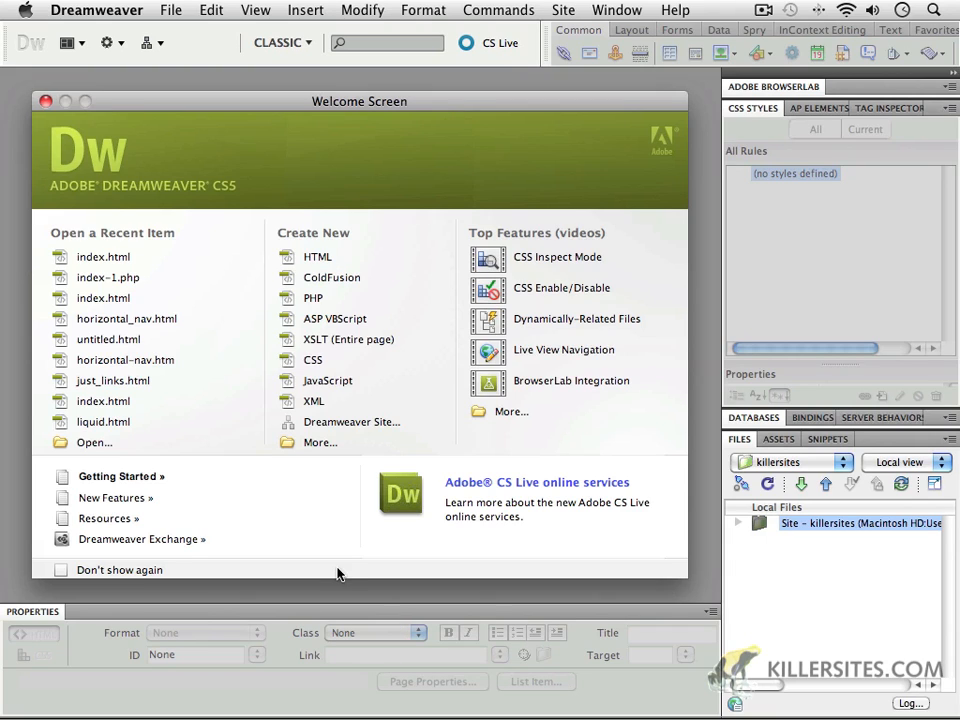
mouse_move(197, 571)
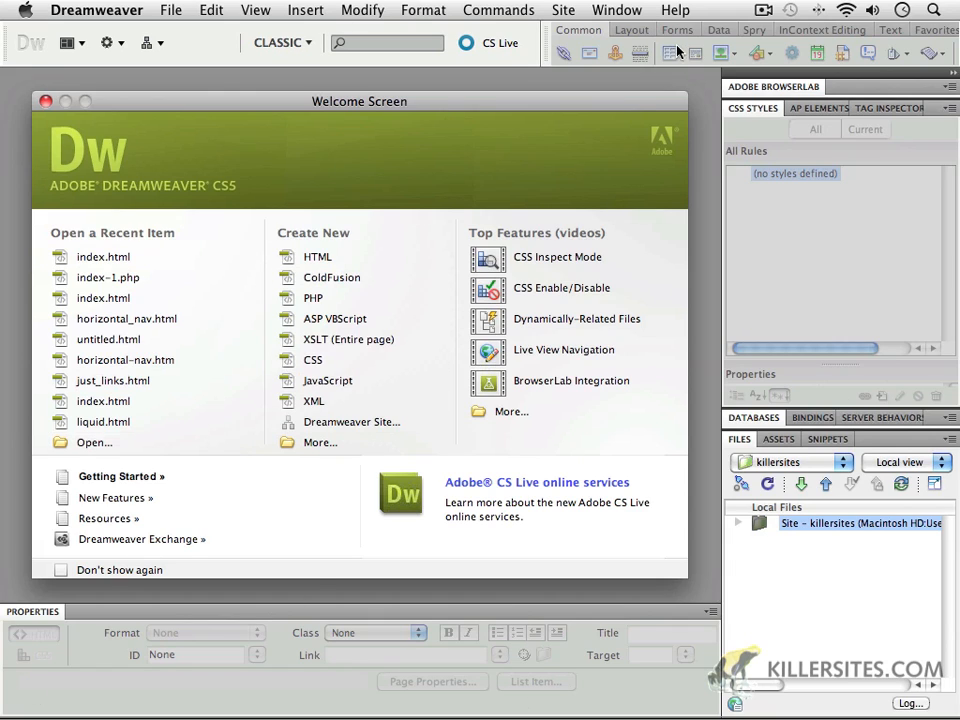
mouse_move(485, 540)
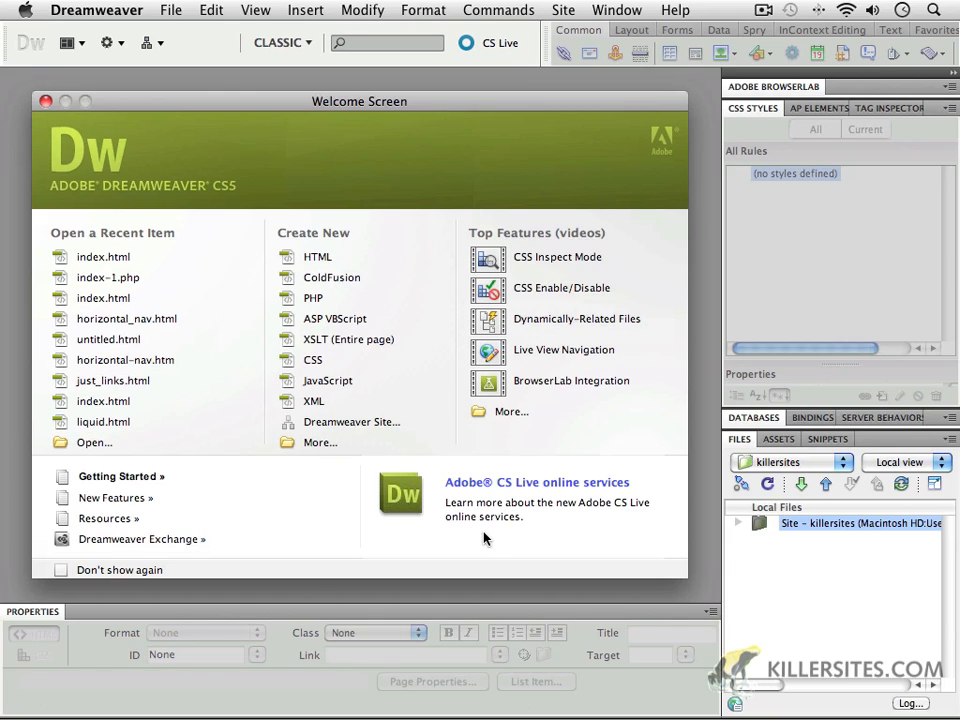
mouse_move(470, 538)
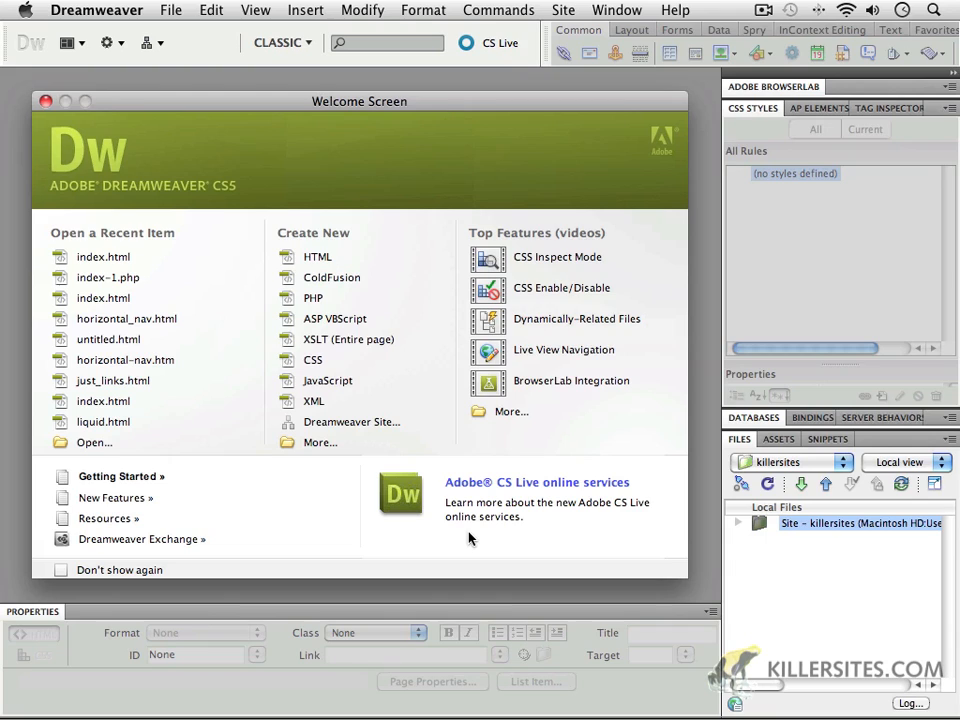
mouse_move(564, 349)
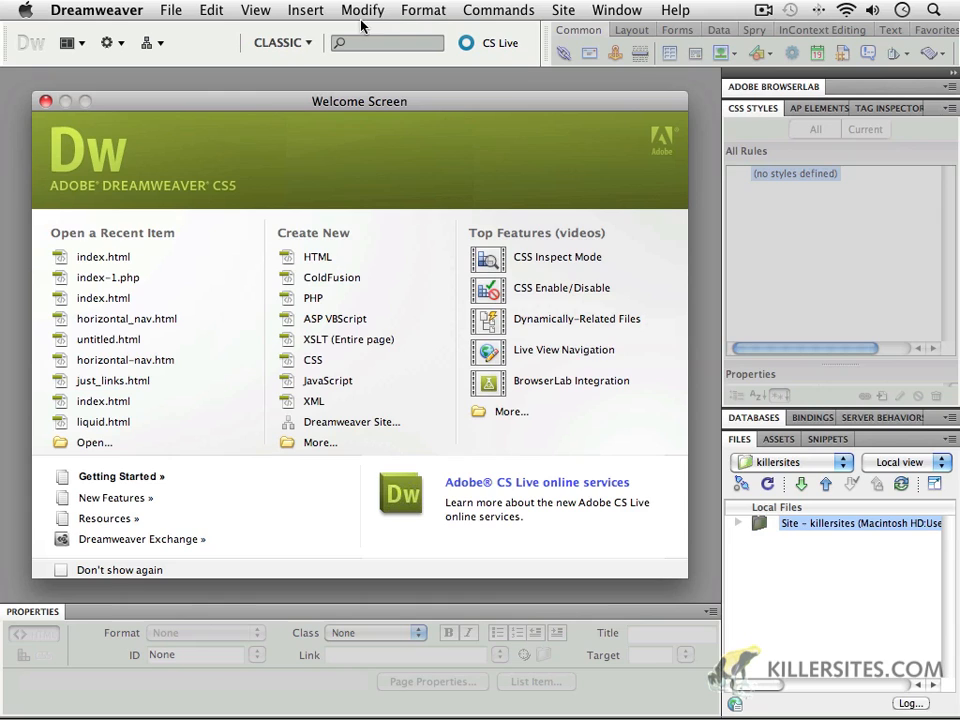
Show the Window menu's workspace layout presets, with Classic as the current layout.
click(617, 10)
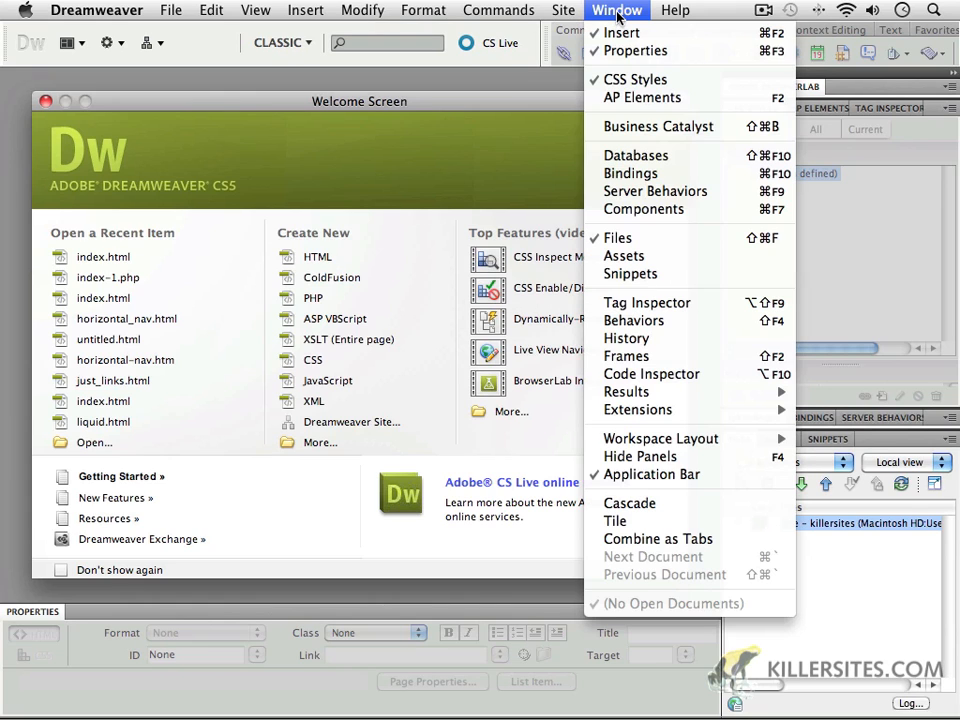
mouse_move(660, 438)
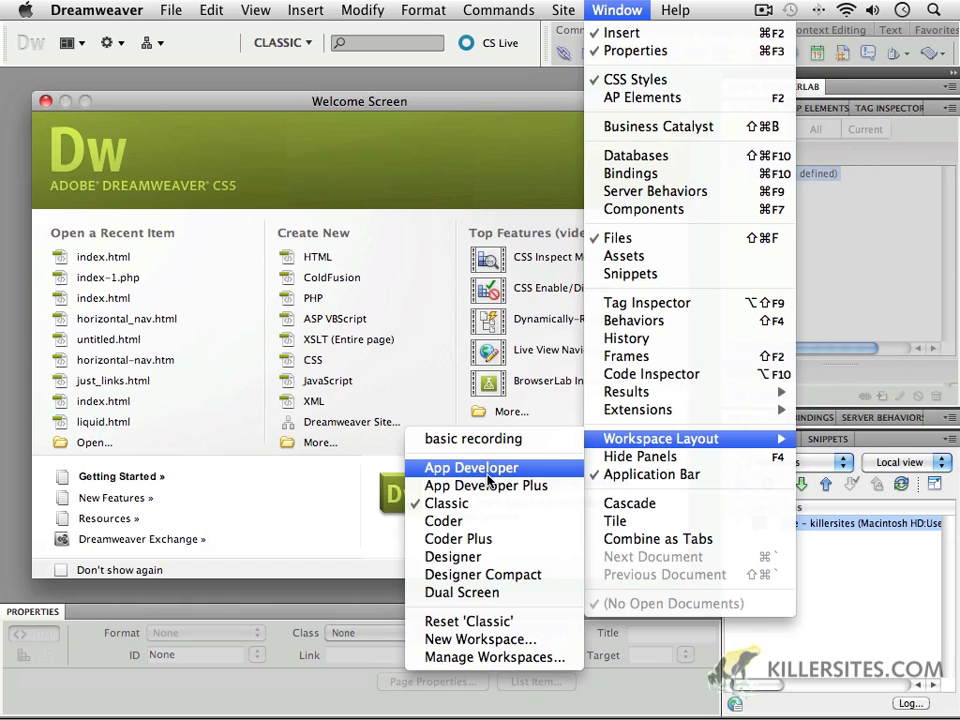
mouse_move(486, 485)
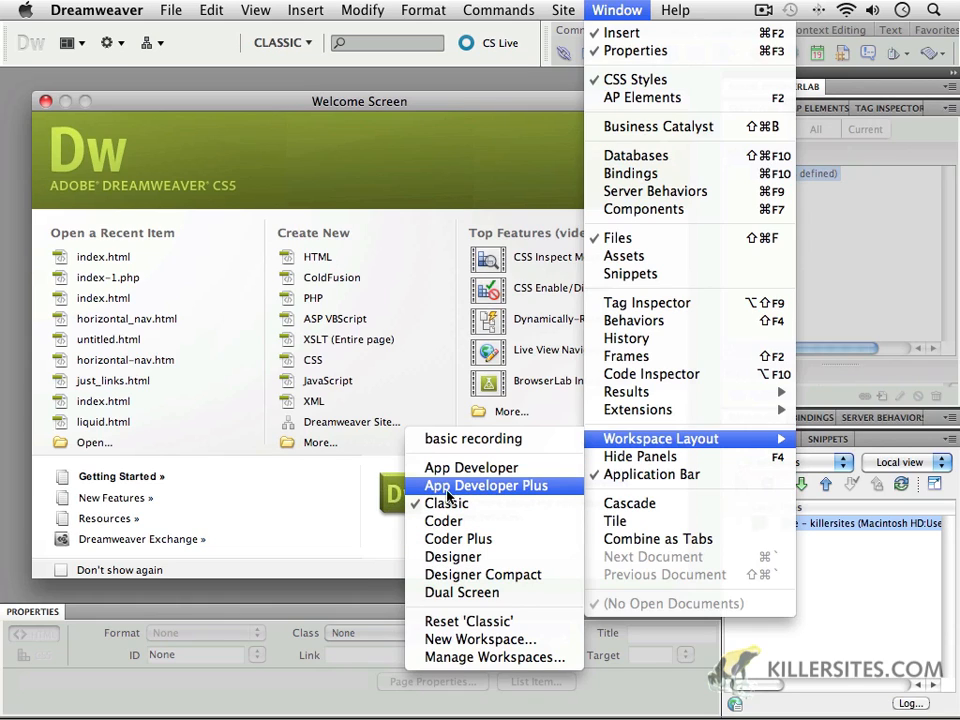
mouse_move(445, 503)
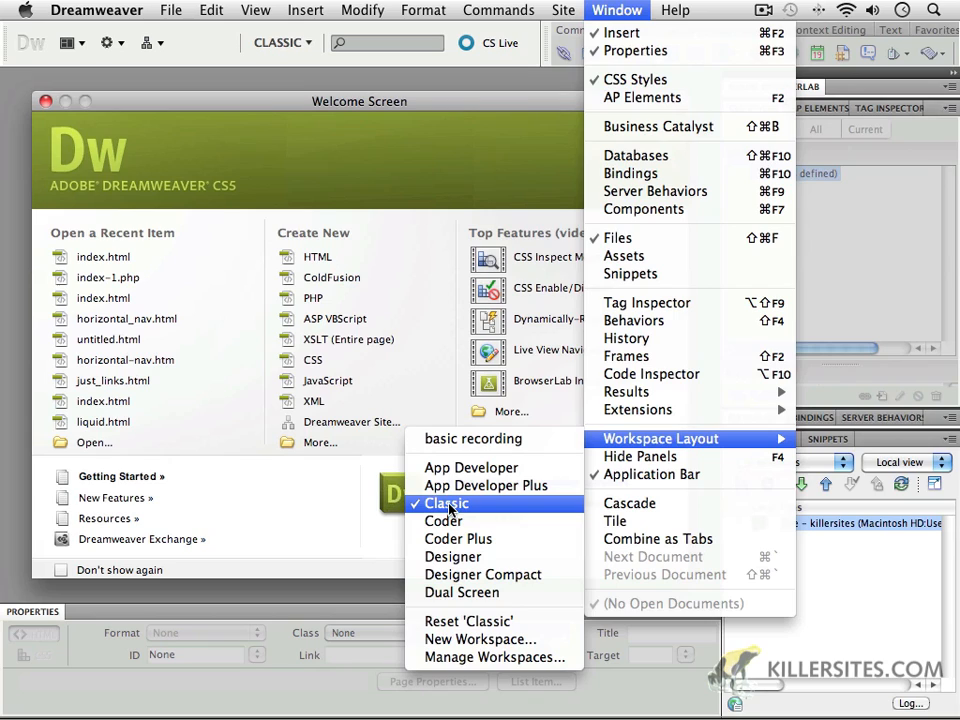
mouse_move(452, 510)
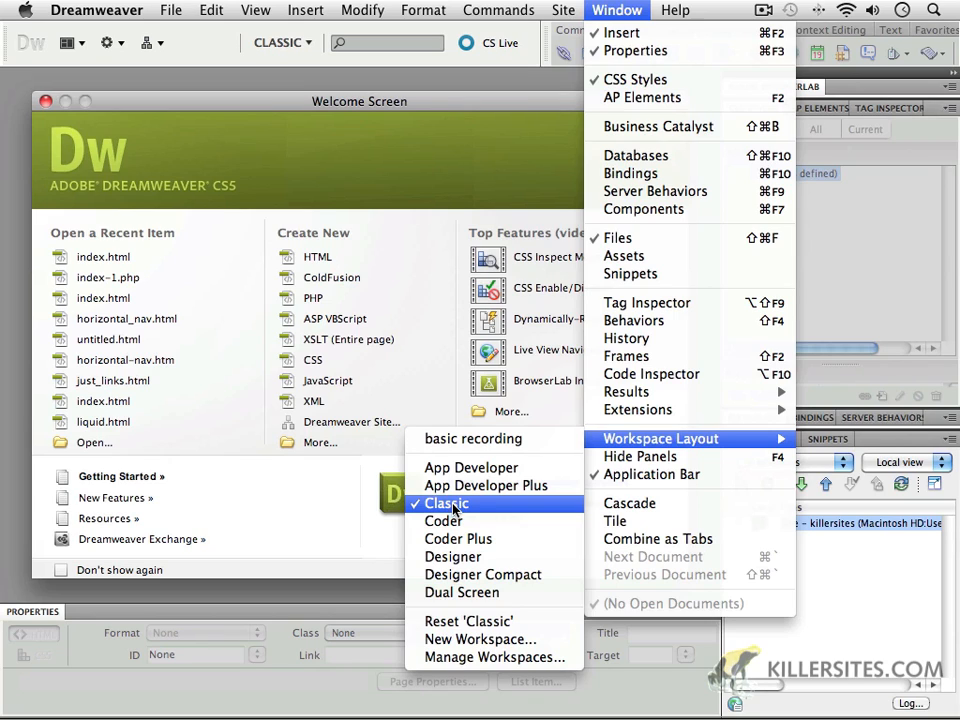
mouse_move(458, 538)
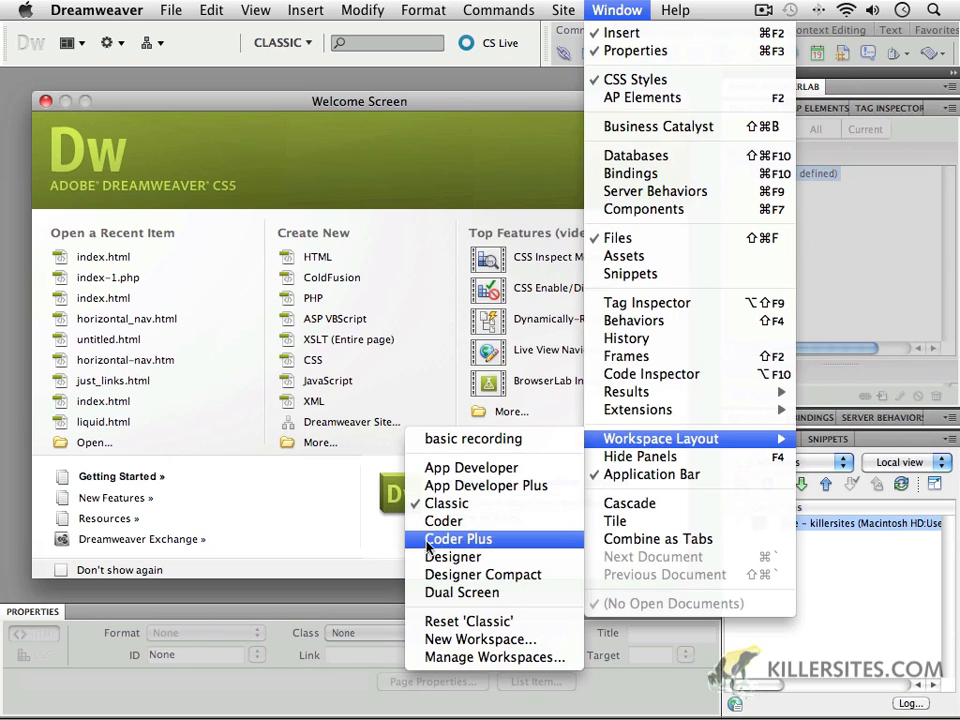
mouse_move(483, 574)
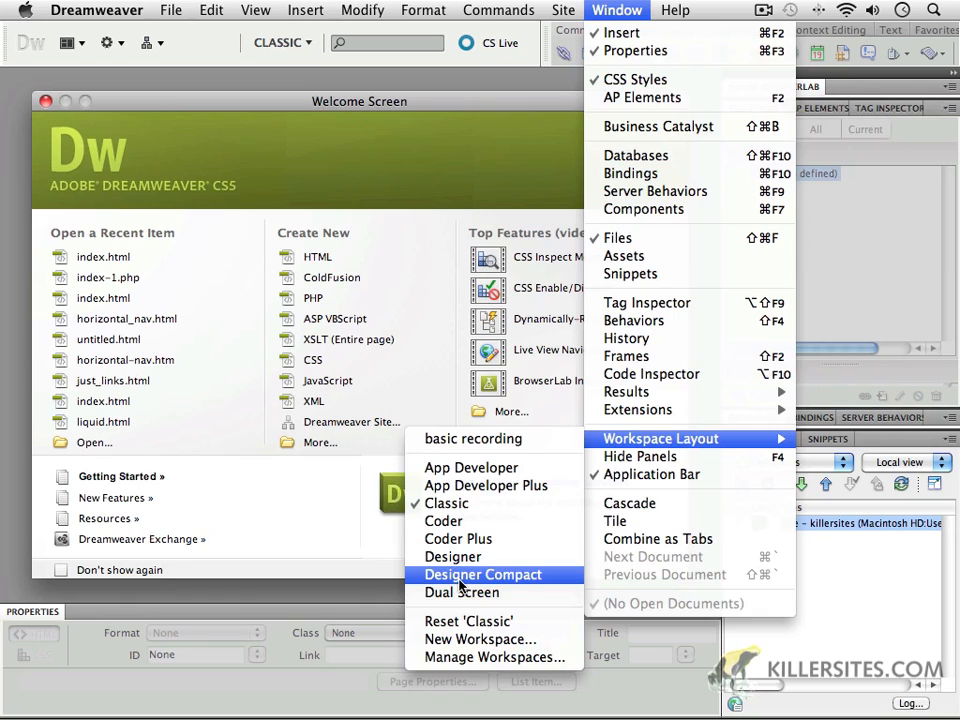
mouse_move(527, 588)
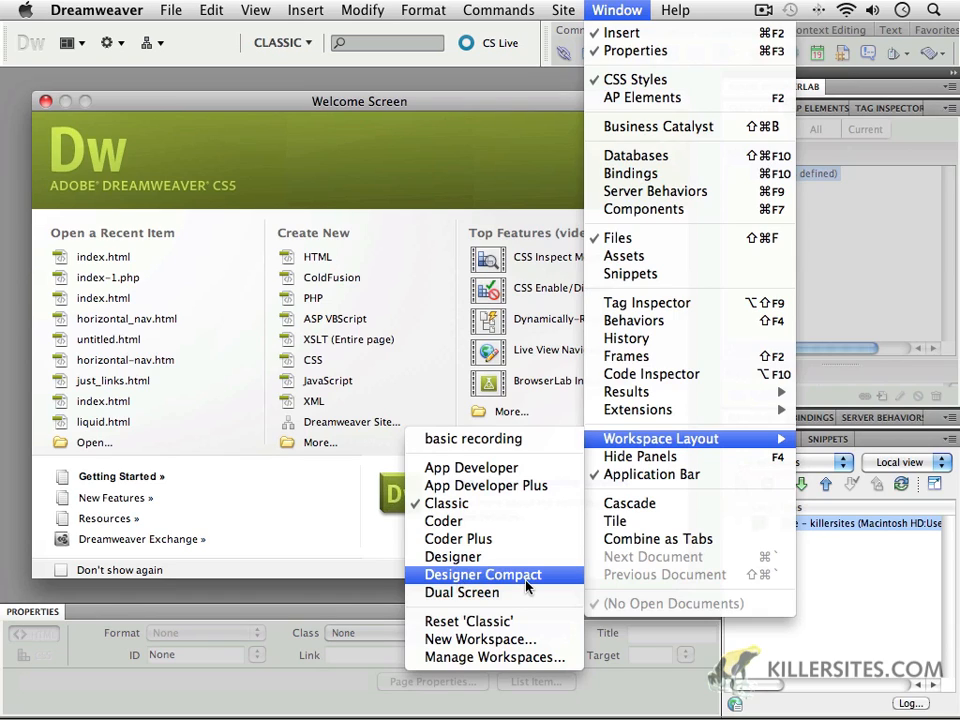
mouse_move(475, 593)
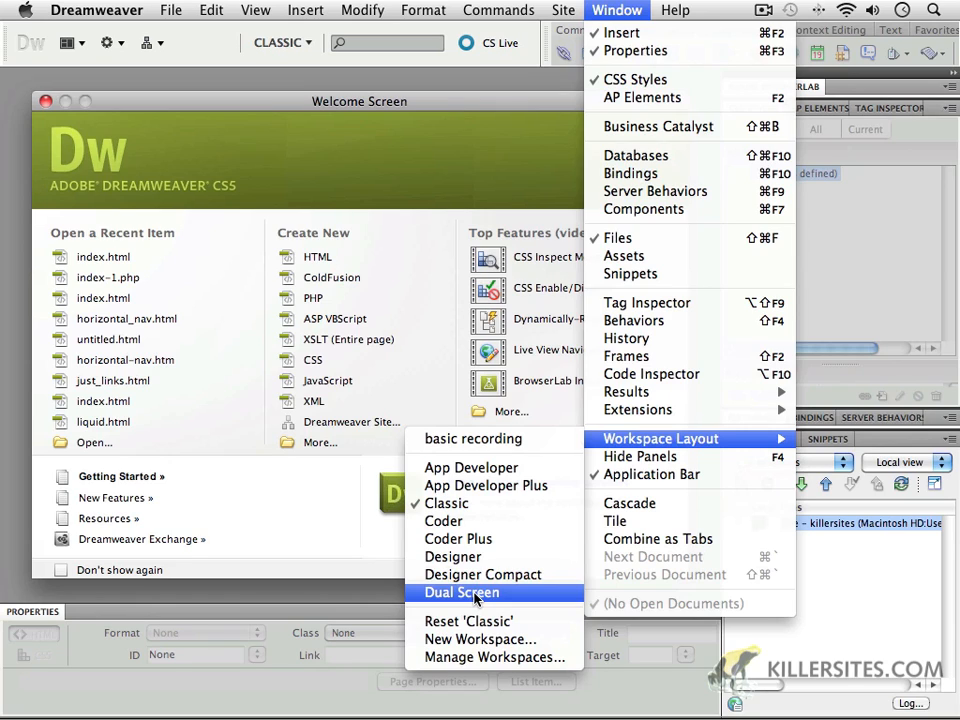
mouse_move(453, 557)
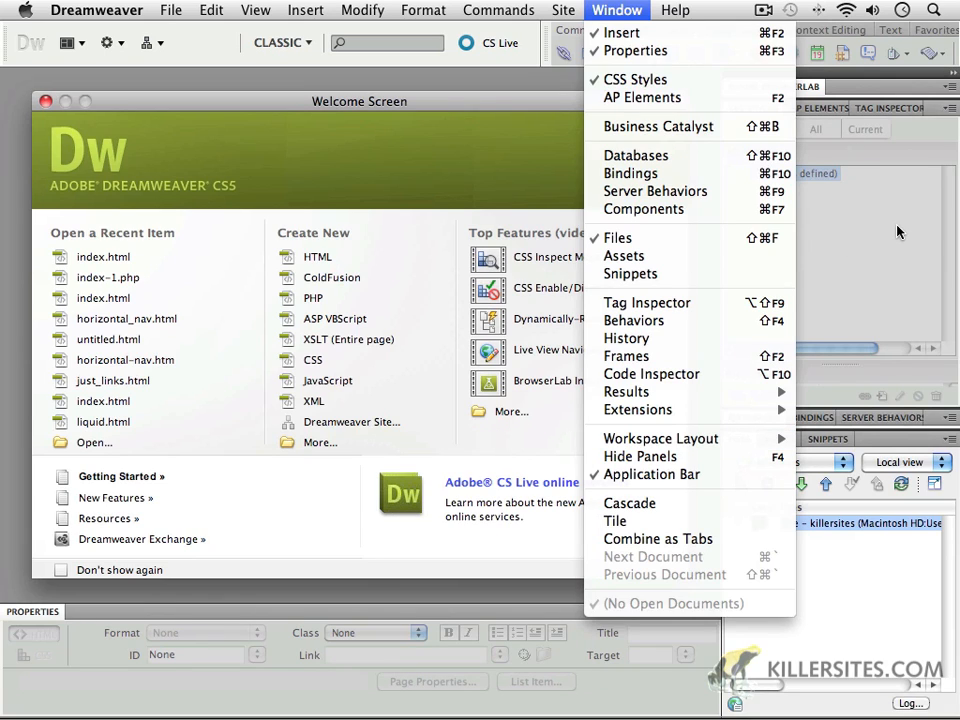
mouse_move(877, 143)
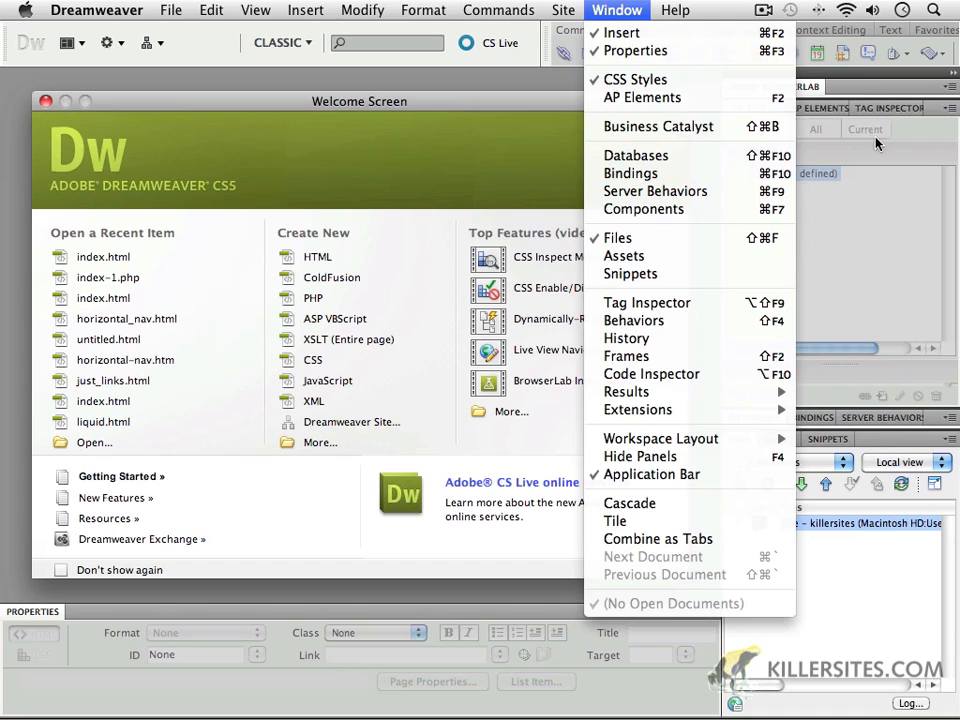
mouse_move(678, 435)
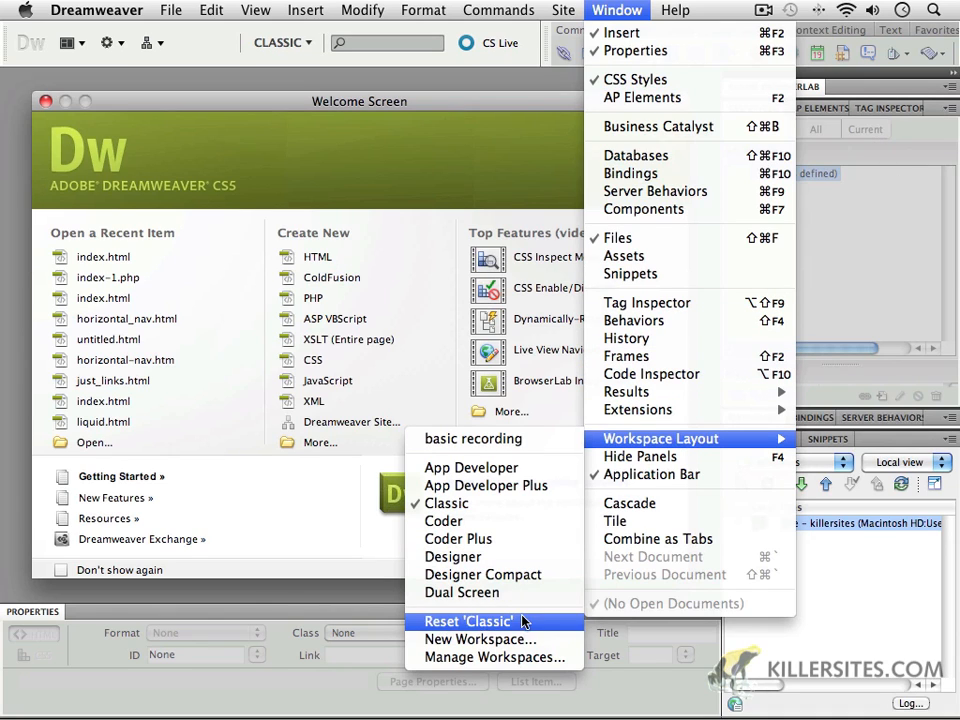
mouse_move(480, 639)
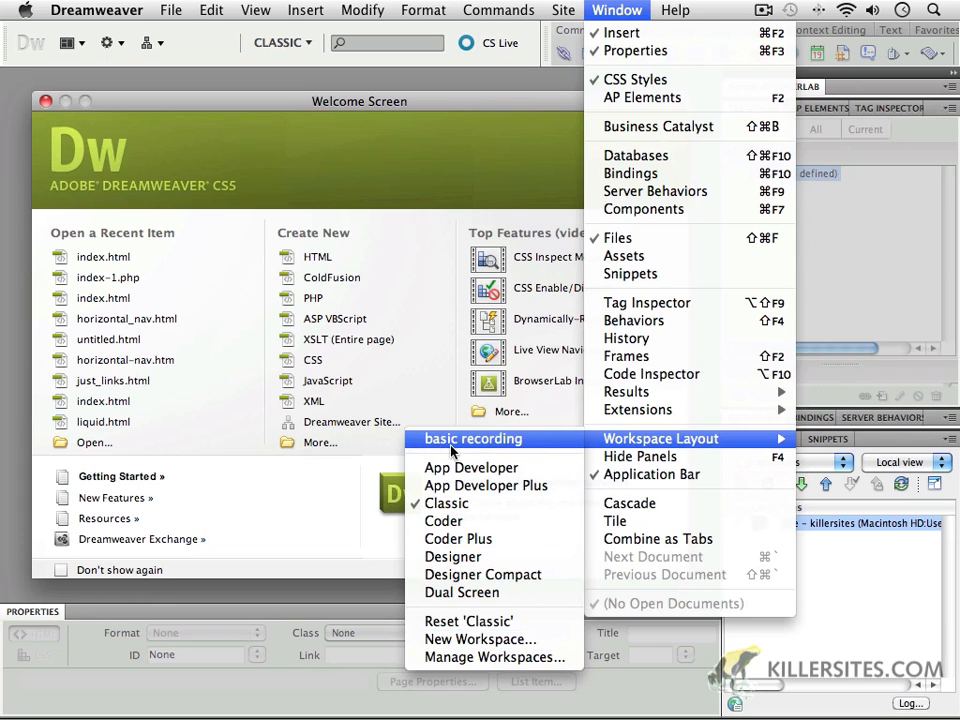
mouse_move(470, 467)
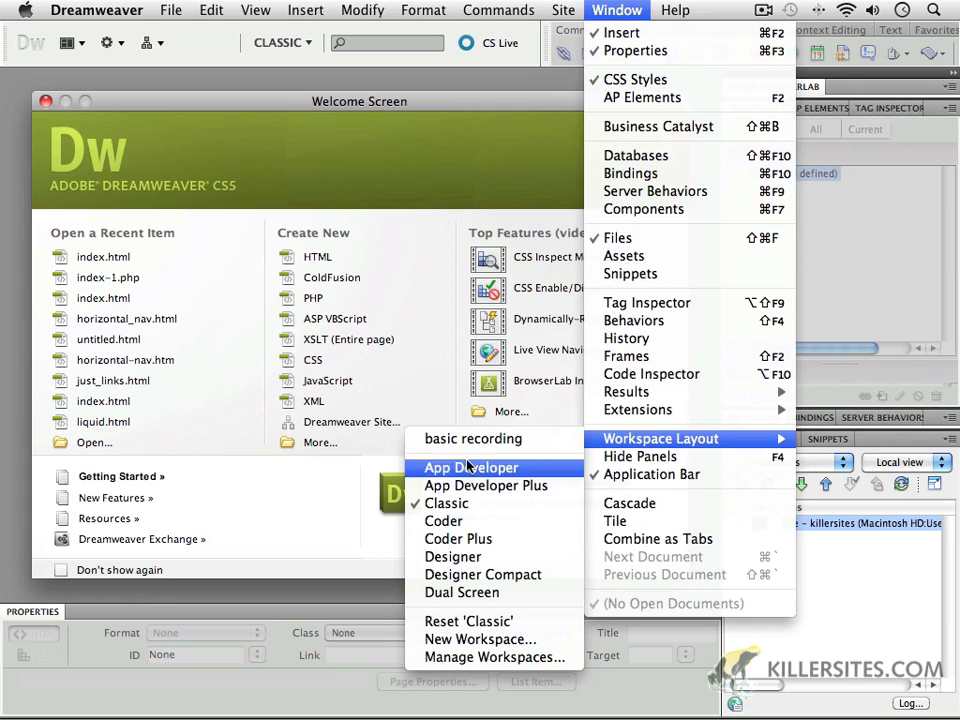
mouse_move(473, 438)
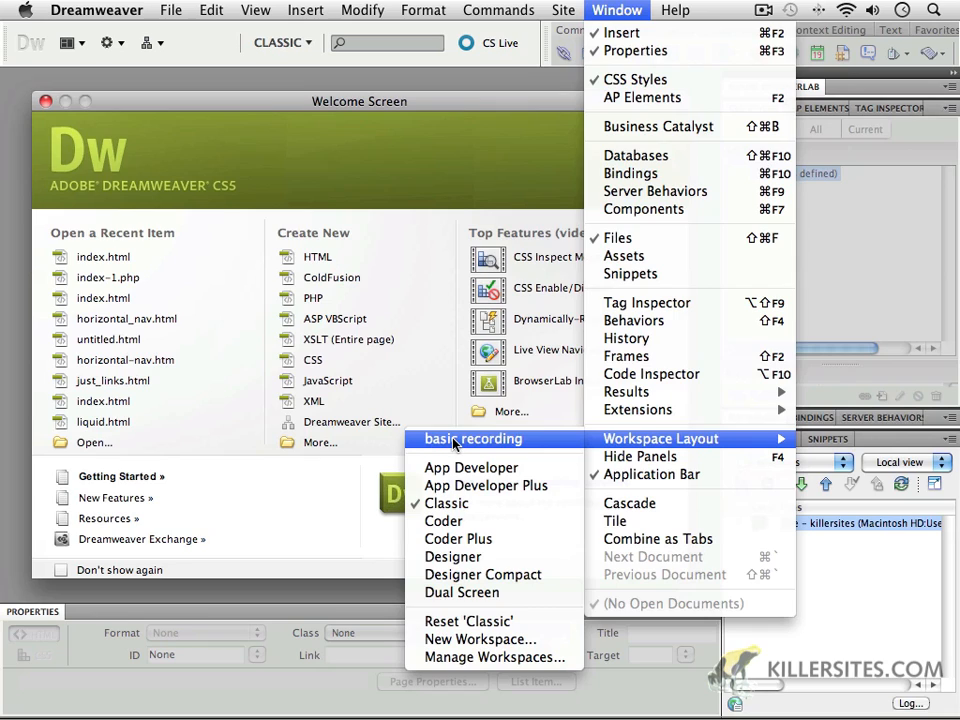
mouse_move(446, 510)
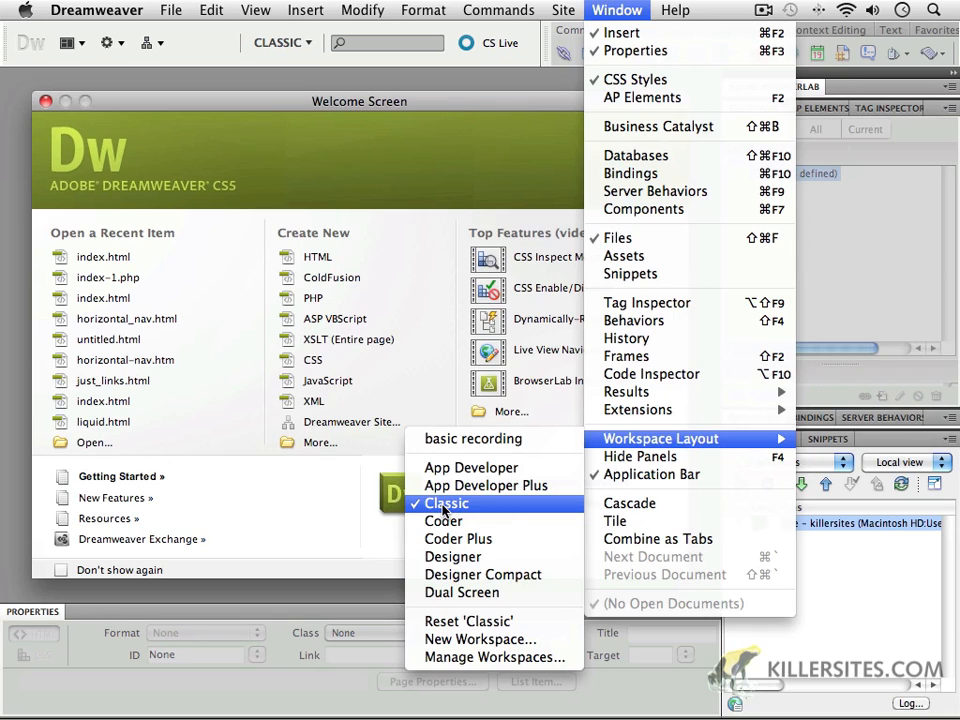
mouse_move(455, 621)
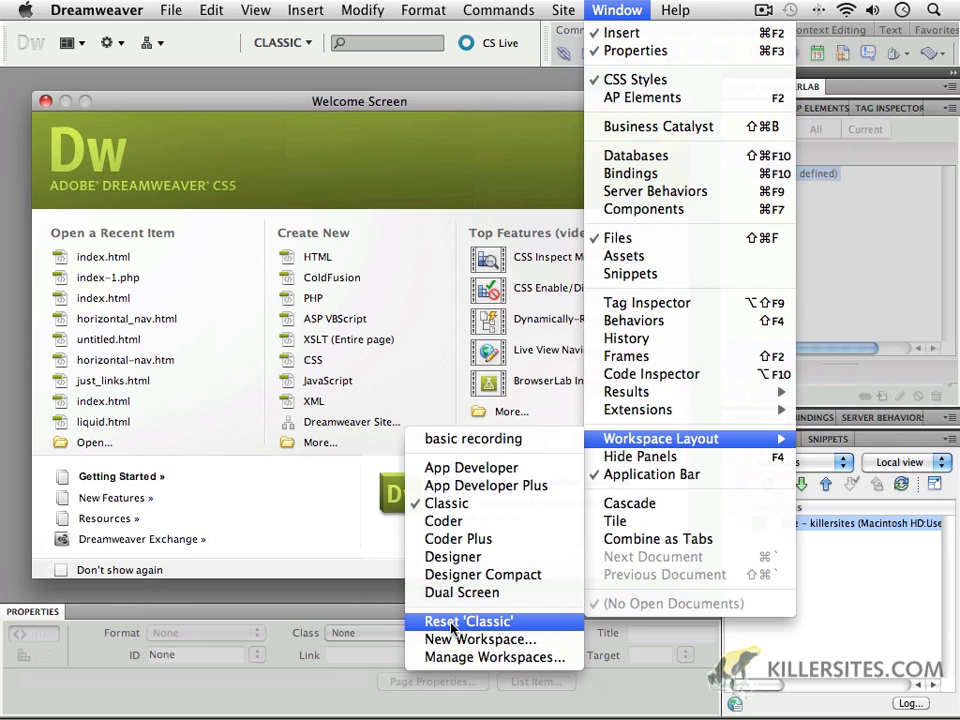
Reset the Classic layout to default panels, then glance through the Window and File menus.
click(469, 621)
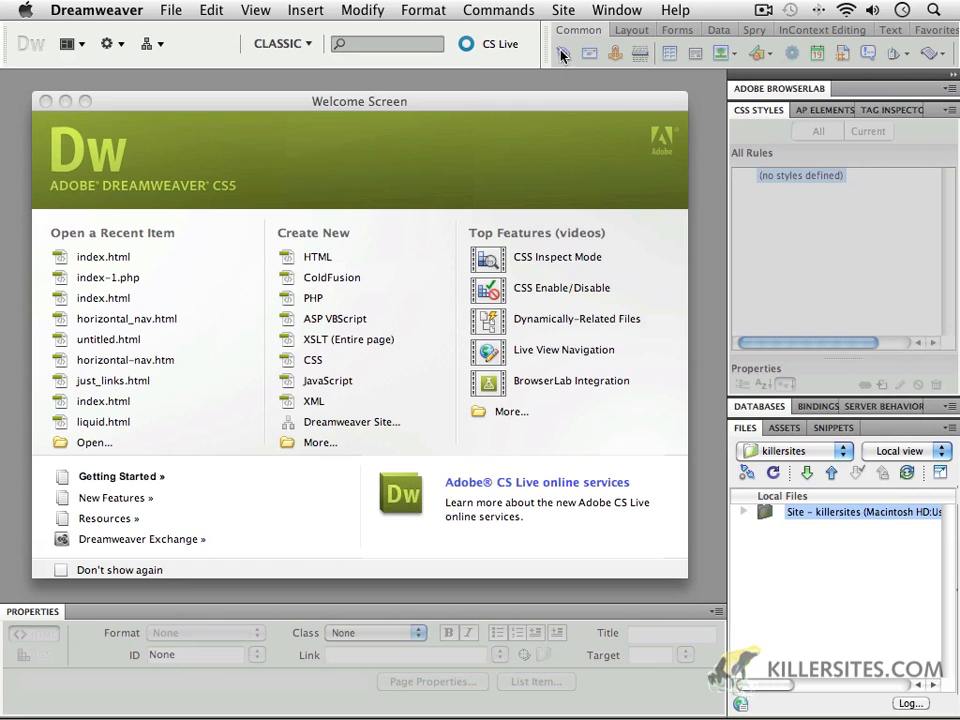
click(617, 10)
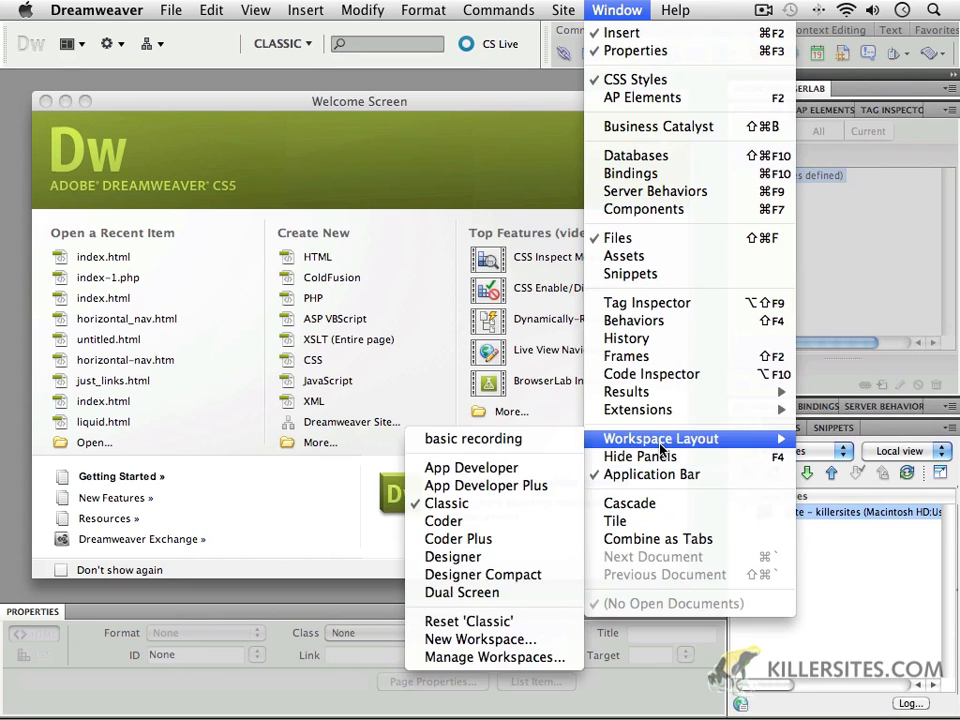
click(170, 10)
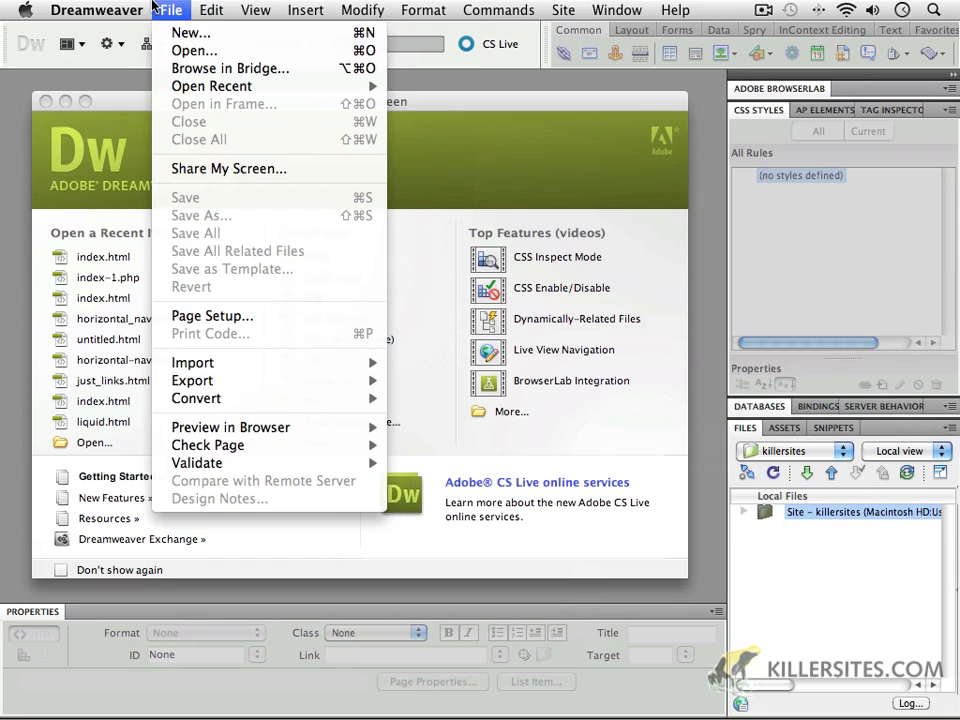
click(170, 10)
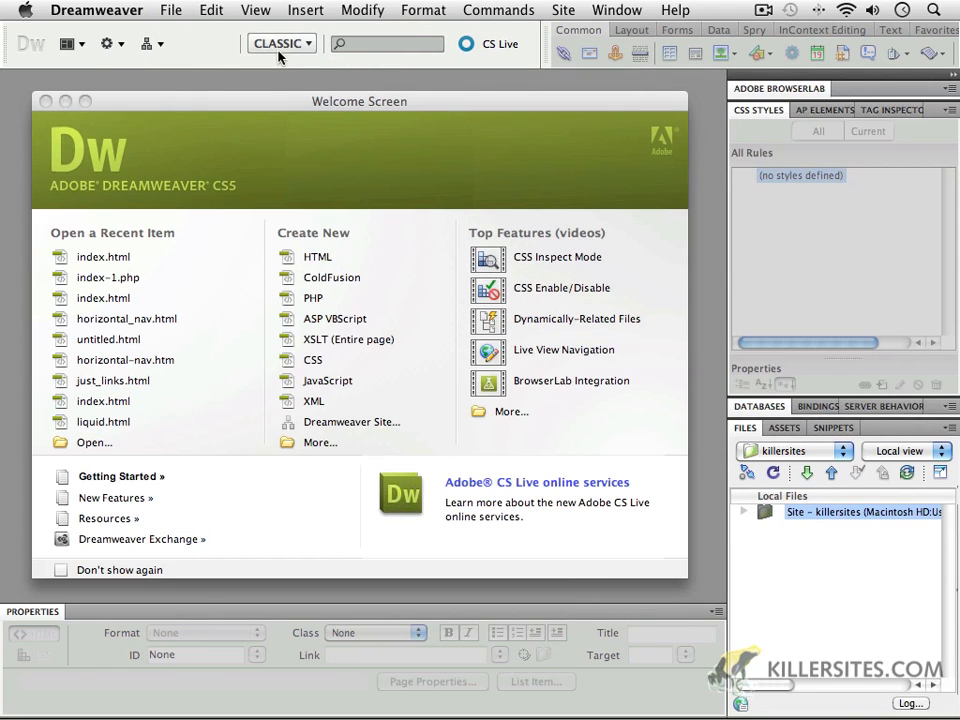
click(281, 43)
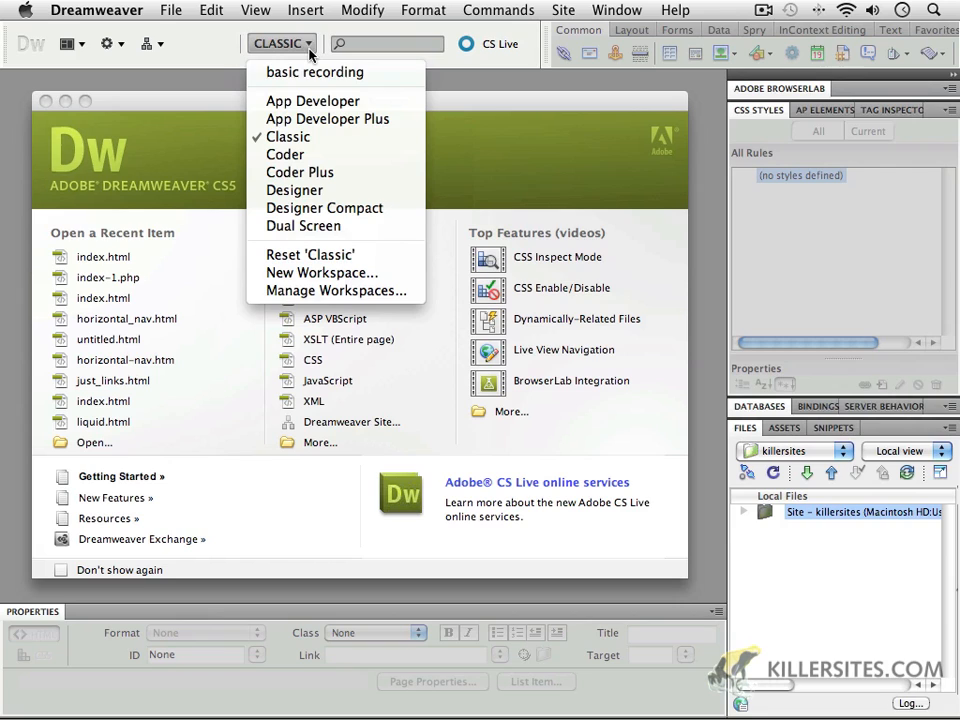
mouse_move(327, 119)
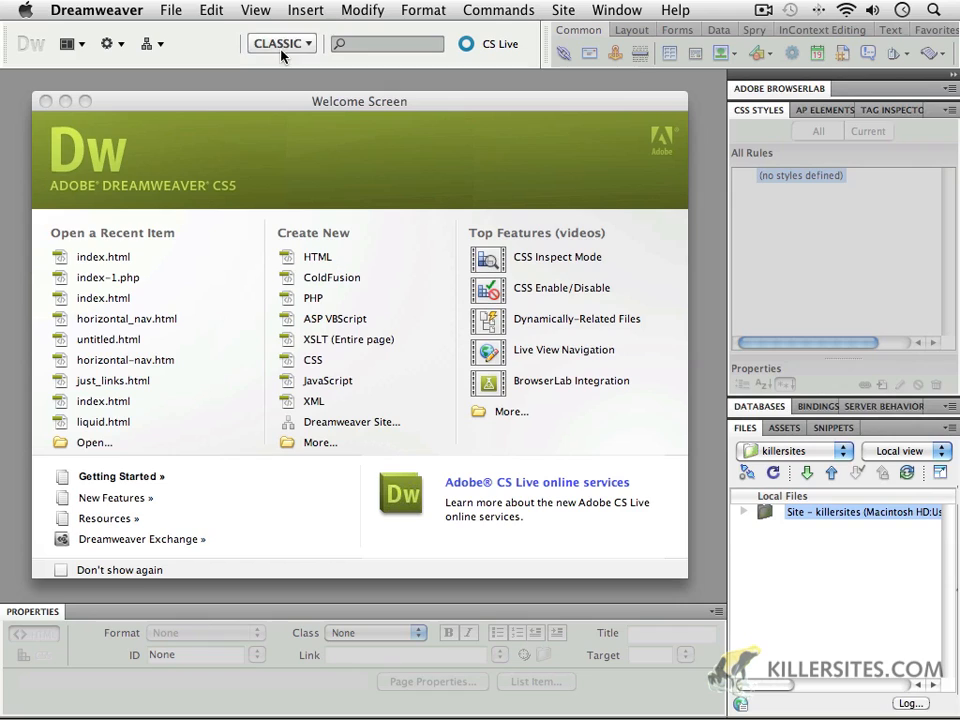
mouse_move(450, 170)
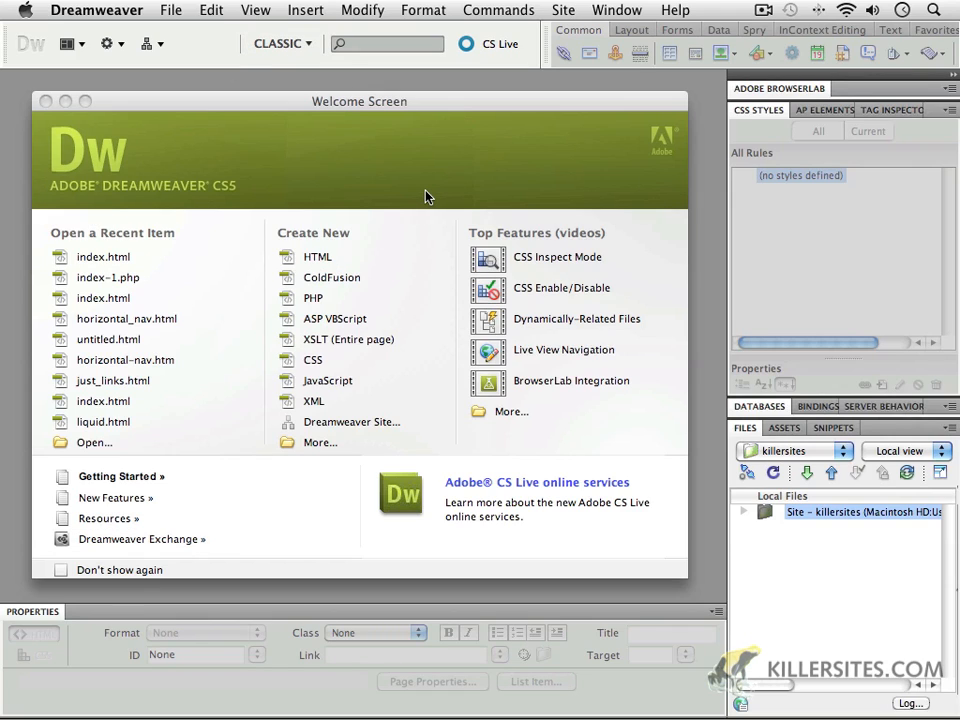
mouse_move(345, 156)
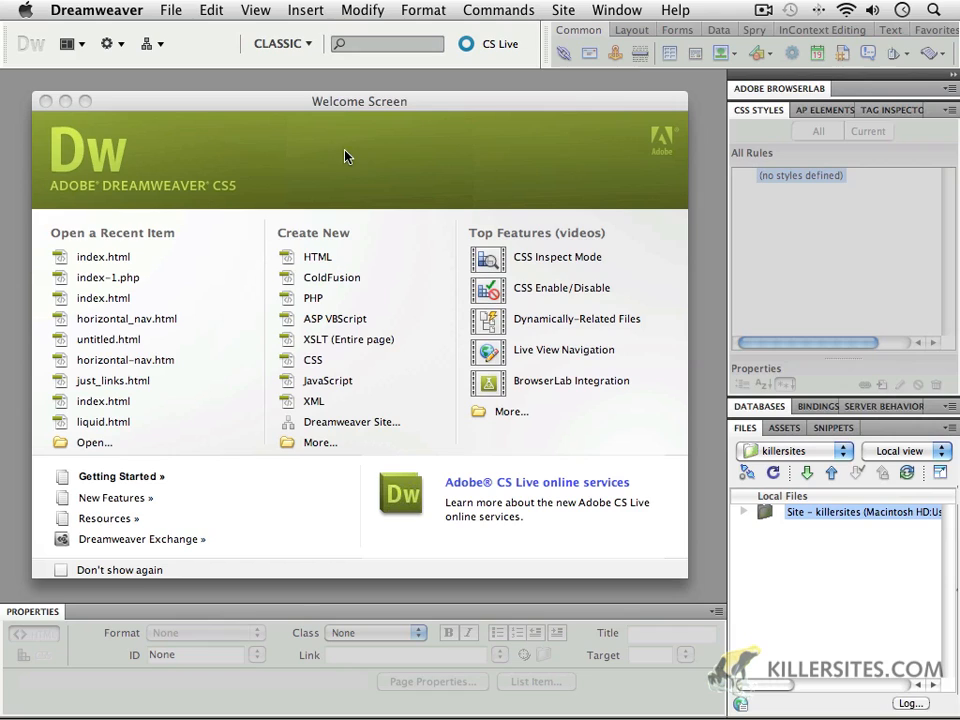
mouse_move(445, 118)
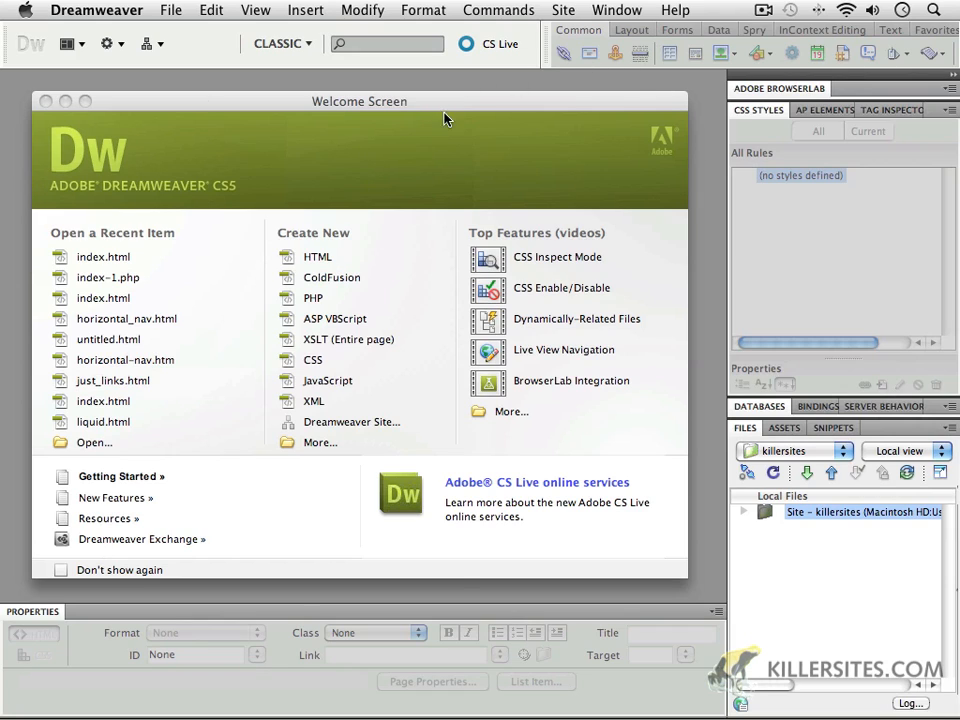
mouse_move(695, 225)
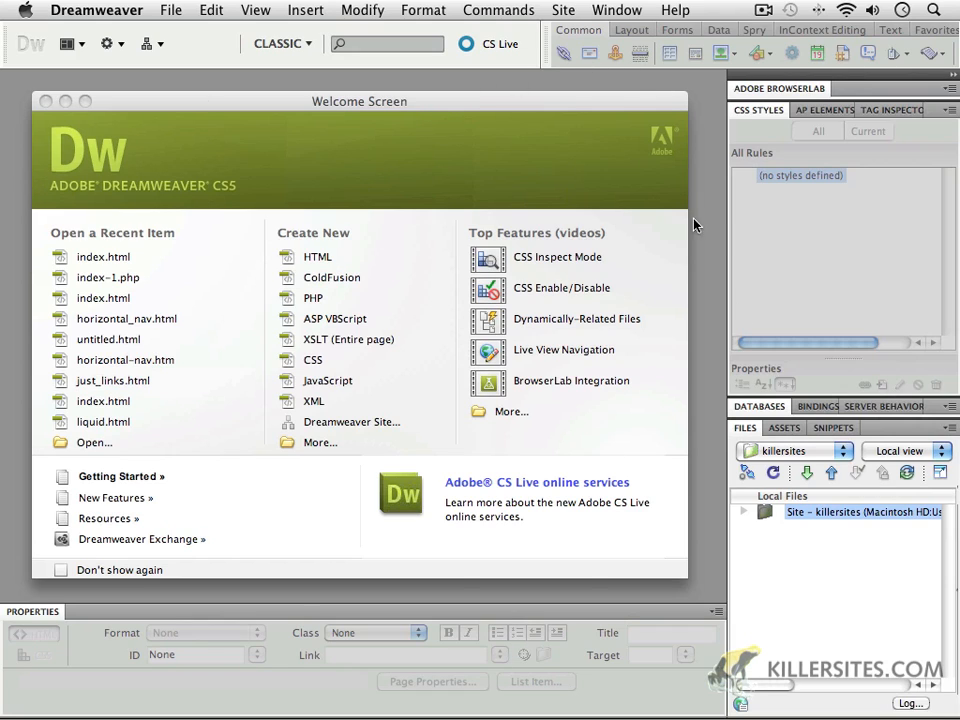
mouse_move(725, 222)
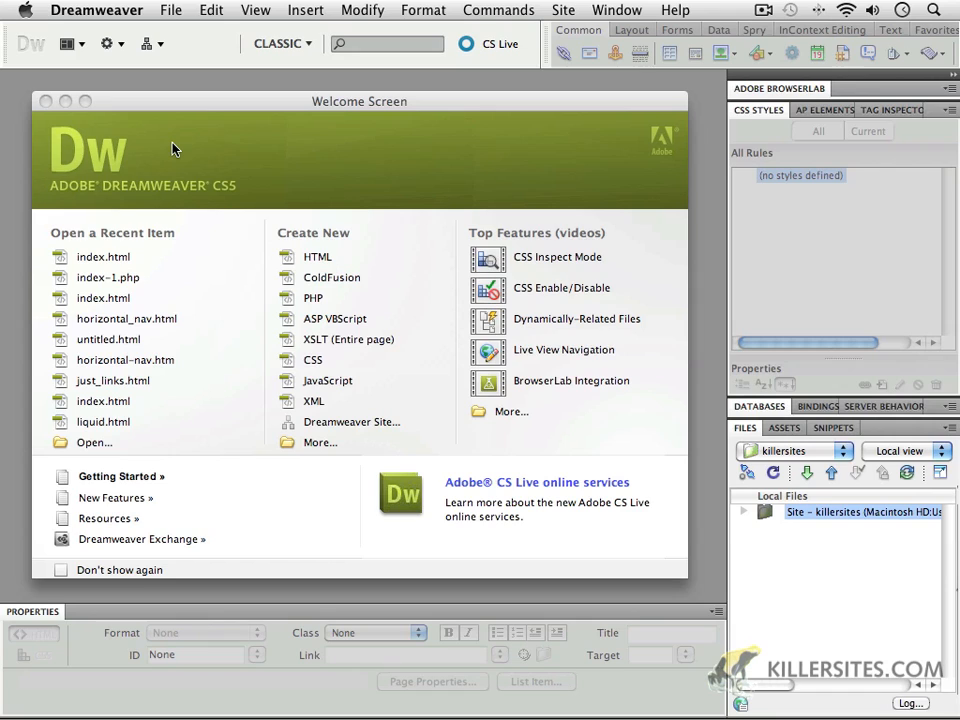
mouse_move(730, 112)
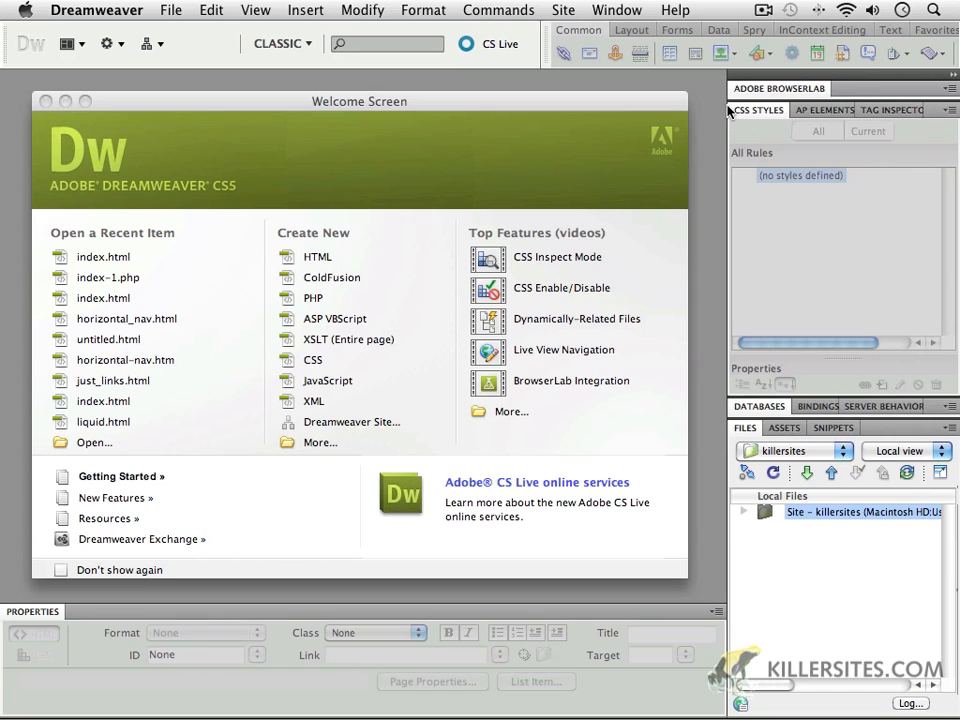
mouse_move(790, 100)
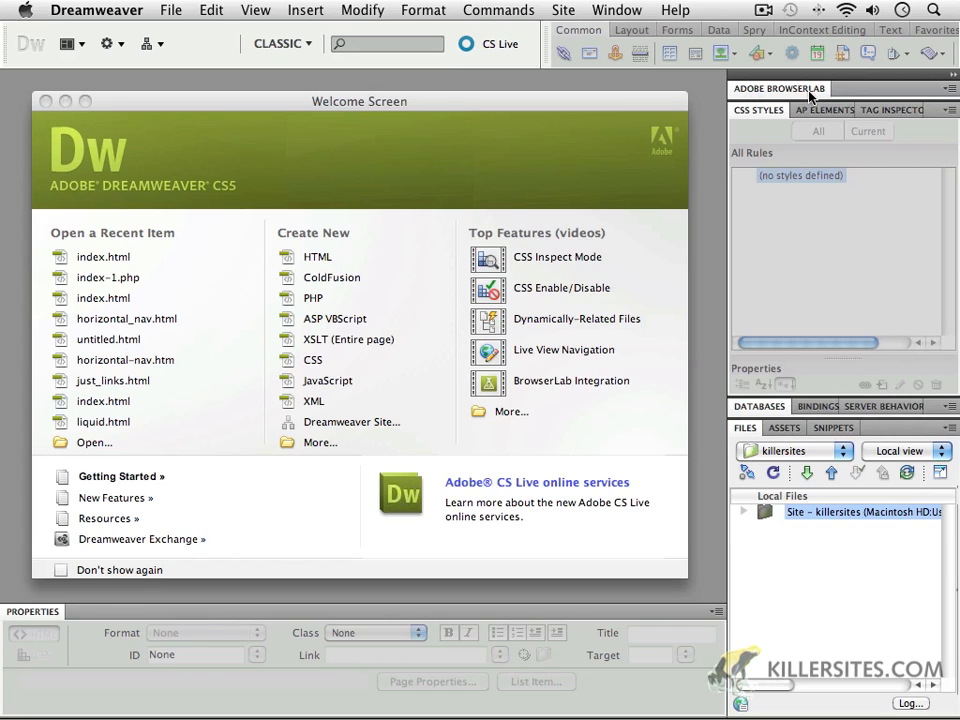
mouse_move(193, 205)
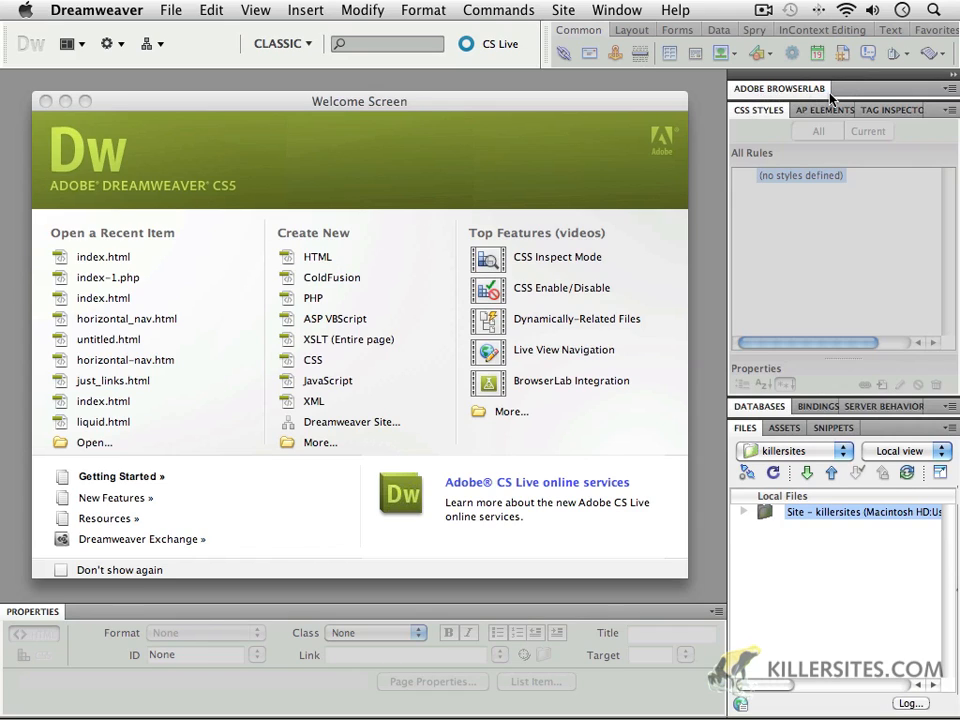
mouse_move(795, 98)
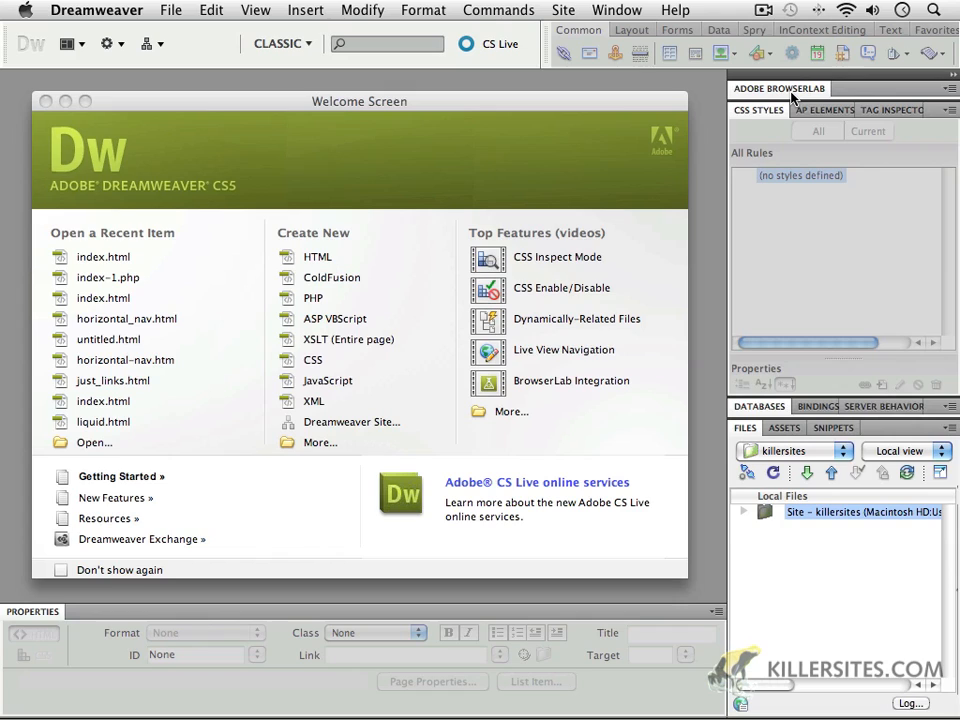
mouse_move(790, 100)
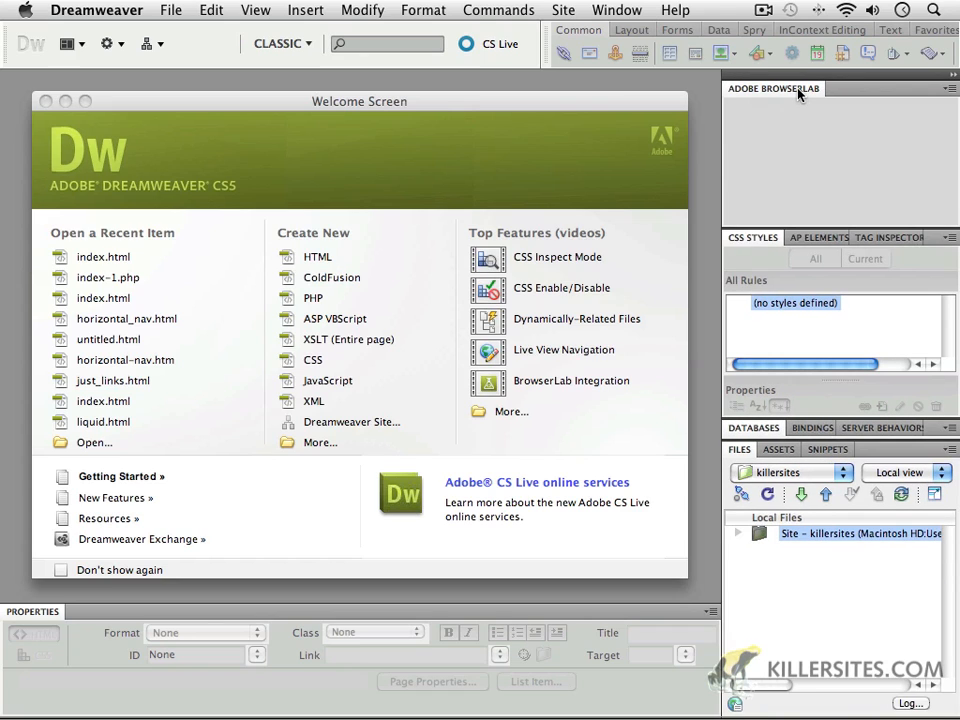
click(773, 88)
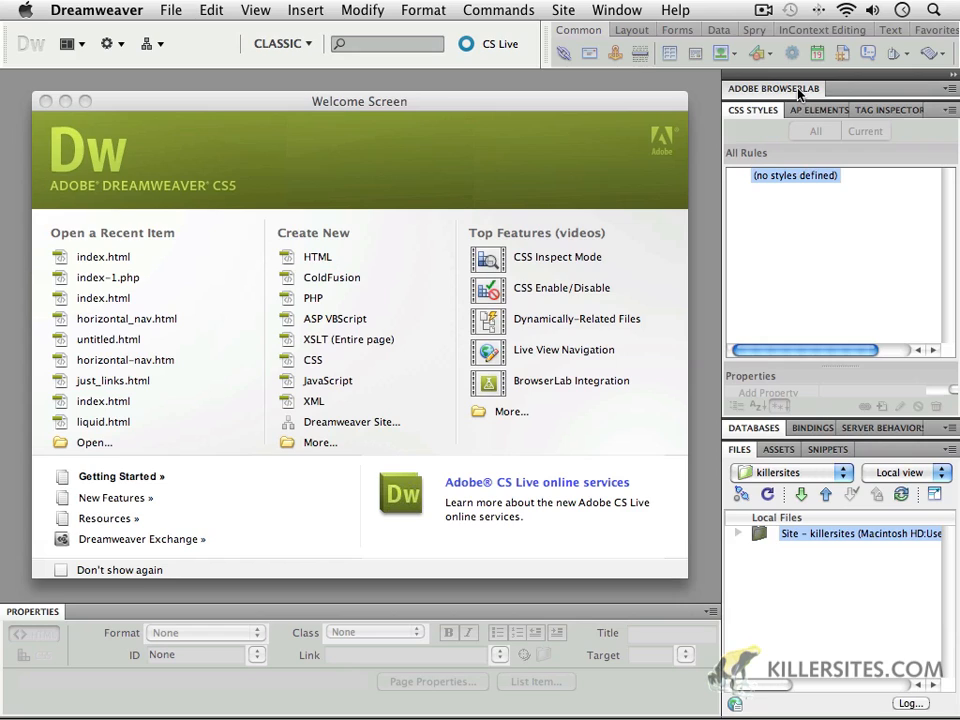
mouse_move(948, 85)
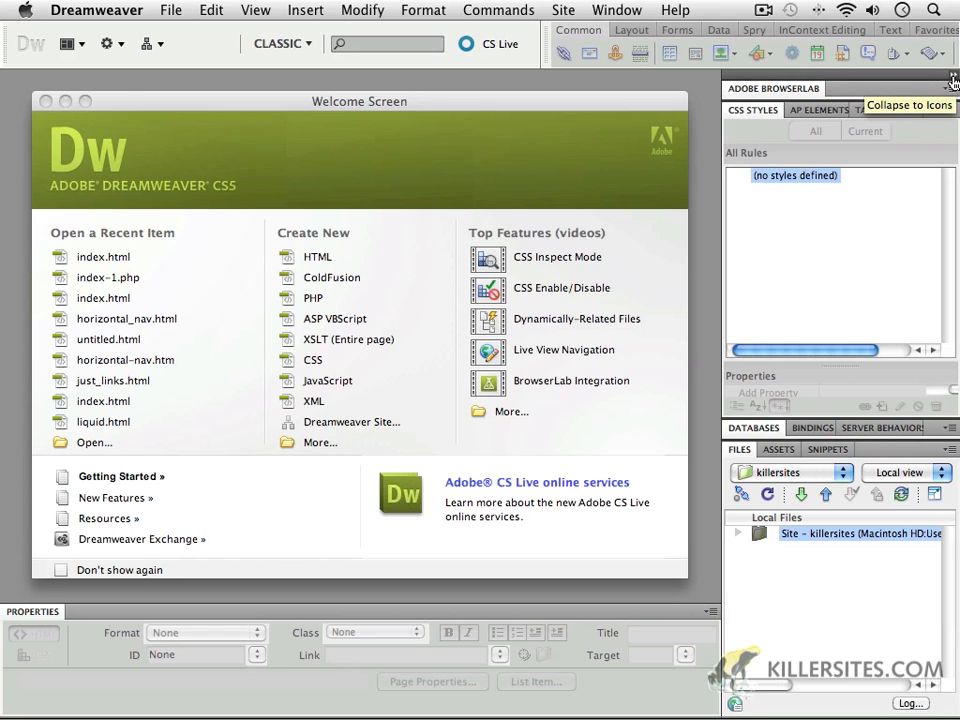
Collapse the right-hand panel dock to labelled icons, BrowserLab through Snippets.
click(951, 80)
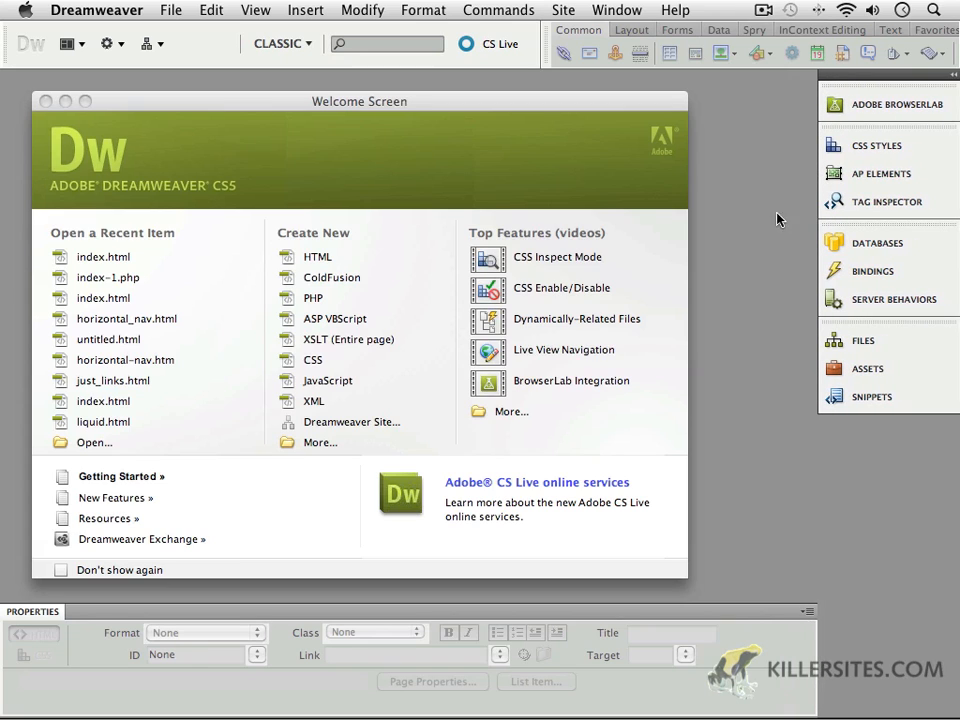
mouse_move(820, 188)
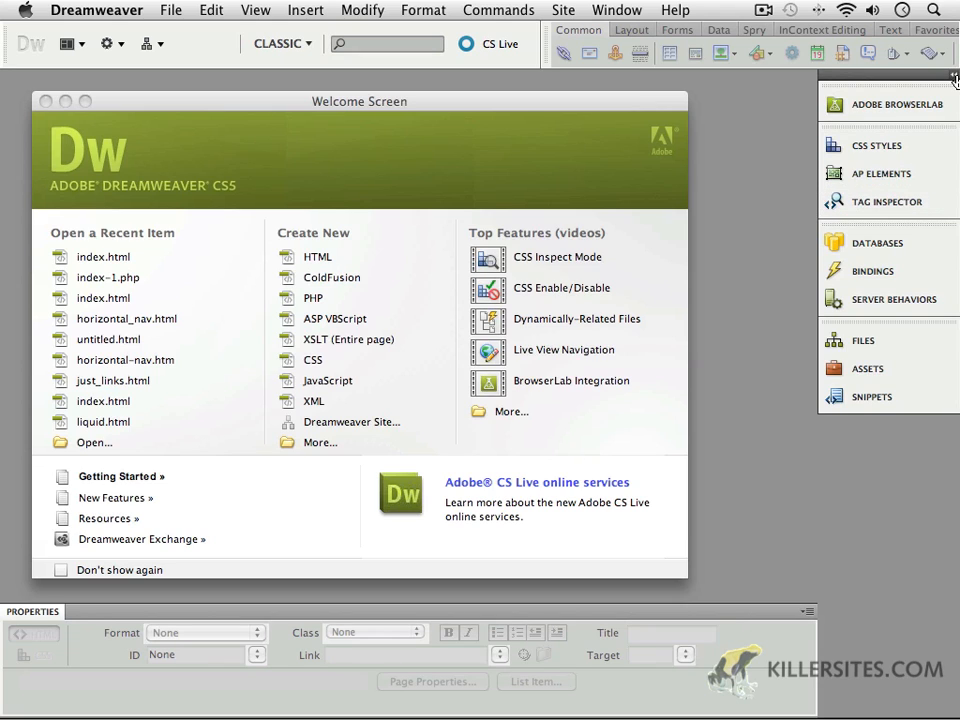
click(952, 78)
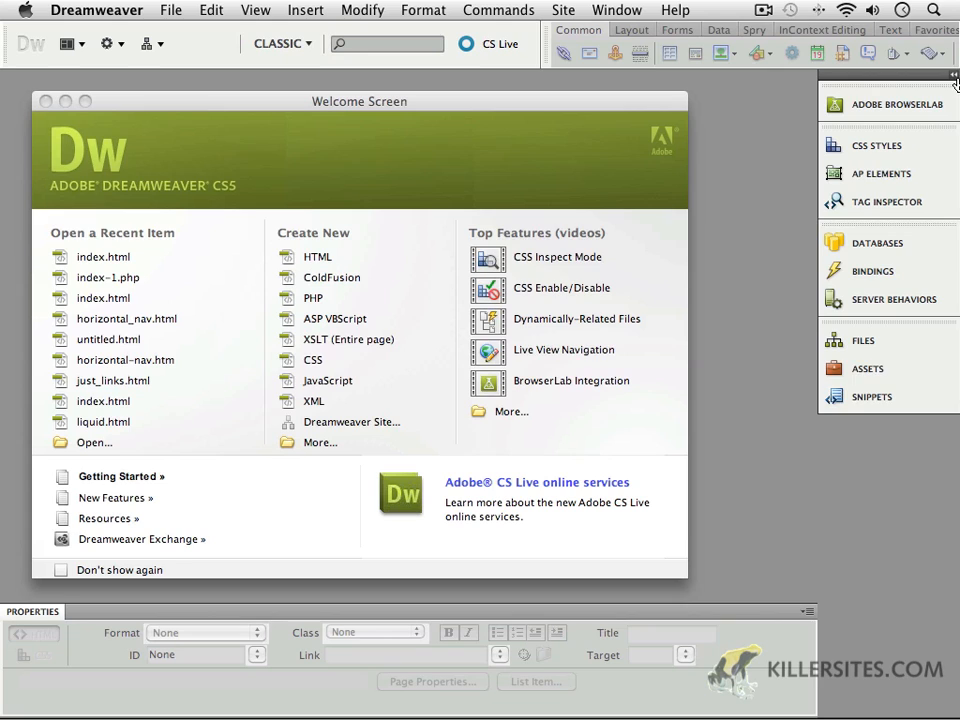
mouse_move(815, 265)
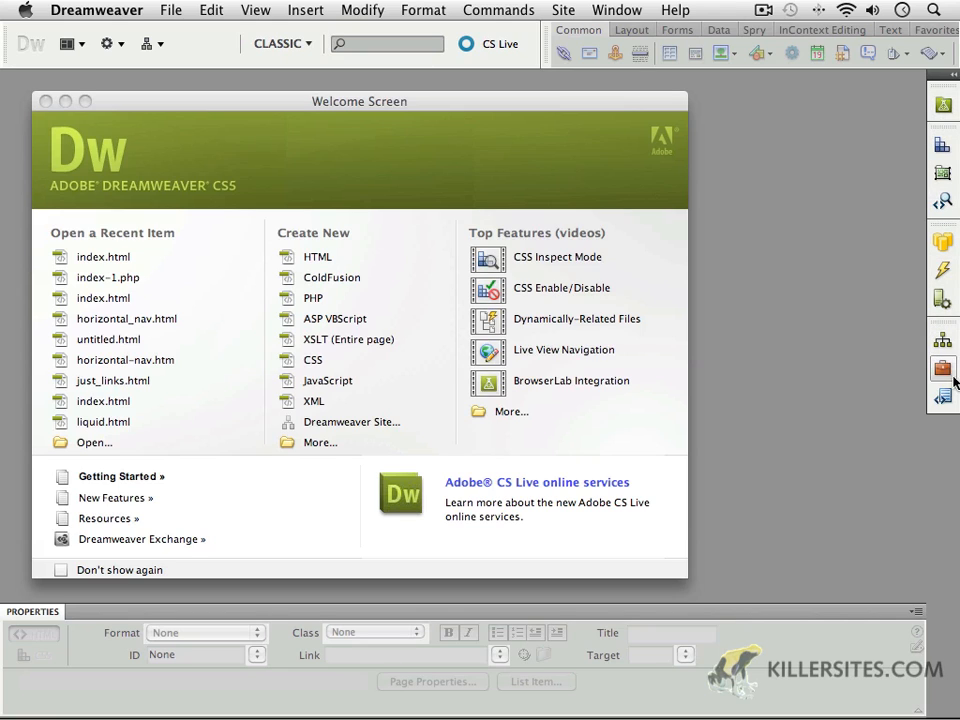
mouse_move(925, 255)
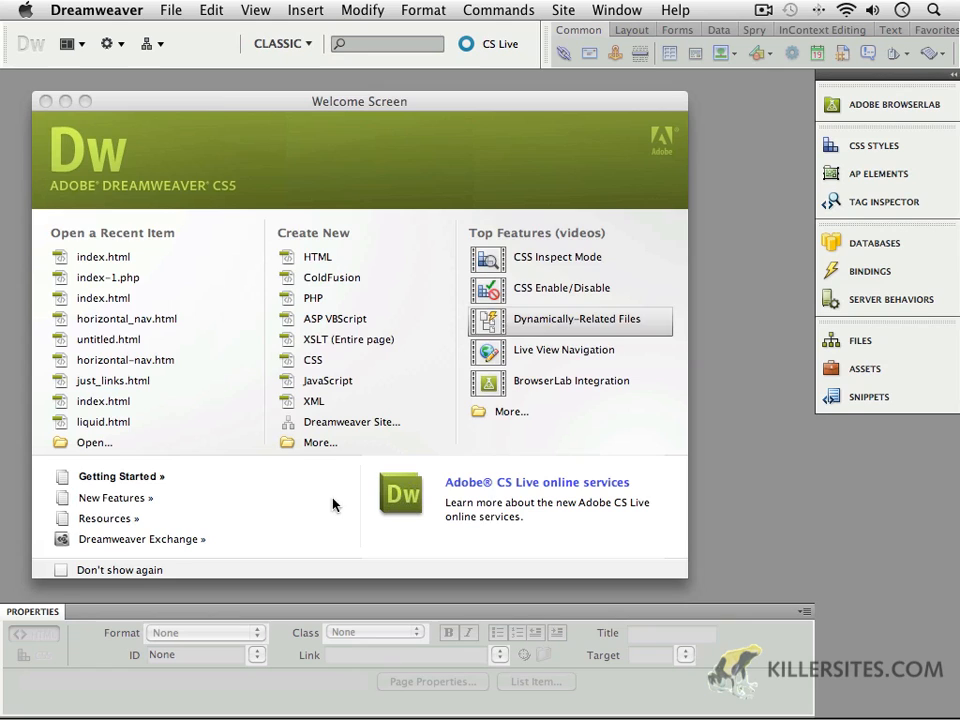
mouse_move(530, 325)
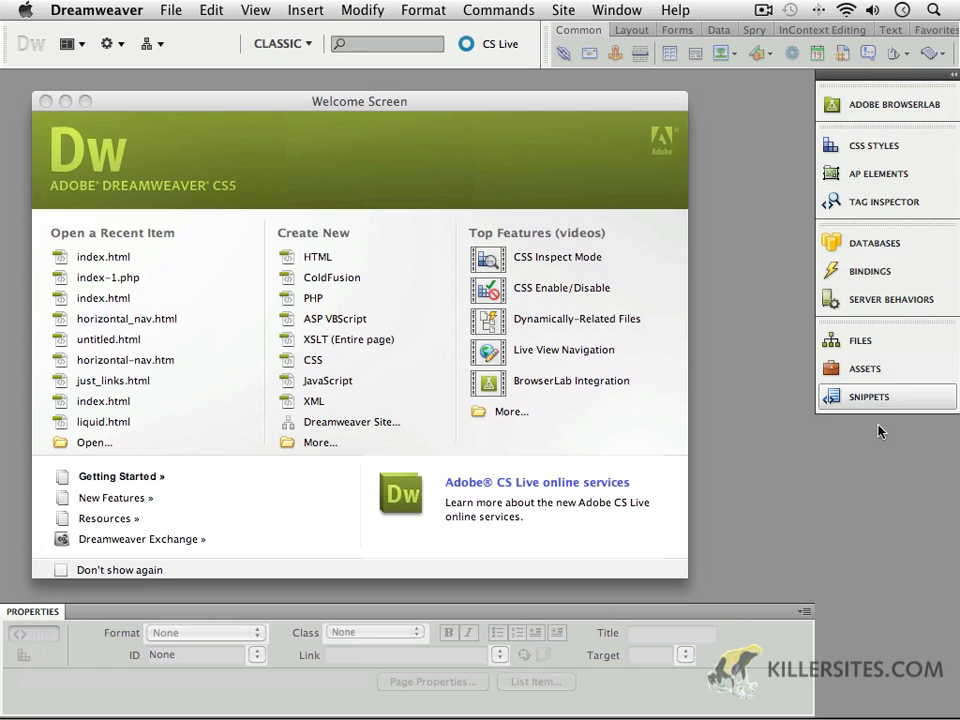
mouse_move(897, 546)
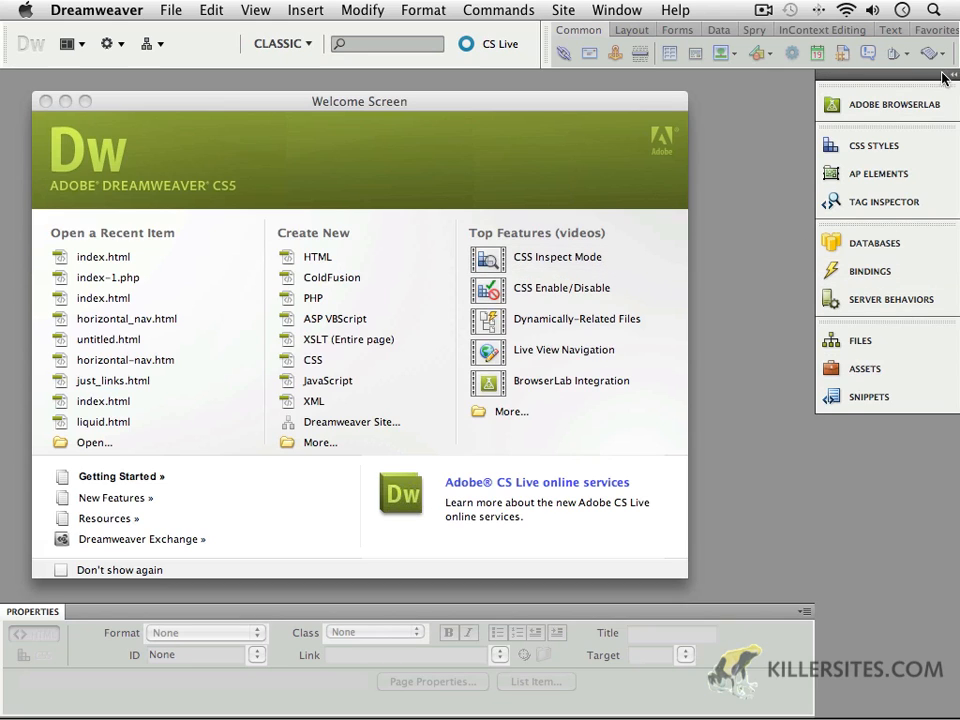
Expand the panels, select AP Elements, and drag CSS Styles out as a floating panel.
click(948, 78)
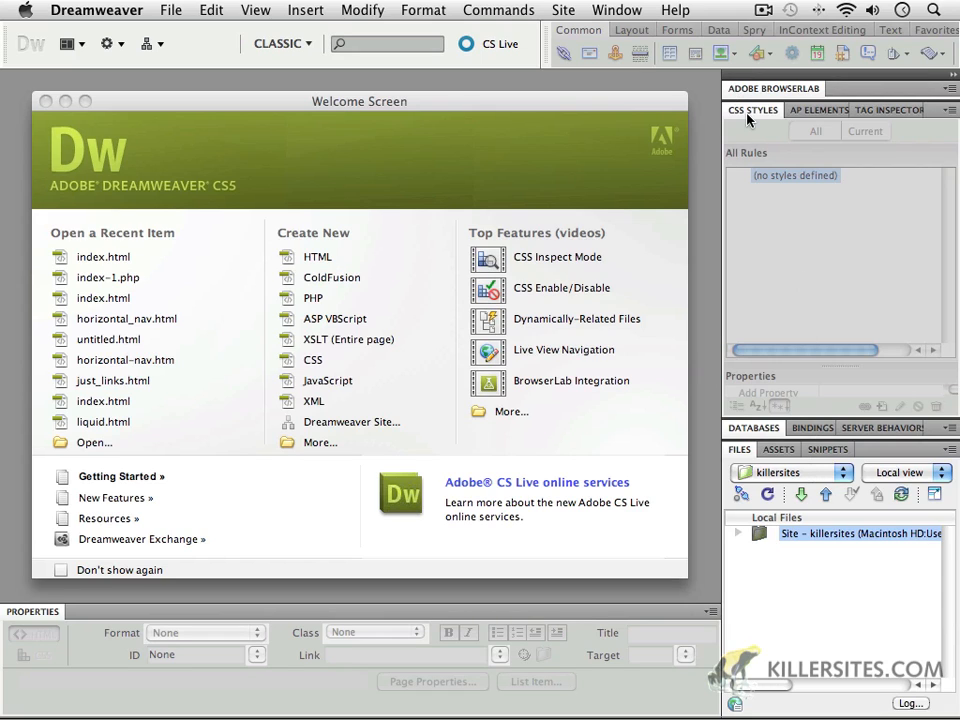
click(813, 110)
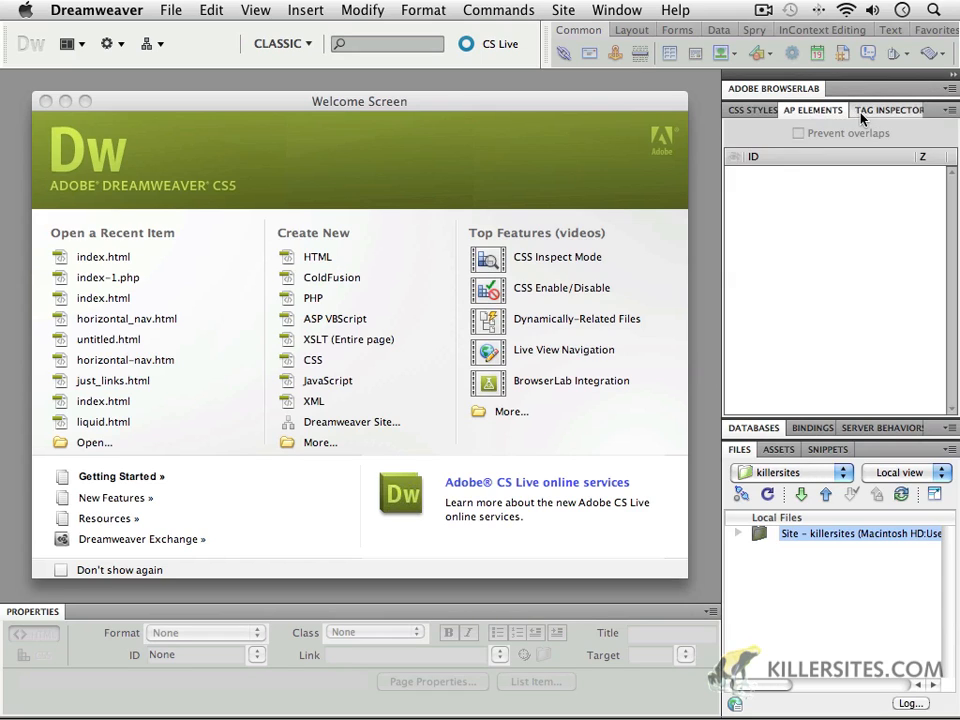
click(750, 110)
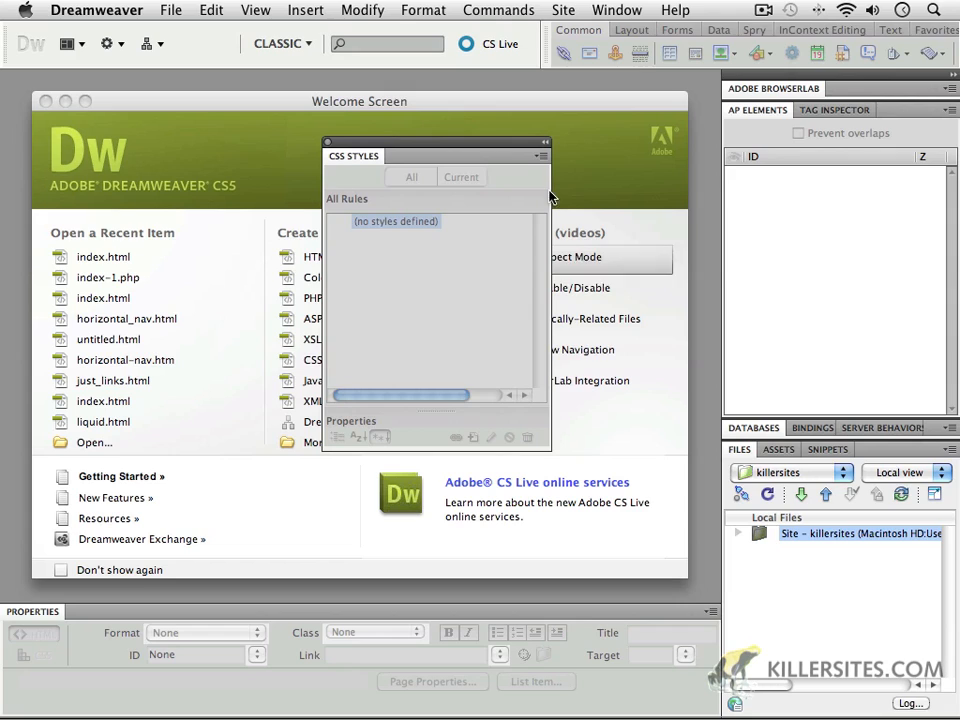
mouse_move(440, 351)
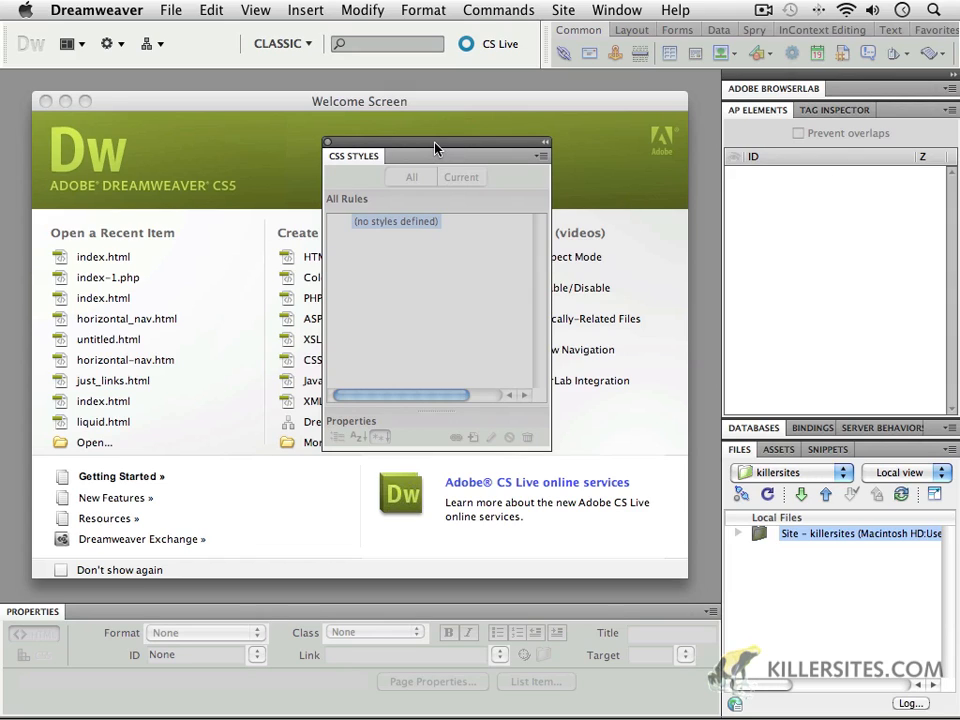
mouse_move(458, 150)
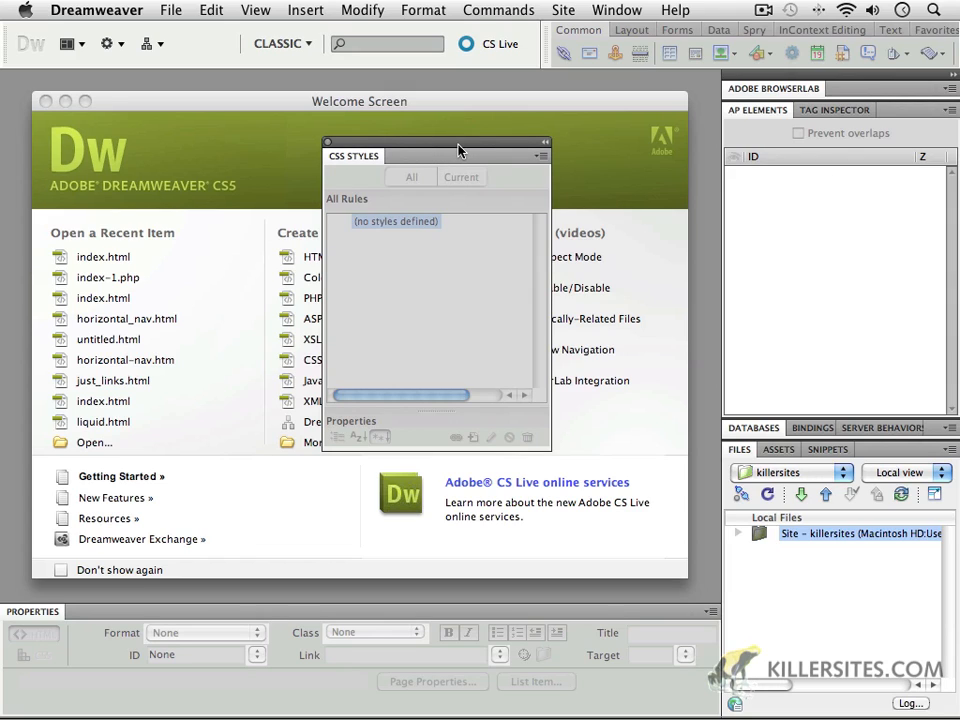
mouse_move(332, 148)
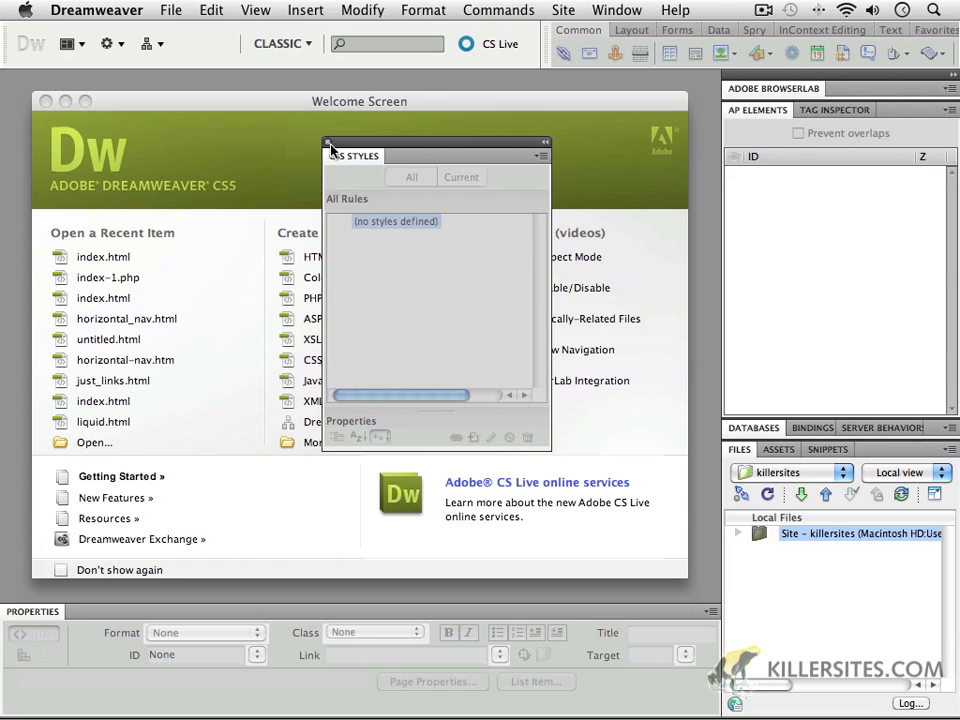
Close the floating CSS Styles panel with its top-left close box.
click(326, 142)
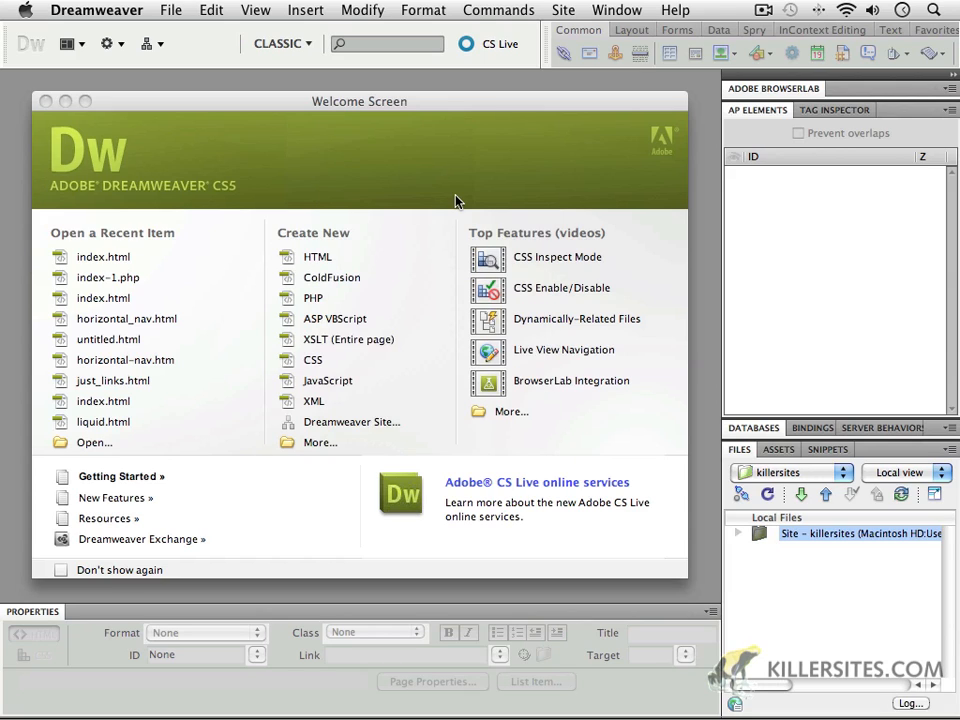
mouse_move(727, 510)
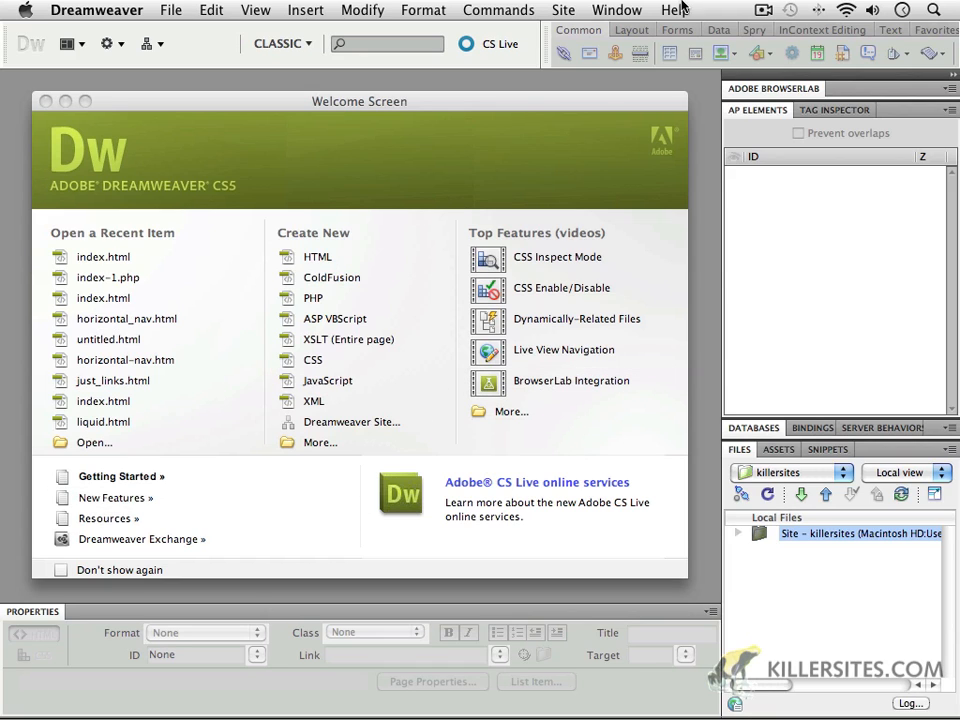
Browse the Window menu's panel list and move CSS Styles toward the AP Elements group.
click(616, 10)
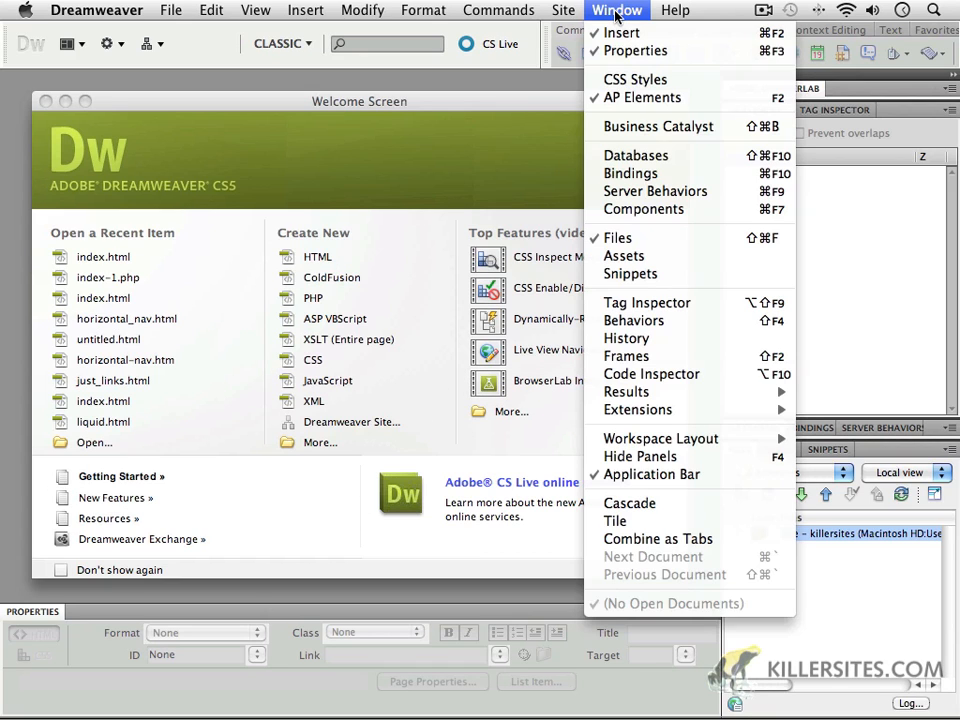
click(635, 78)
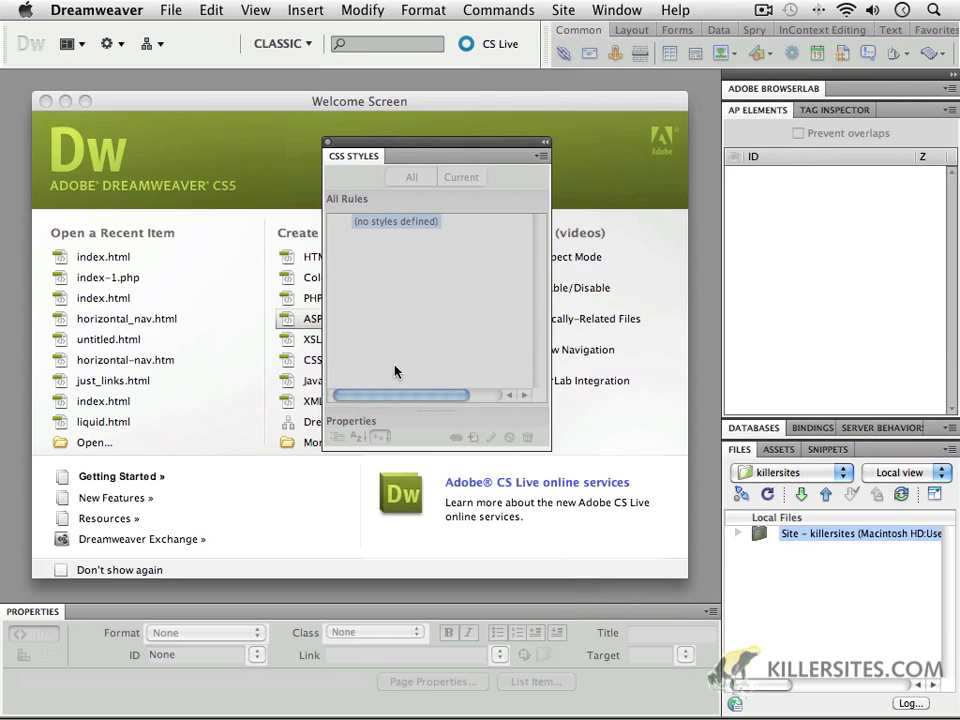
click(616, 10)
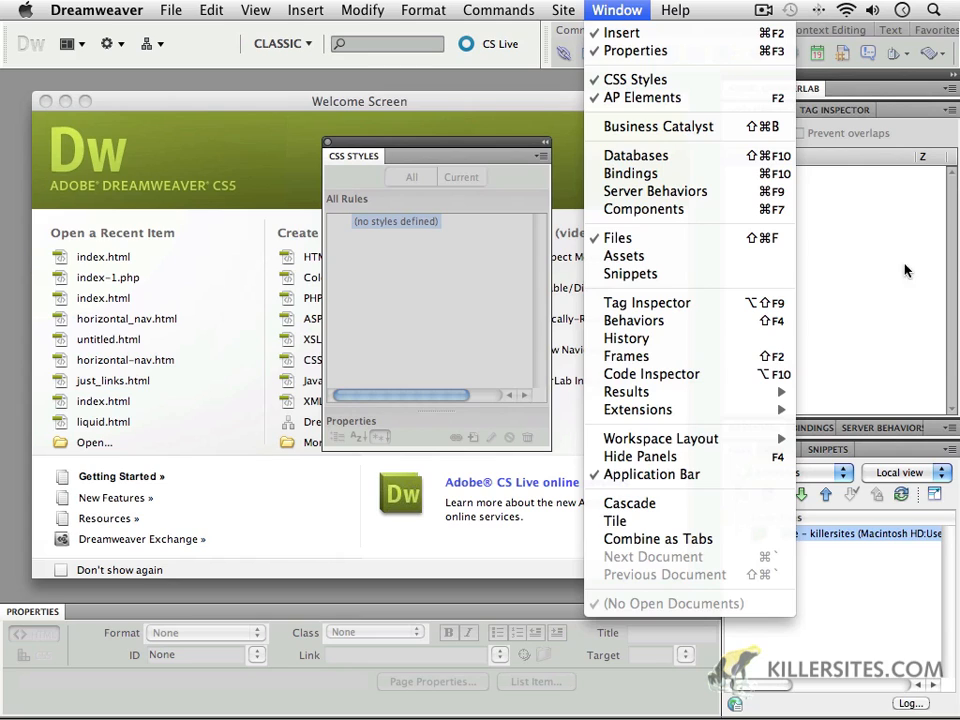
mouse_move(418, 155)
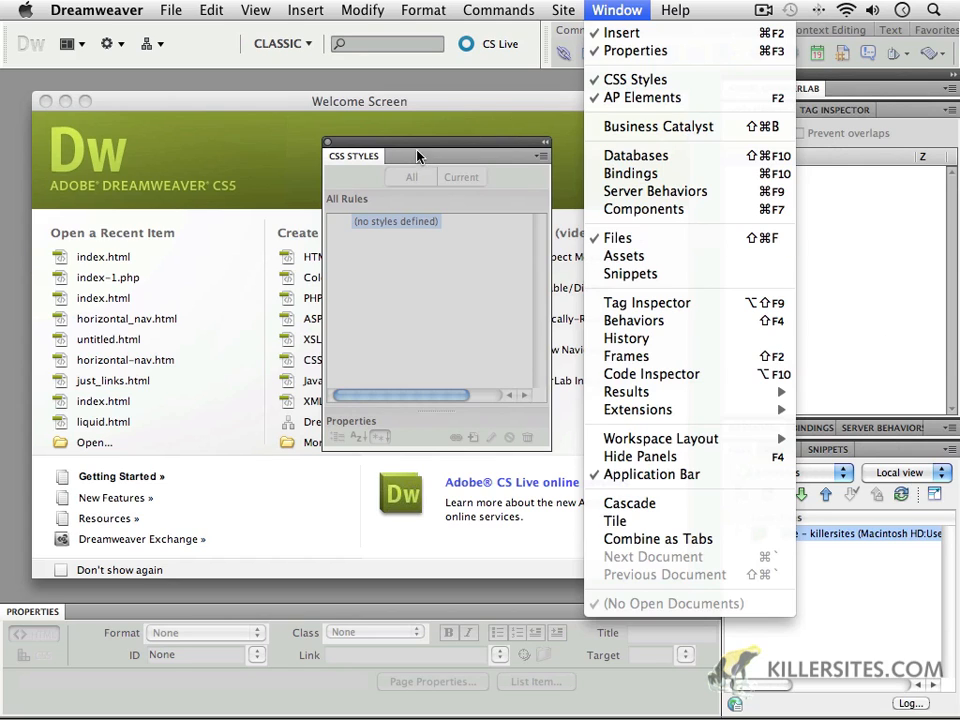
click(617, 10)
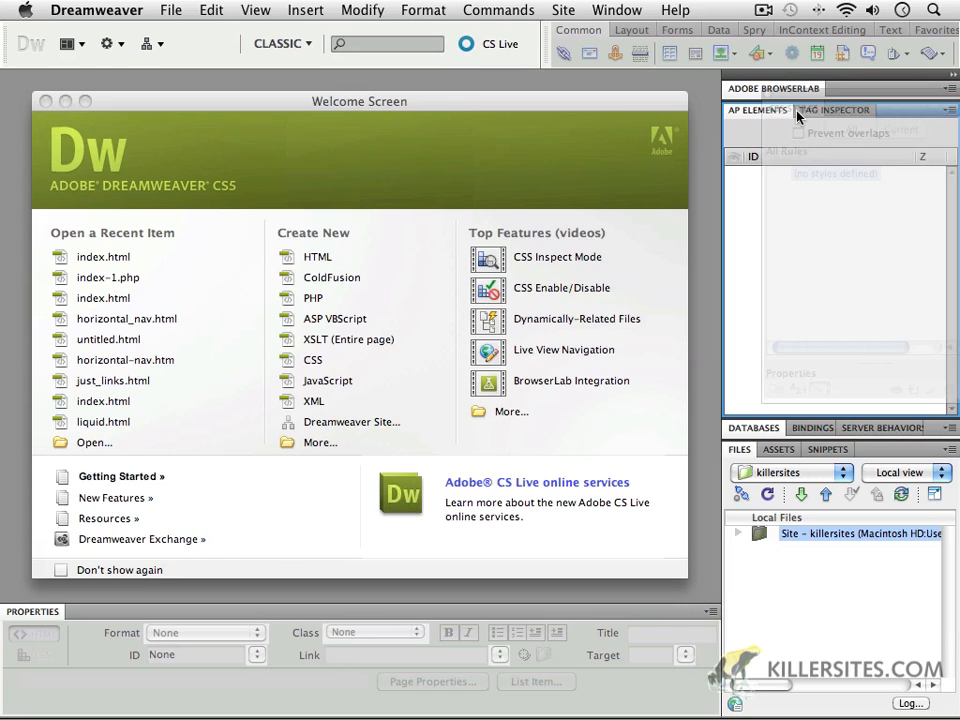
Dock CSS Styles beside AP Elements and Tag Inspector, then collapse and re-expand the group.
click(891, 110)
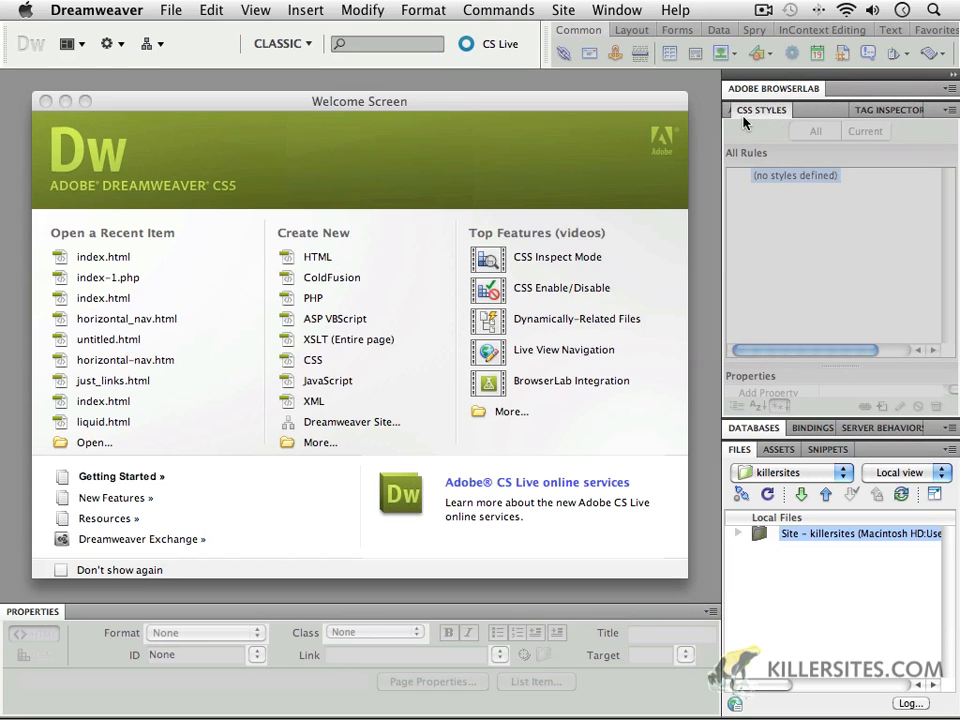
click(817, 110)
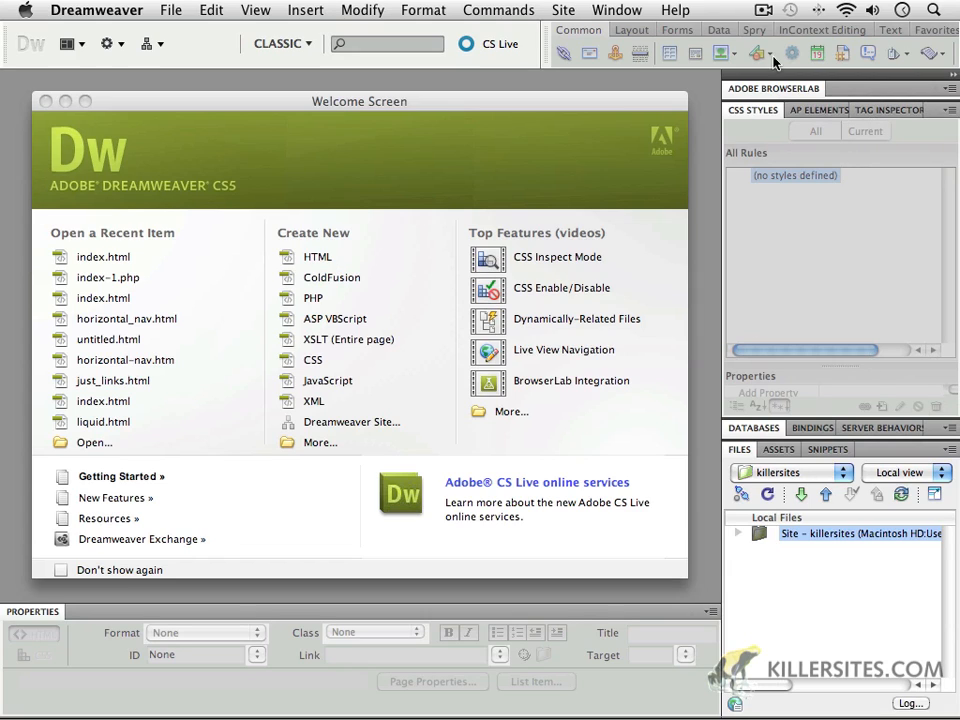
click(752, 110)
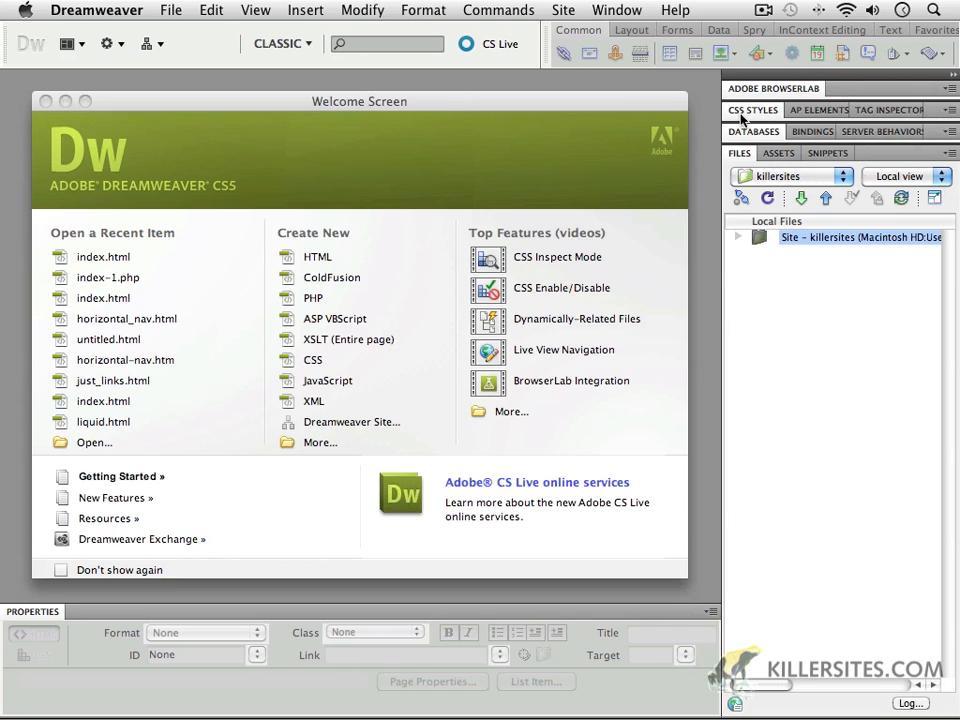
click(752, 110)
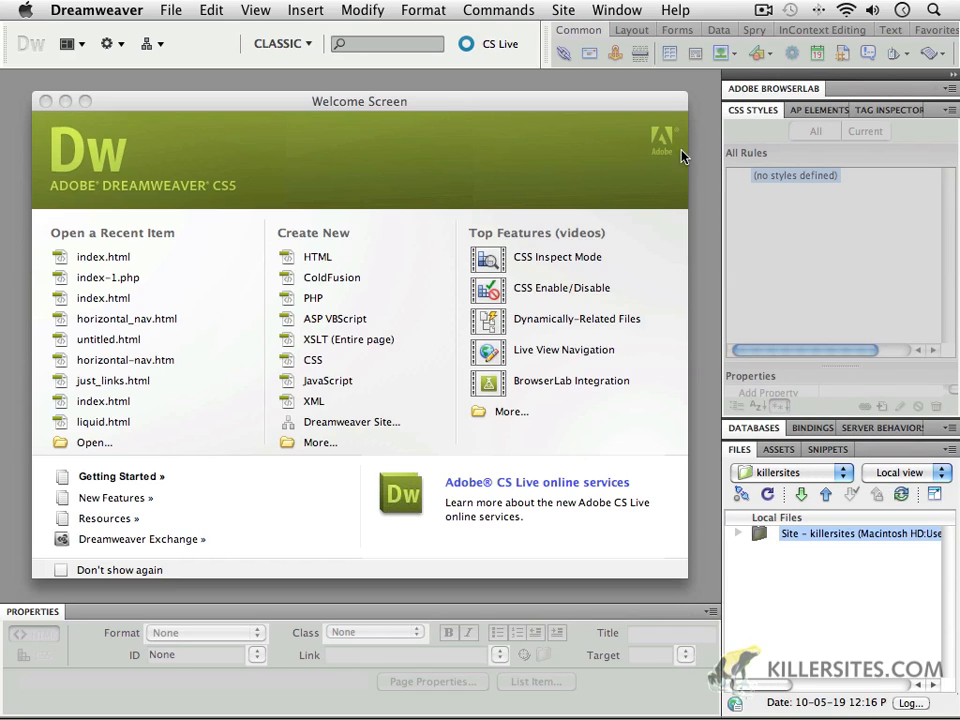
mouse_move(583, 515)
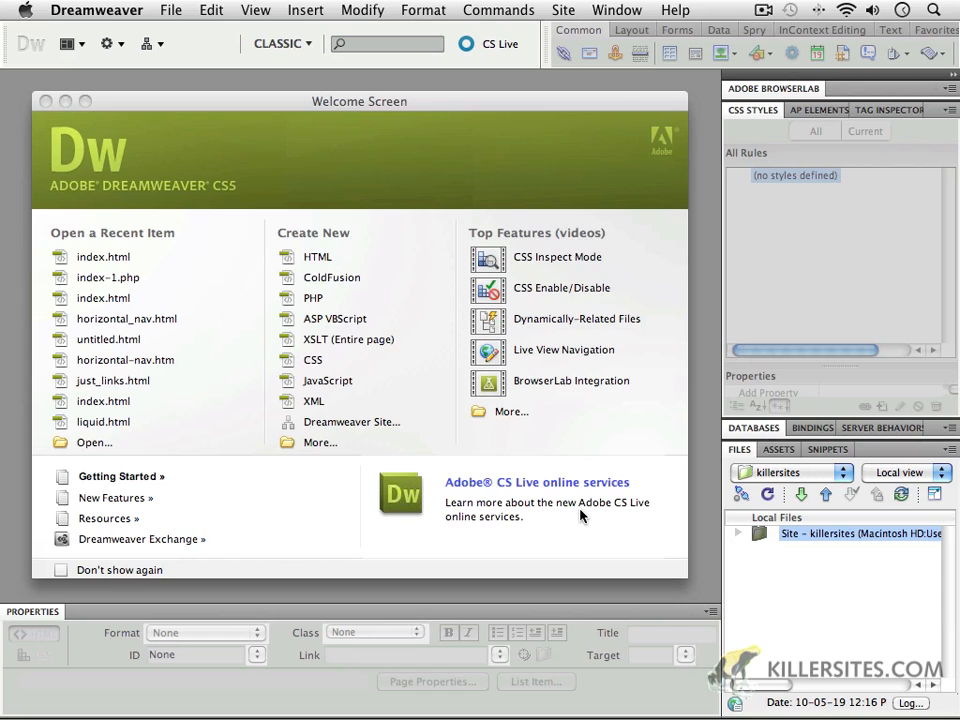
mouse_move(688, 145)
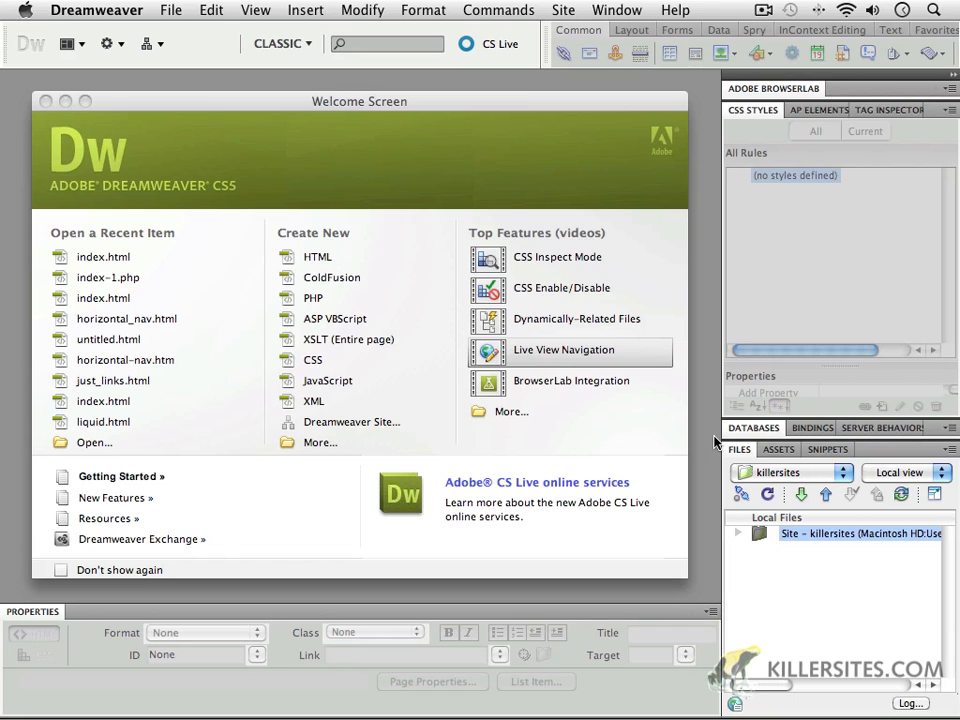
mouse_move(105, 629)
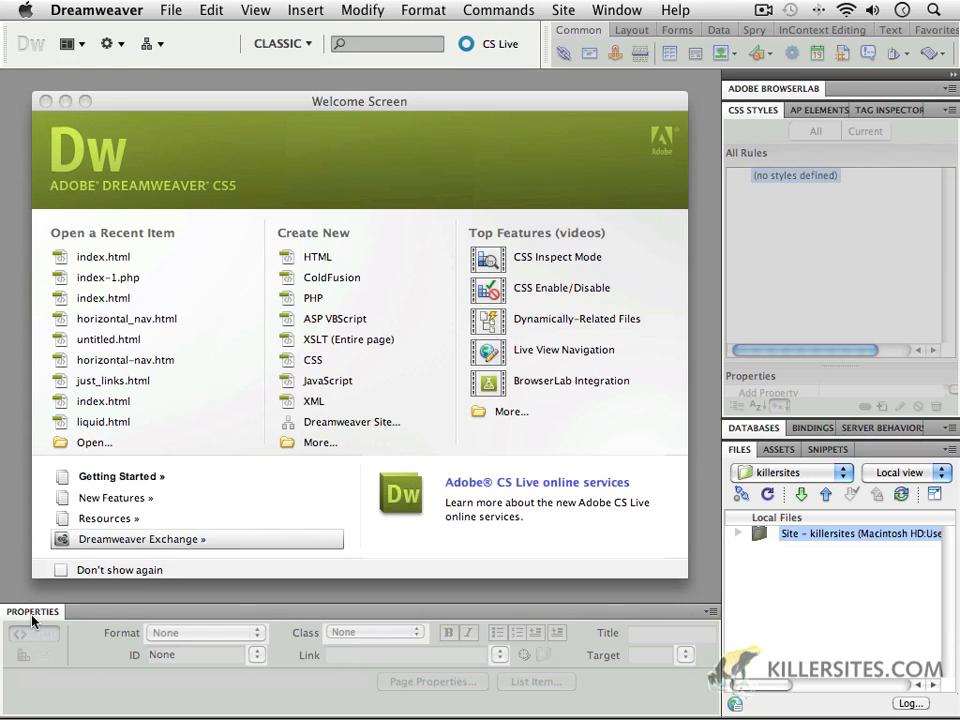
mouse_move(333, 687)
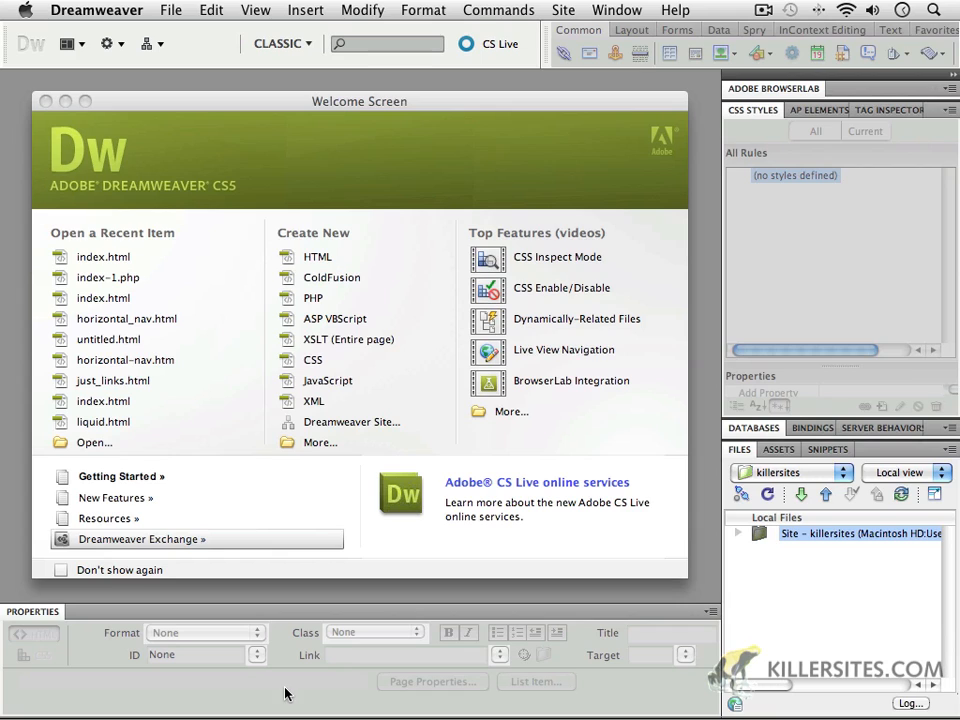
mouse_move(243, 686)
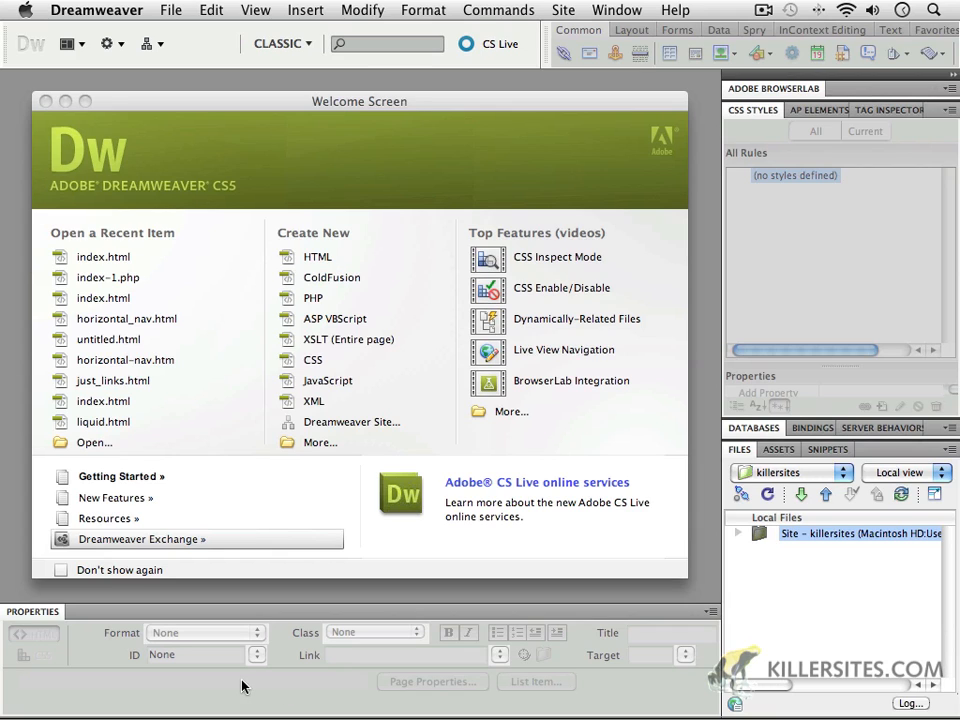
mouse_move(190, 322)
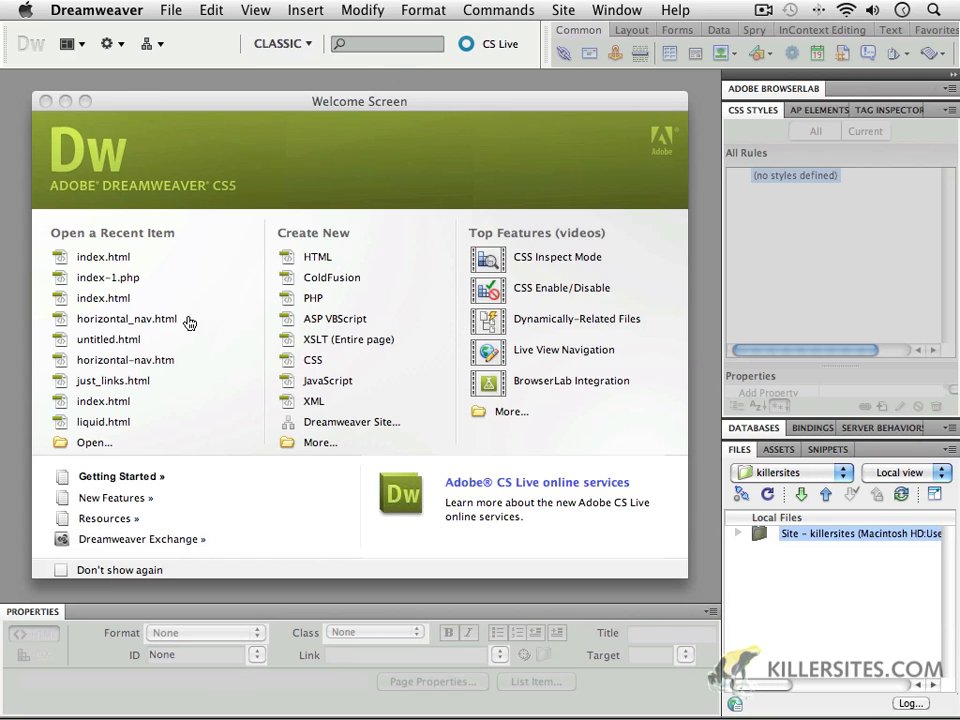
mouse_move(203, 260)
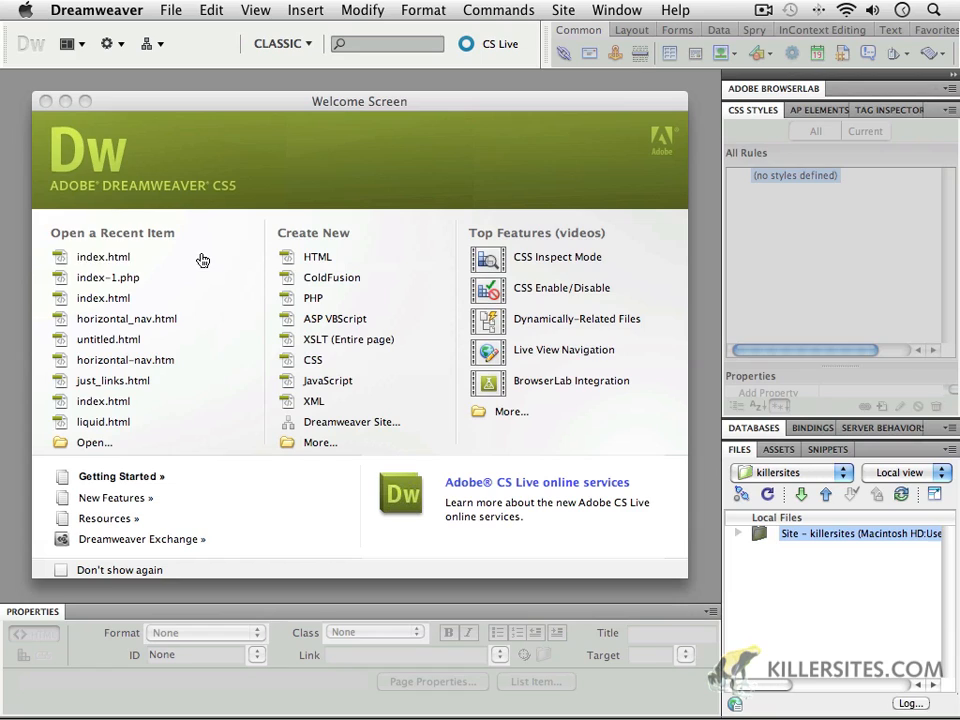
mouse_move(420, 590)
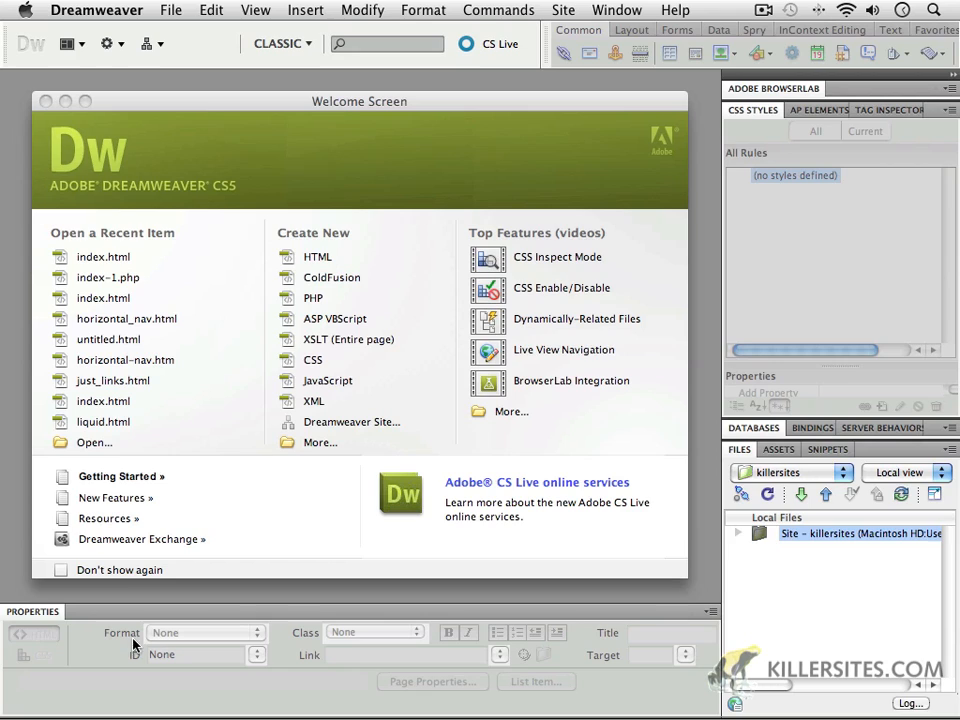
mouse_move(192, 629)
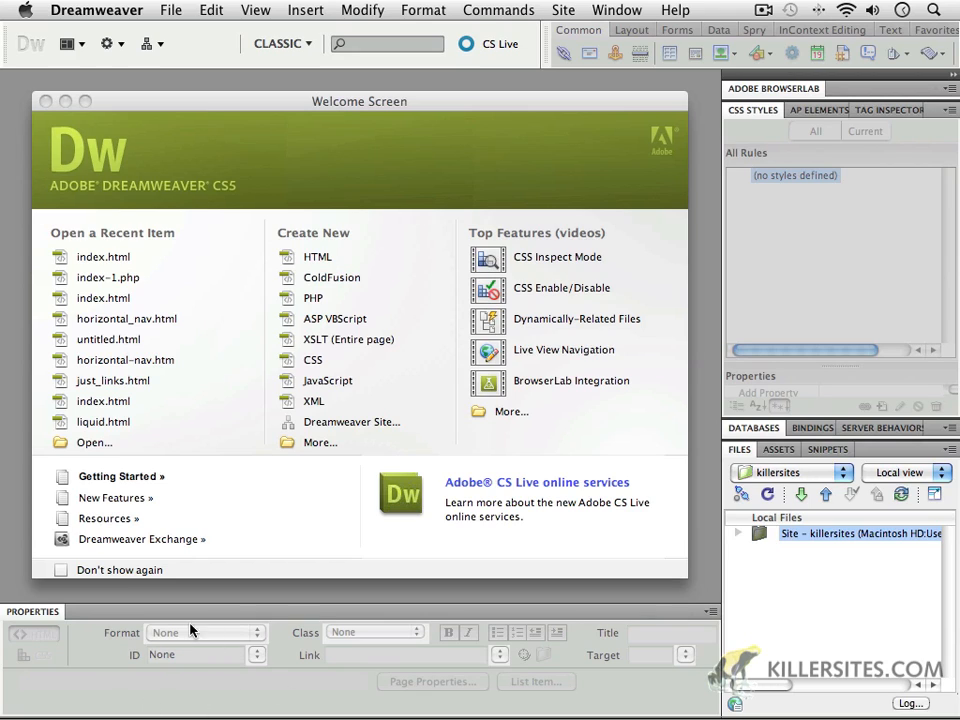
mouse_move(197, 638)
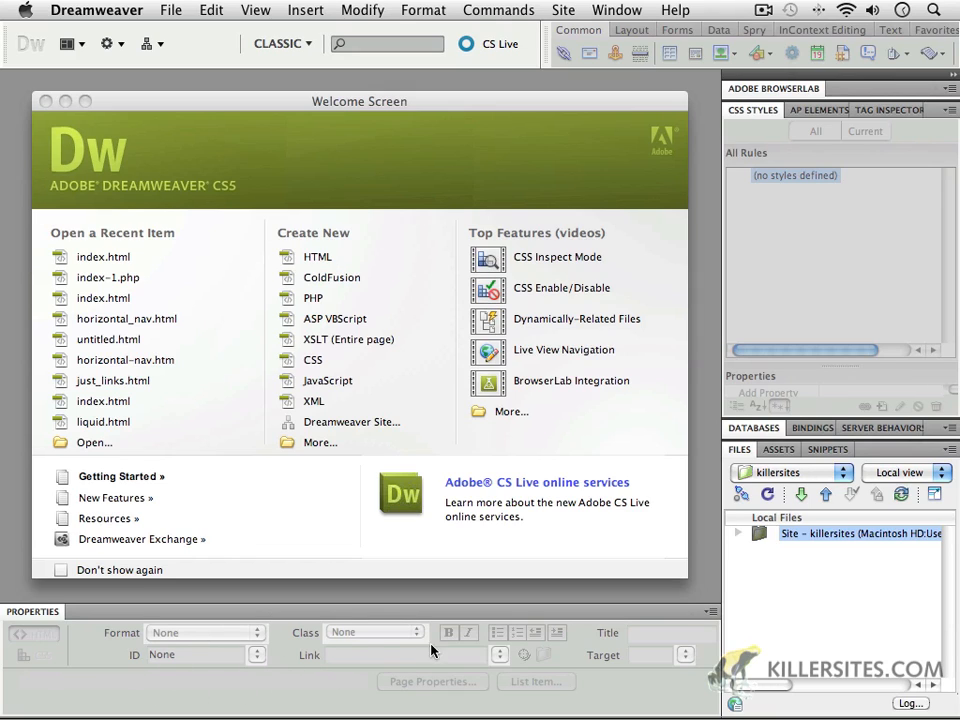
mouse_move(490, 657)
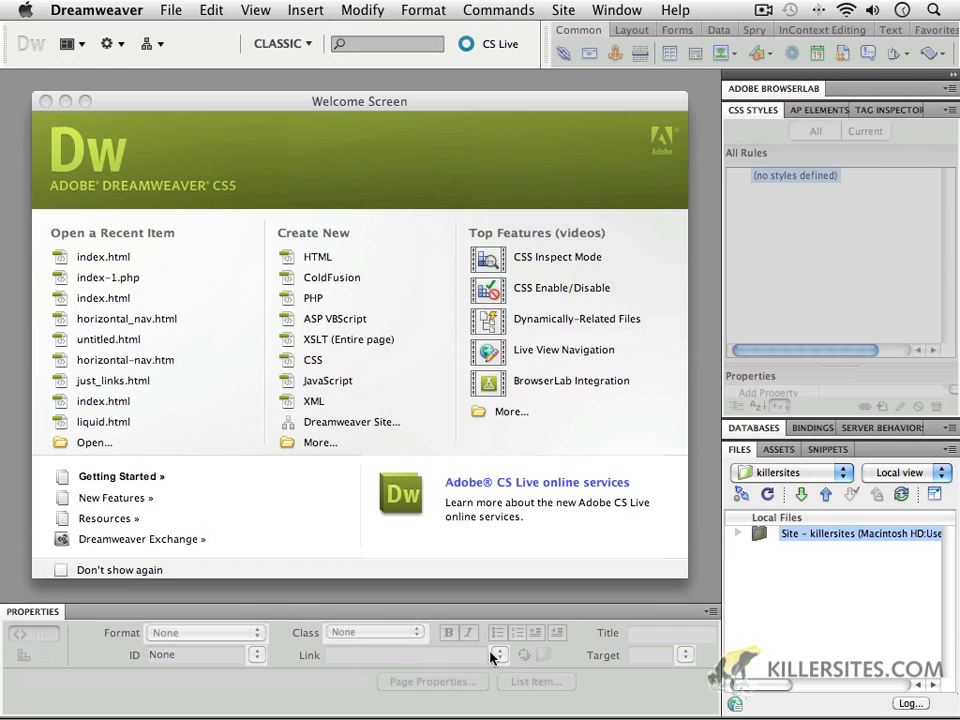
mouse_move(573, 654)
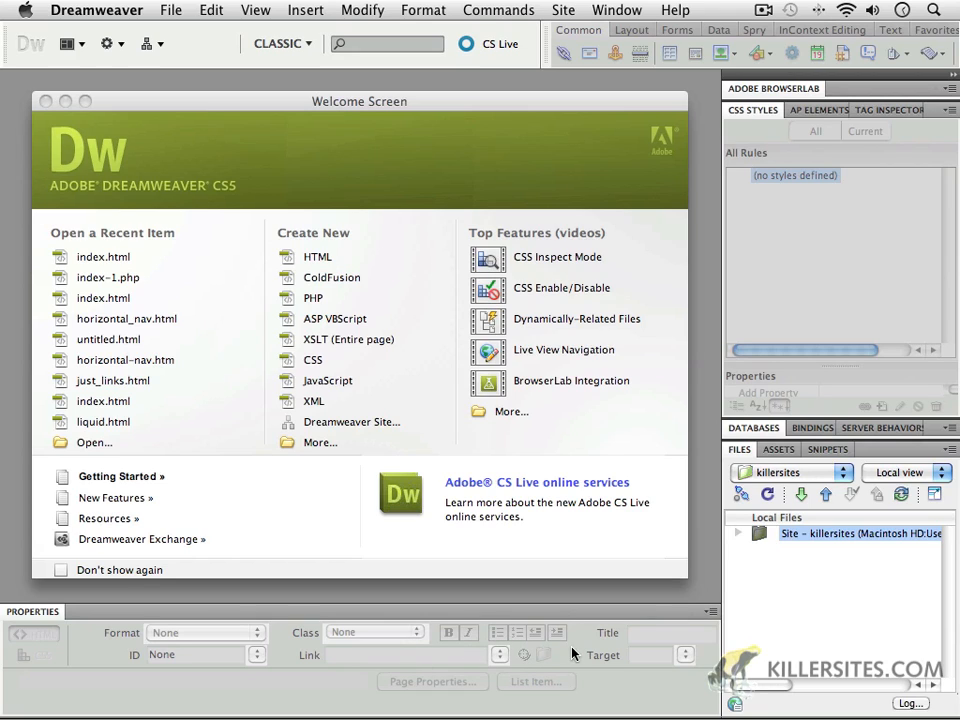
mouse_move(636, 672)
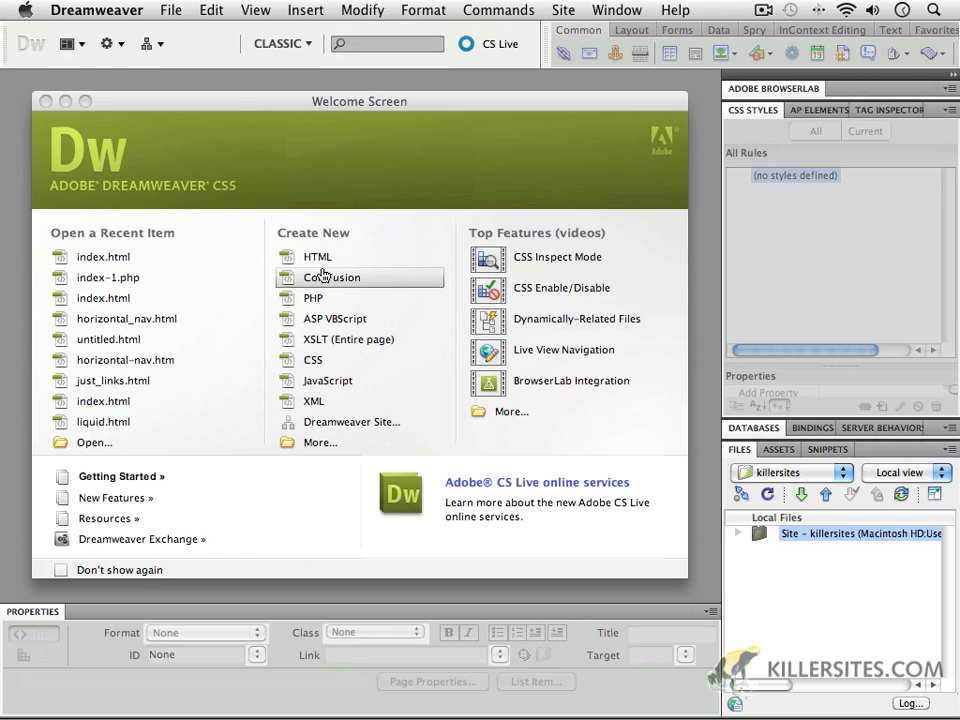
mouse_move(320, 442)
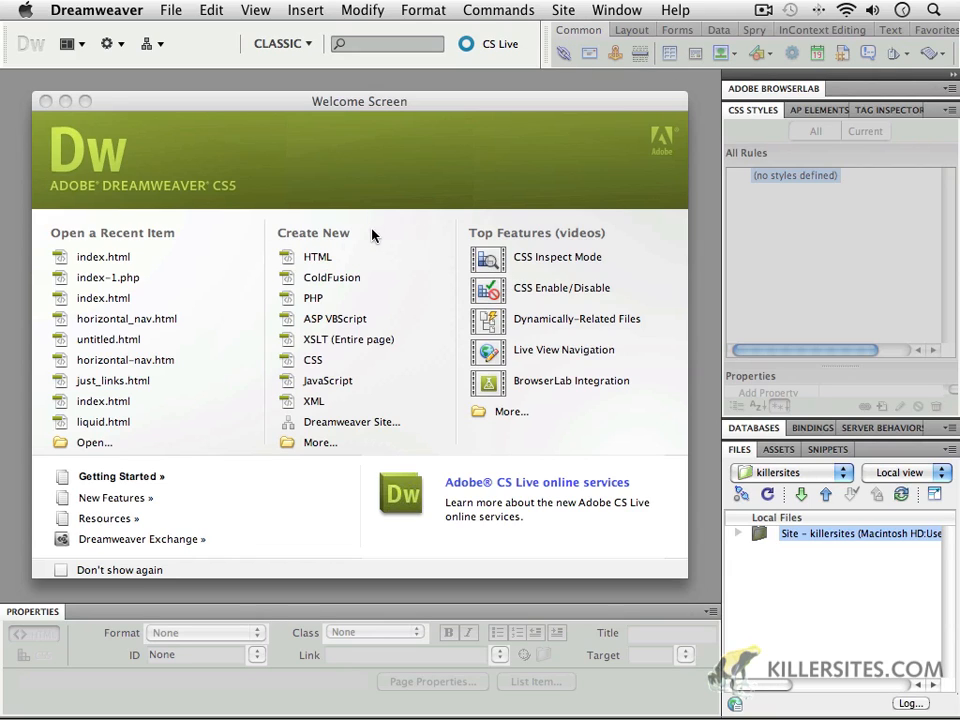
mouse_move(317, 257)
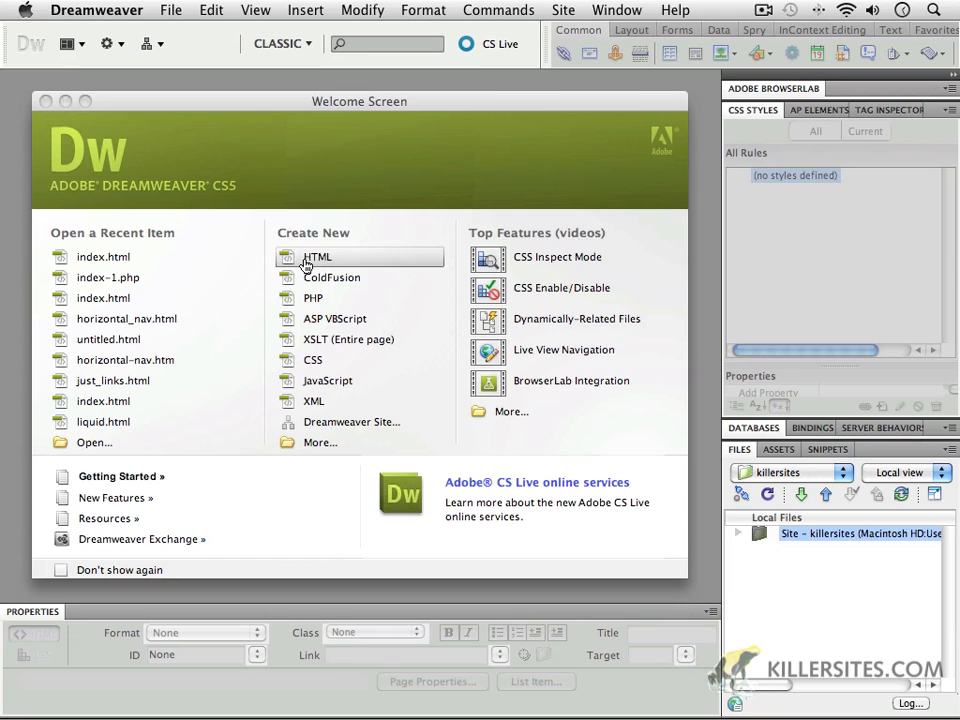
mouse_move(308, 135)
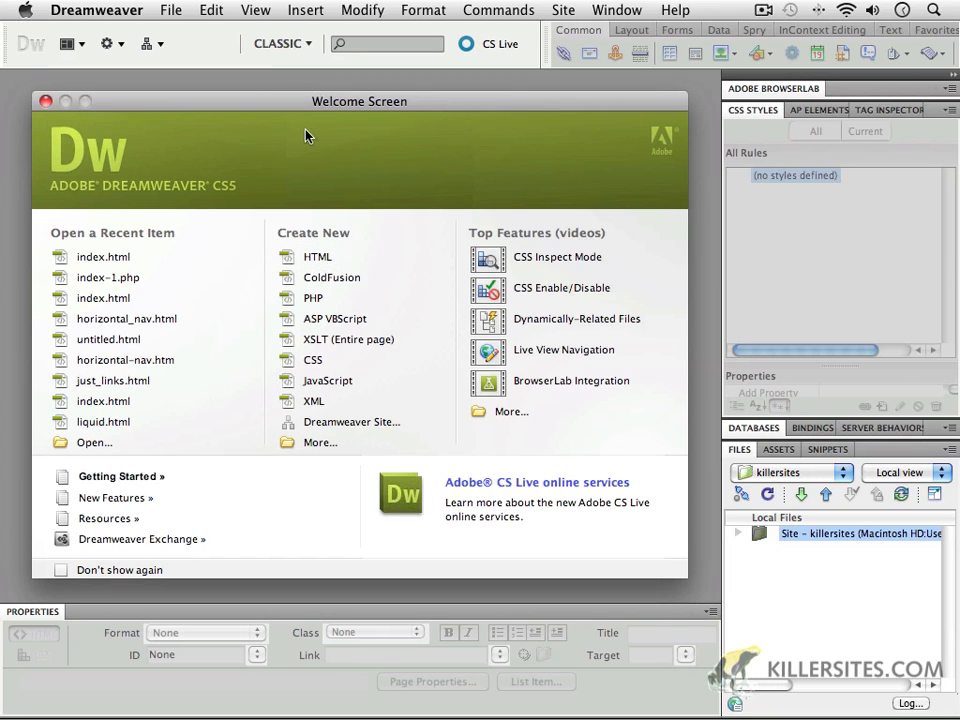
Create a blank HTML page from the Welcome Screen, opening Untitled-2 in Split view.
click(317, 257)
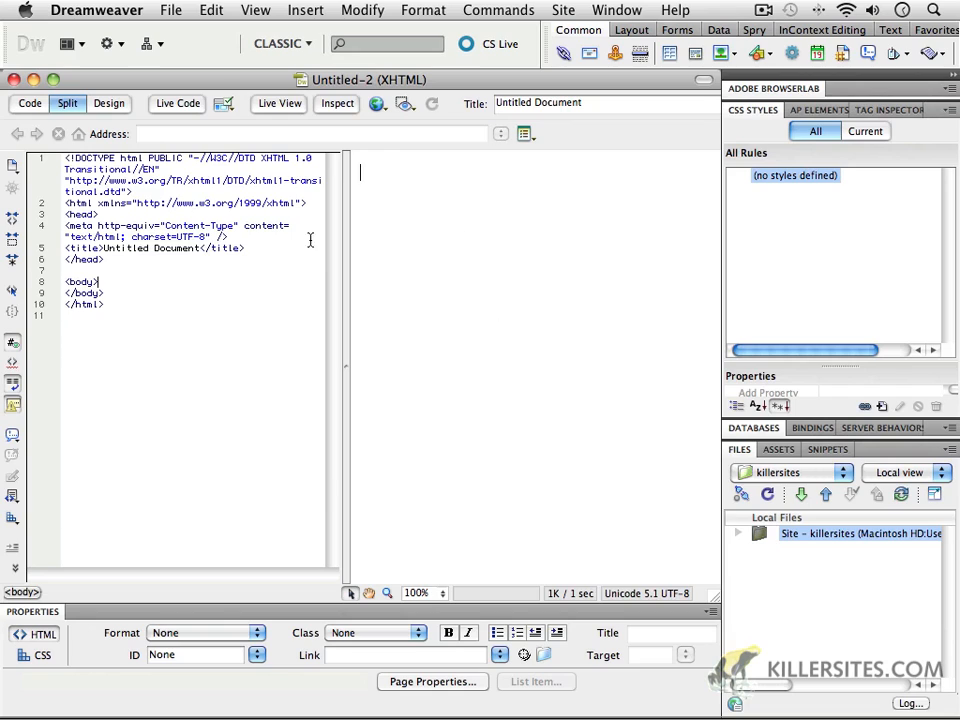
mouse_move(156, 338)
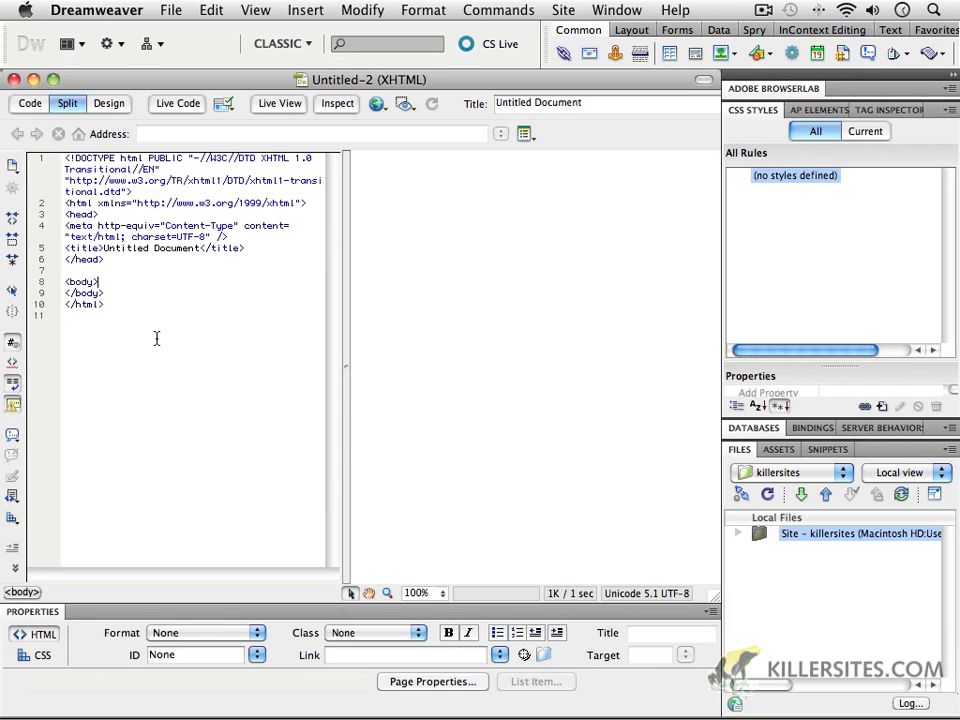
mouse_move(373, 407)
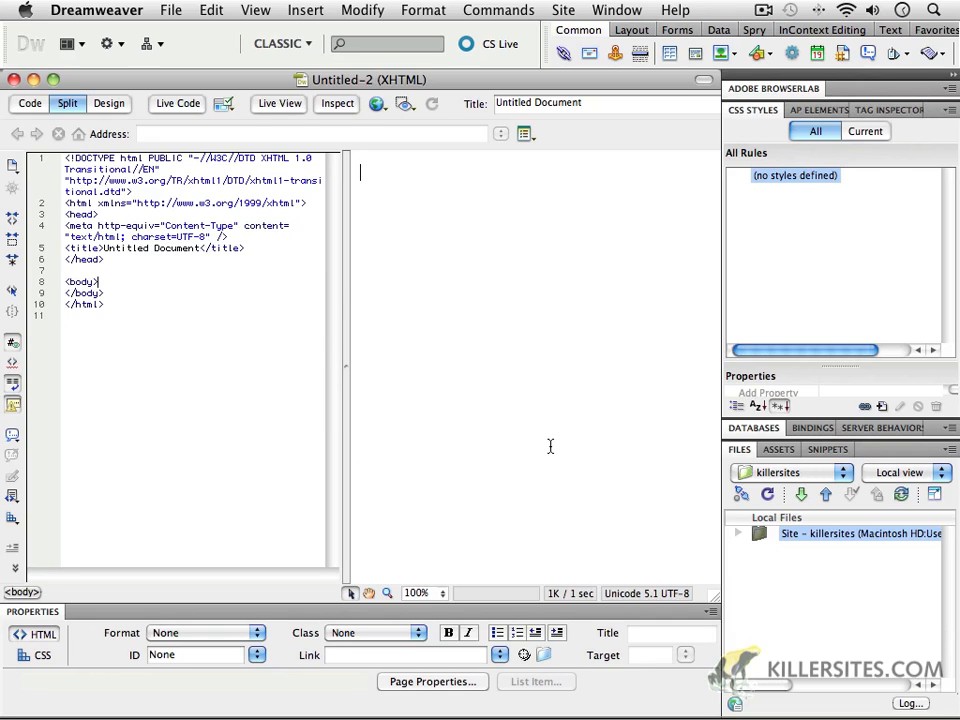
mouse_move(428, 506)
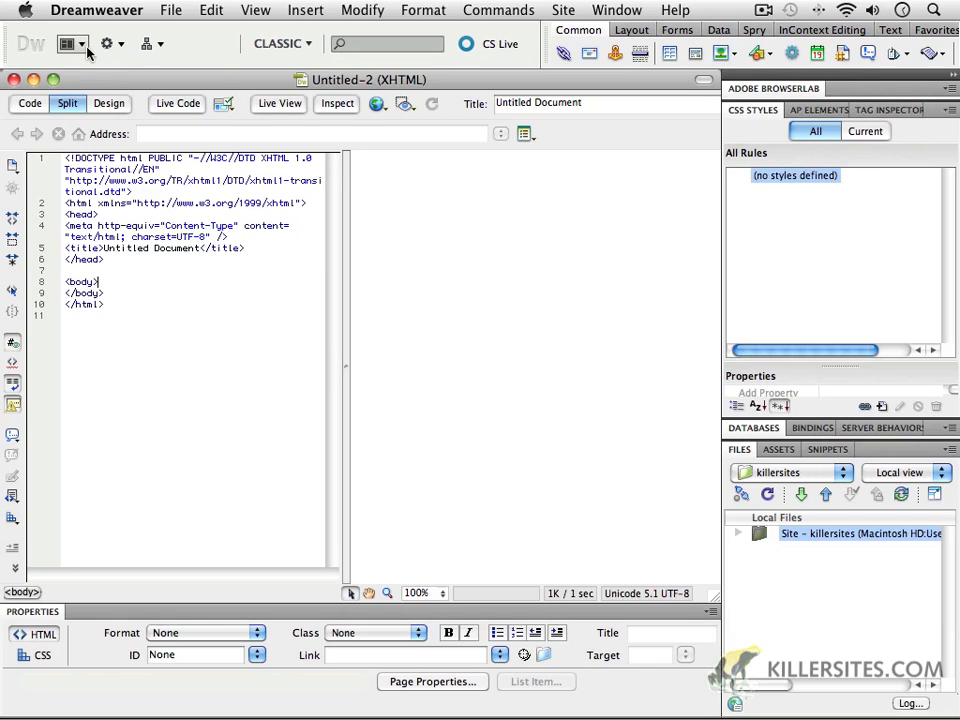
click(69, 43)
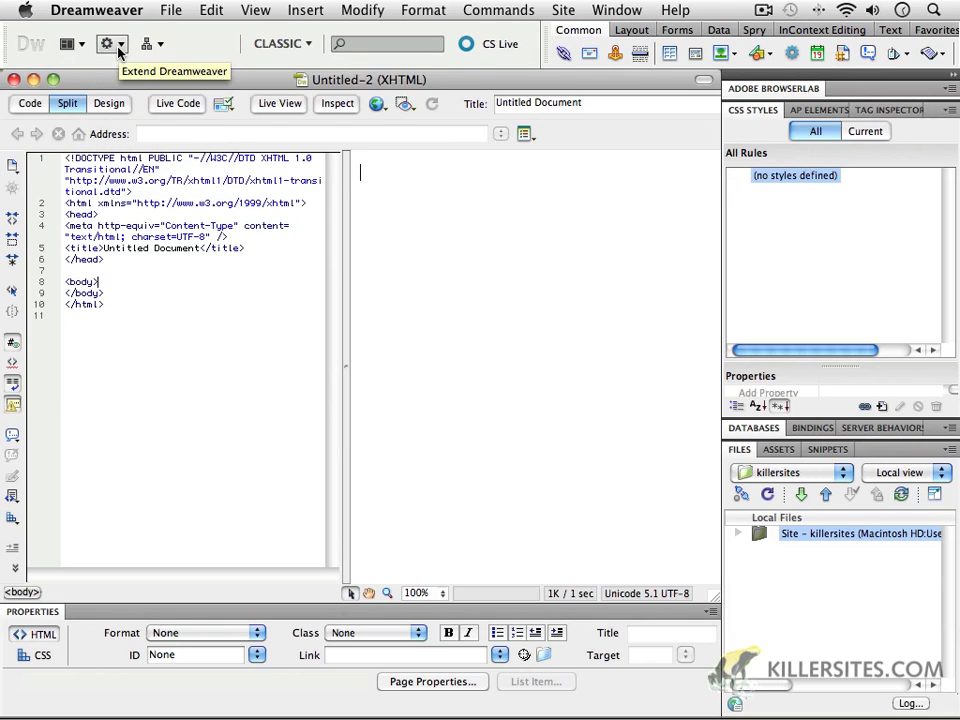
click(105, 44)
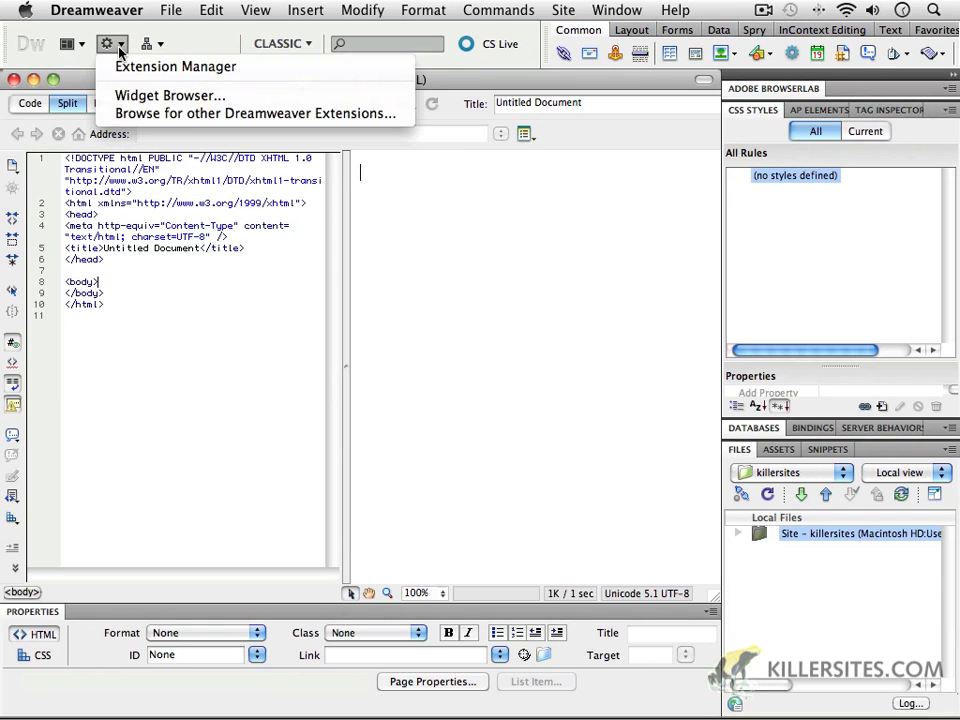
mouse_move(175, 66)
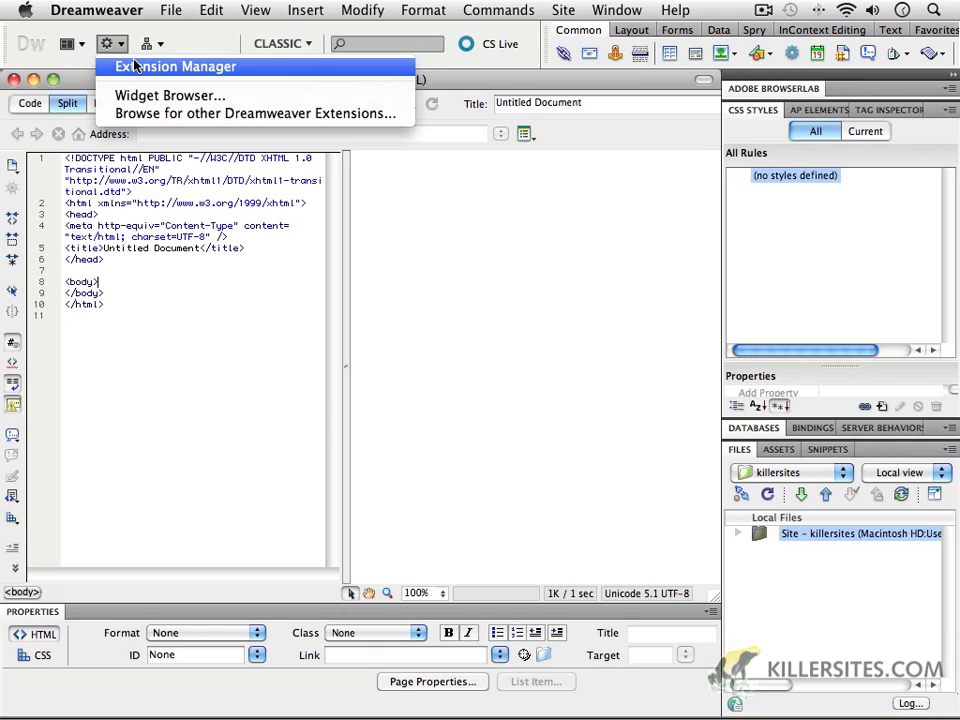
mouse_move(180, 40)
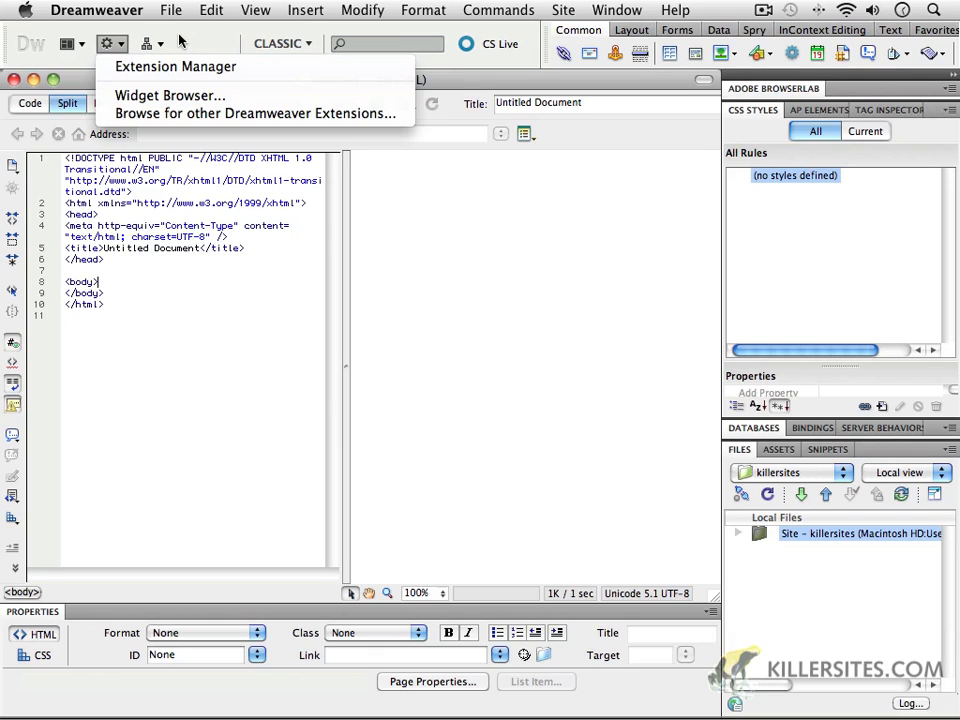
click(150, 43)
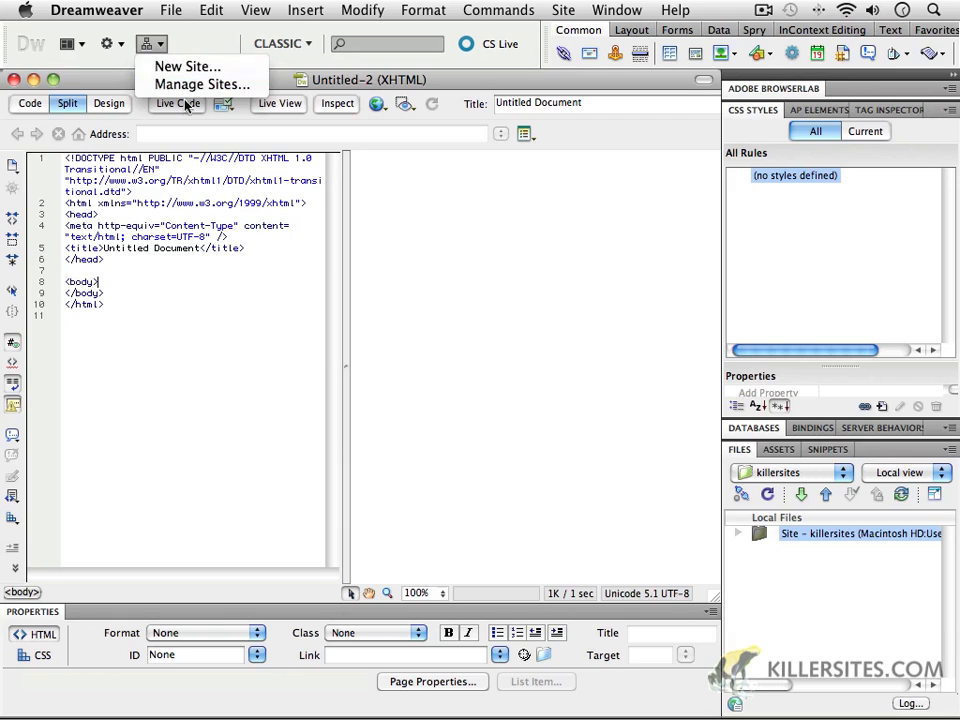
click(152, 43)
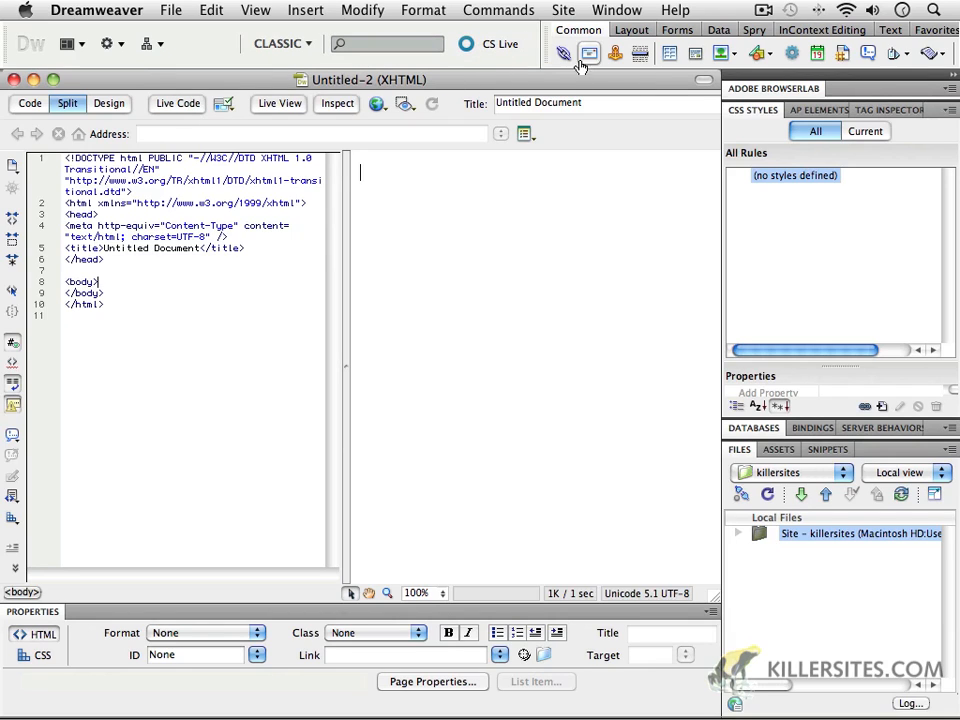
mouse_move(565, 48)
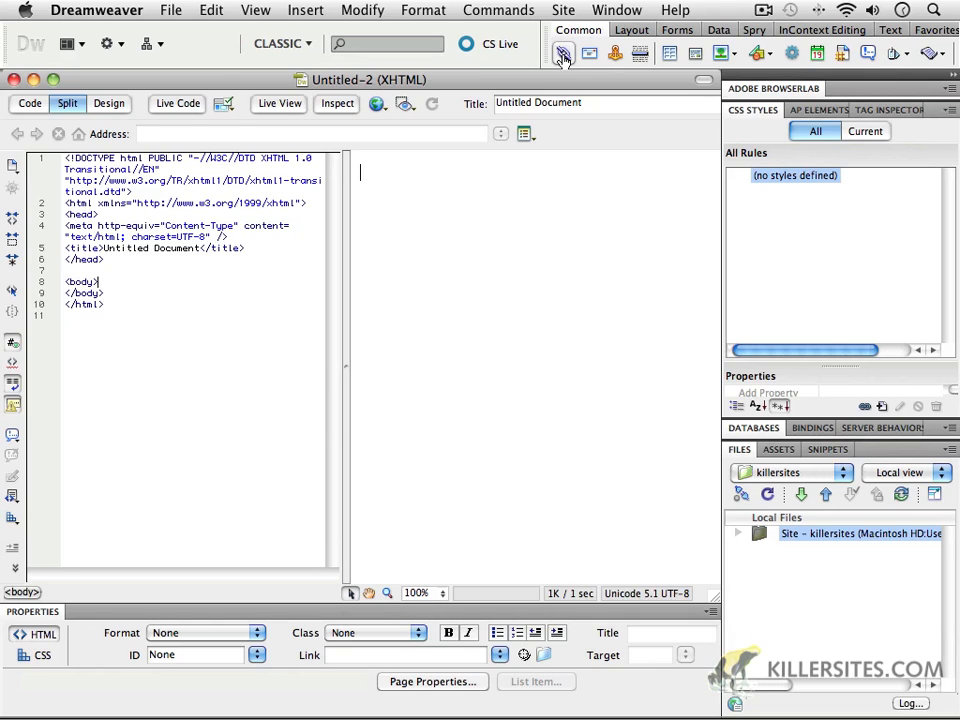
click(617, 10)
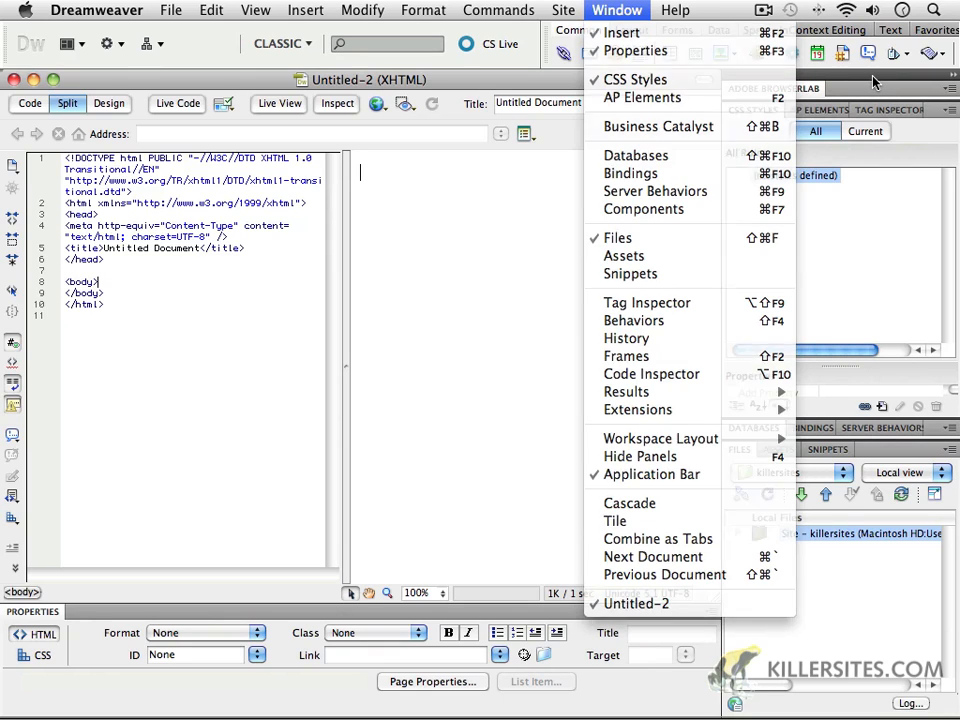
click(616, 10)
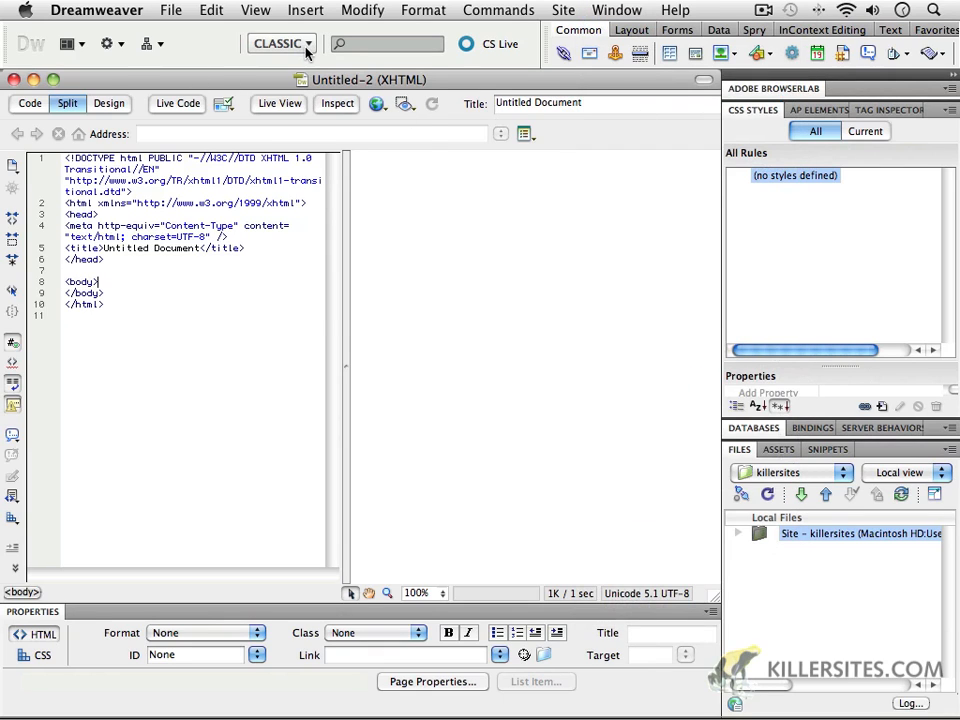
click(281, 43)
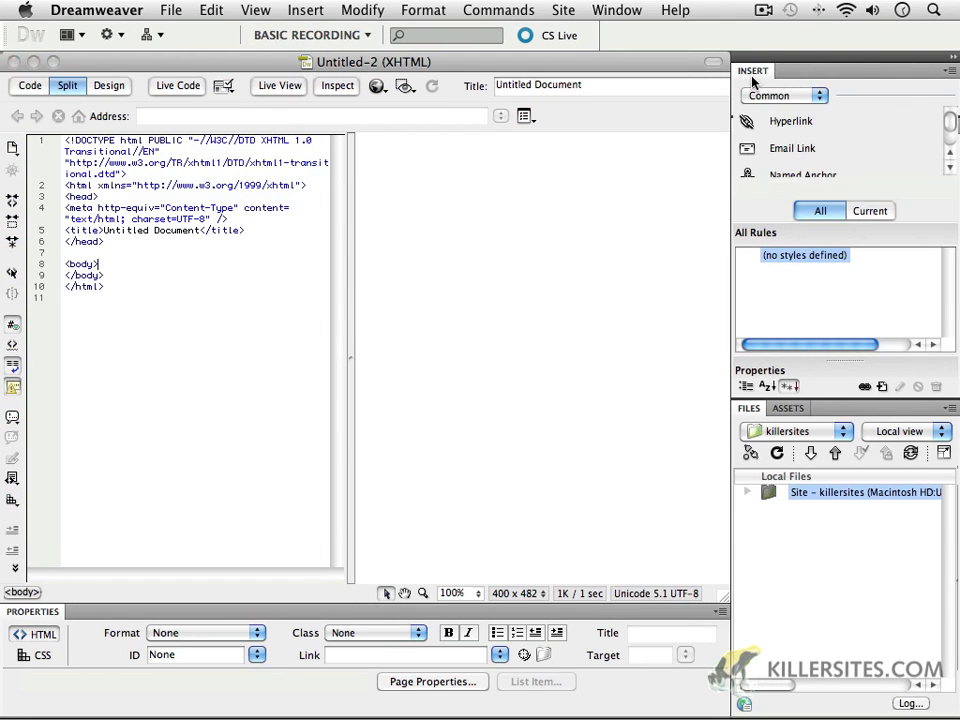
click(761, 190)
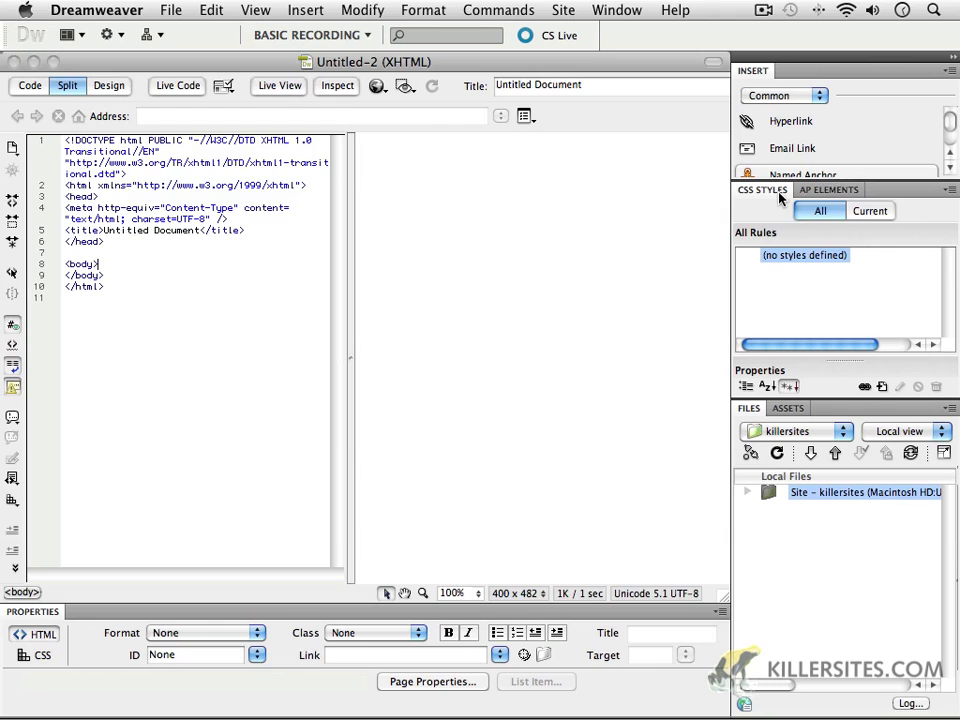
click(748, 211)
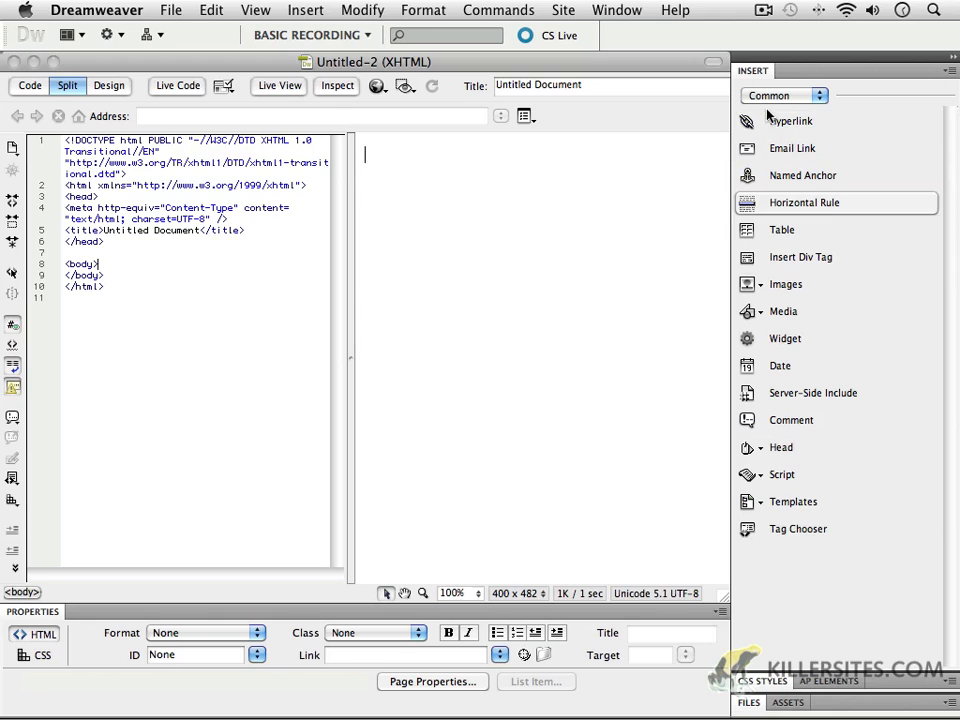
click(310, 34)
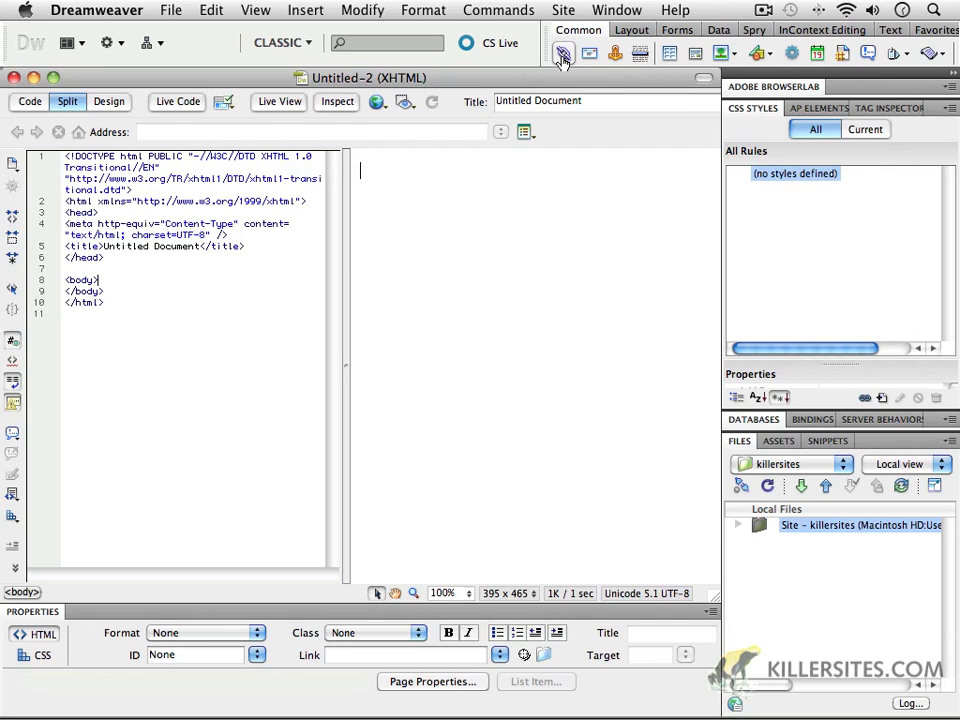
mouse_move(611, 60)
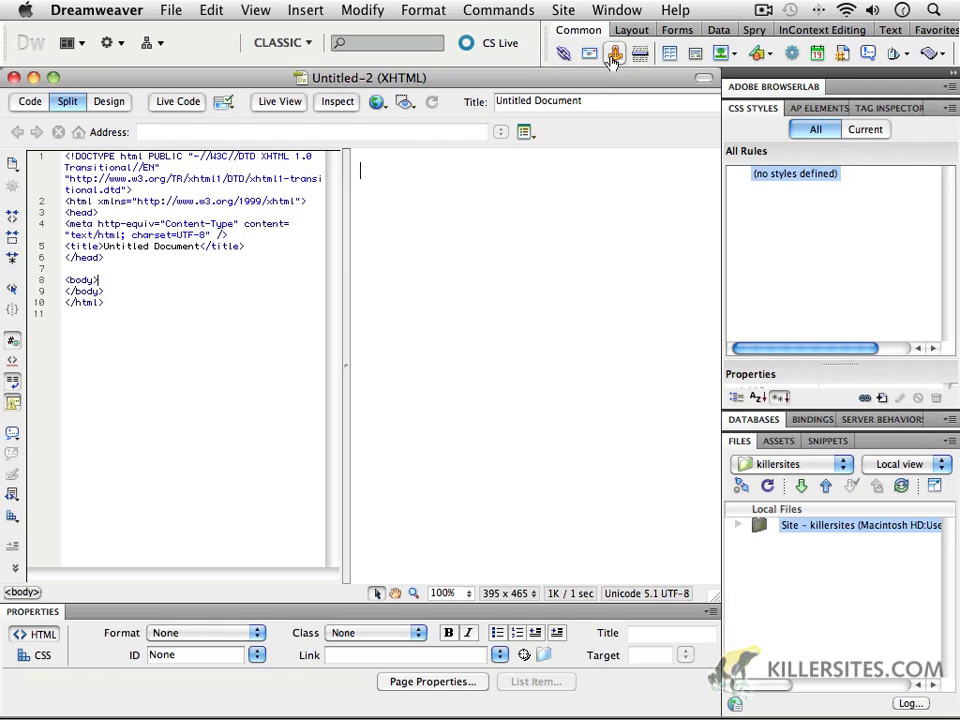
mouse_move(615, 53)
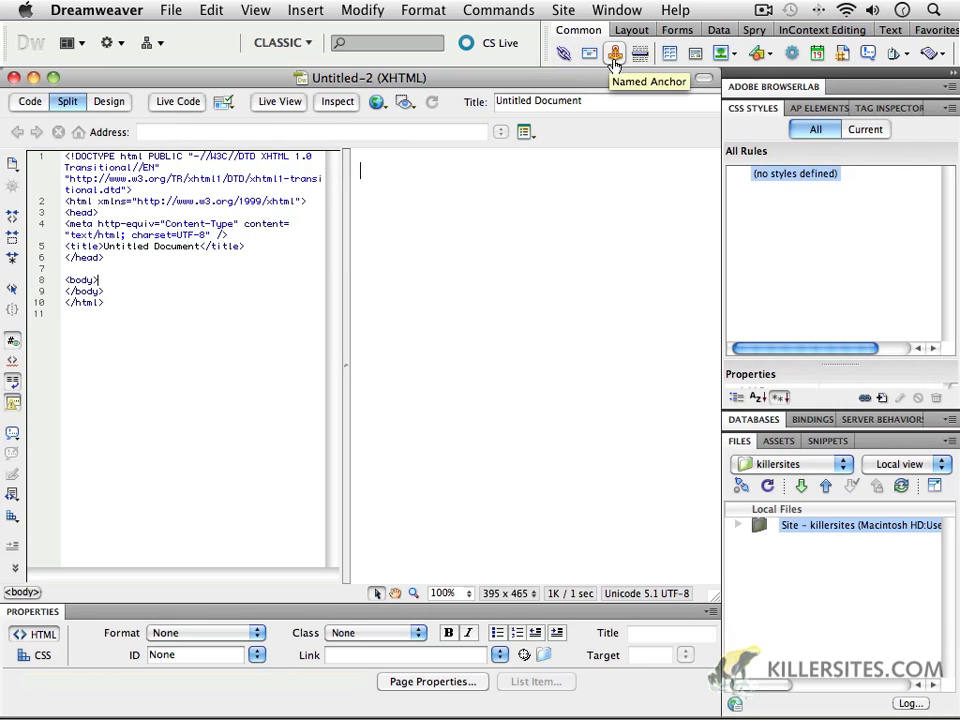
mouse_move(640, 53)
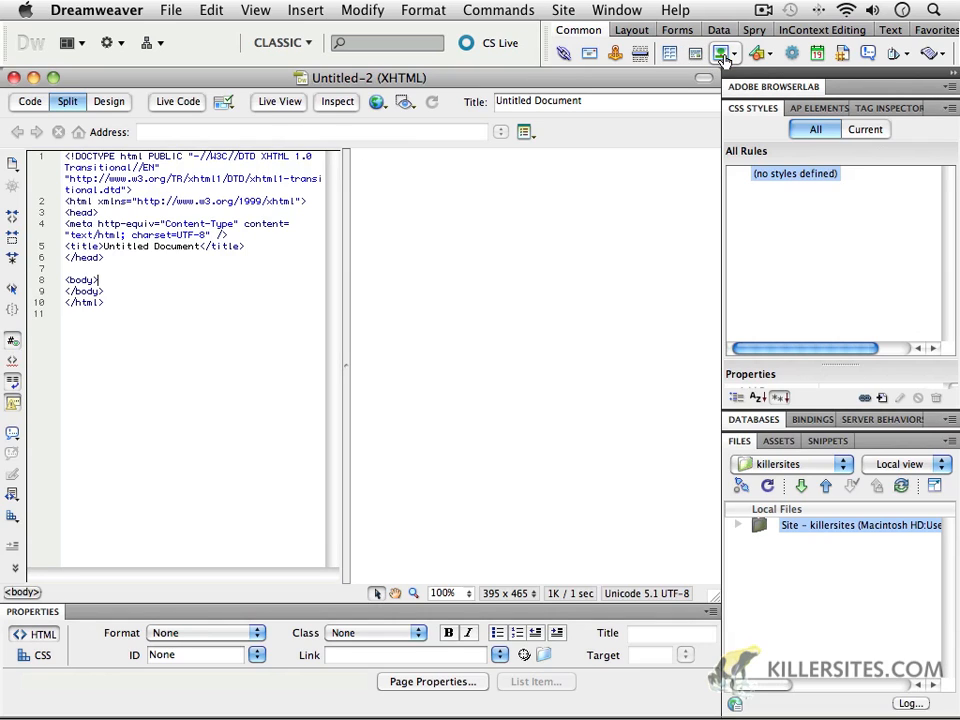
mouse_move(760, 53)
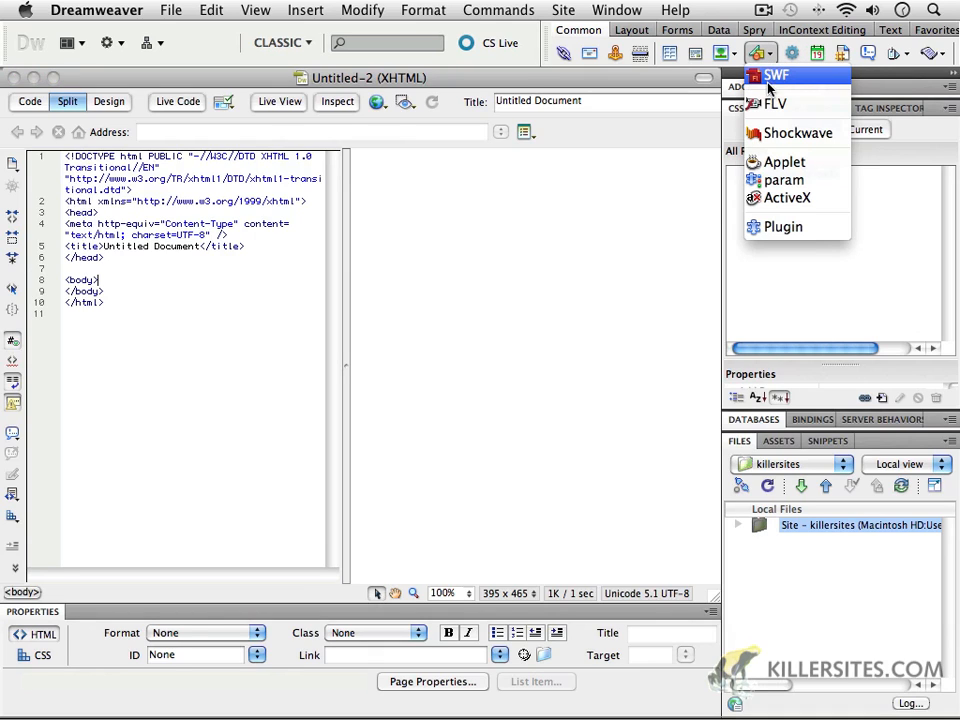
mouse_move(688, 226)
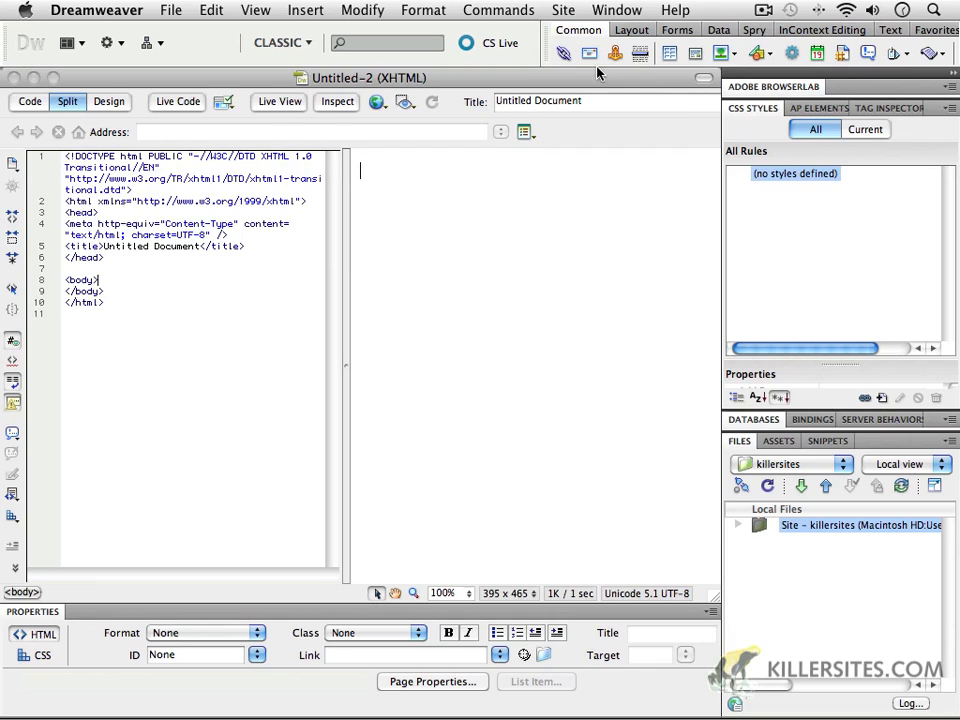
click(631, 29)
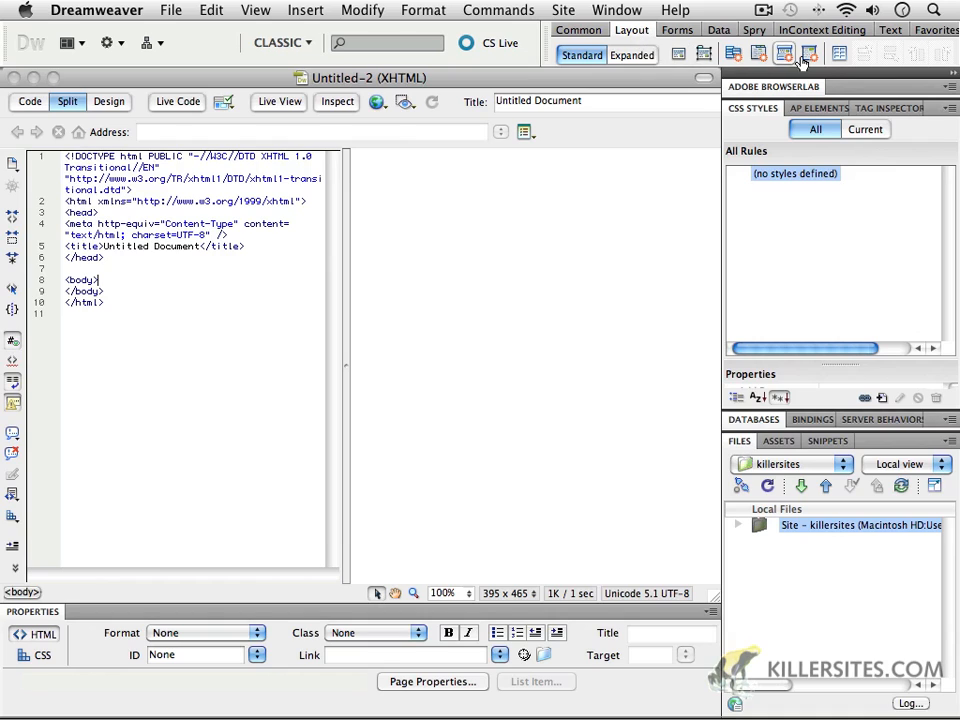
click(676, 29)
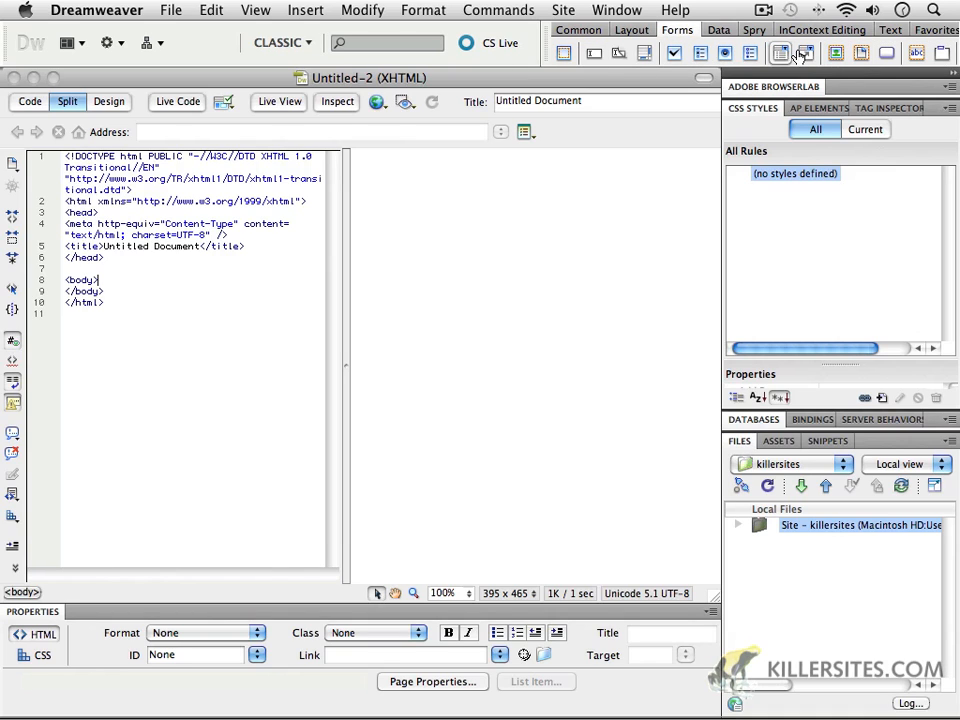
click(718, 29)
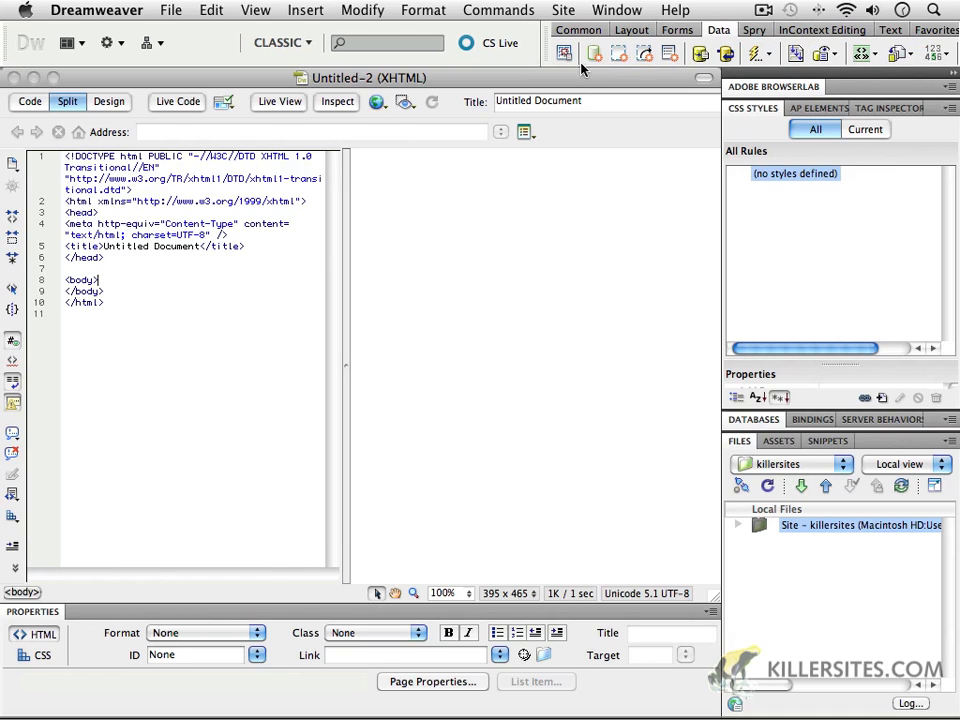
click(754, 29)
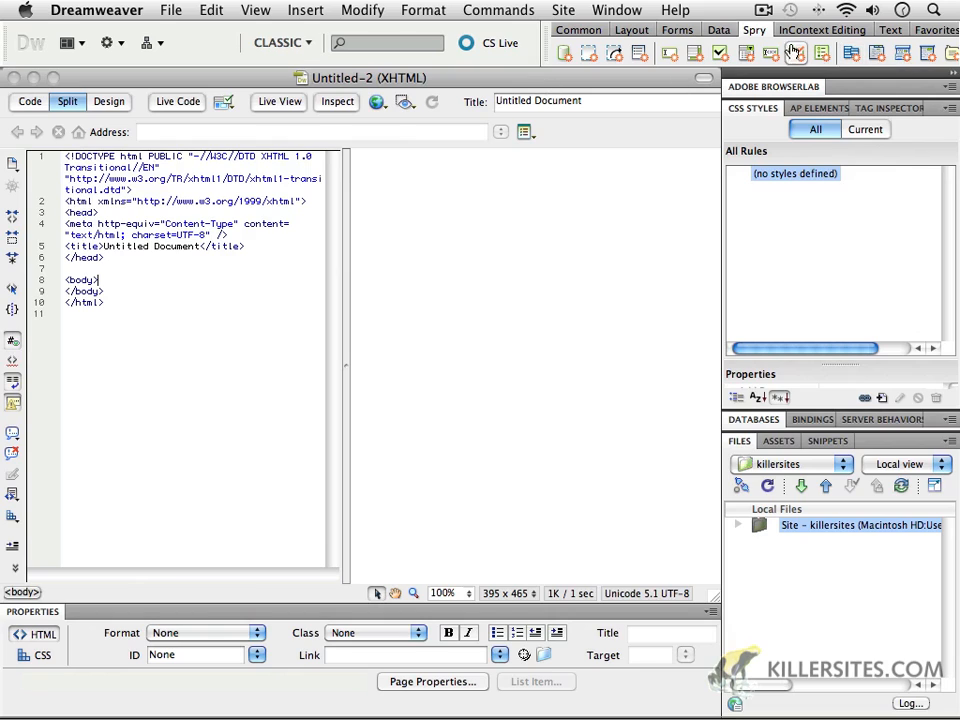
click(889, 29)
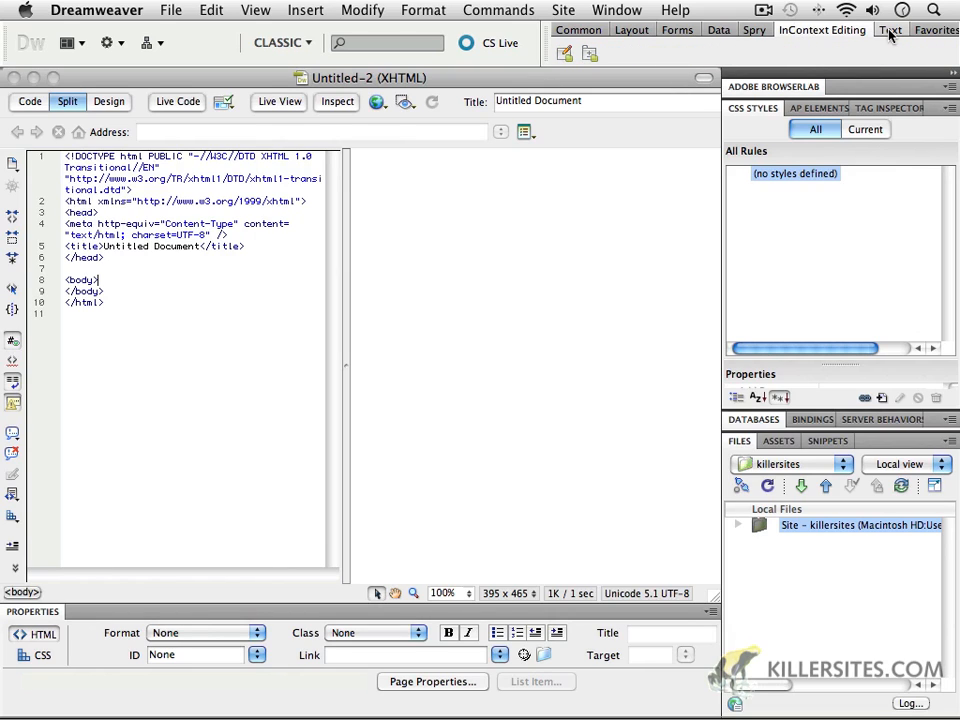
click(889, 29)
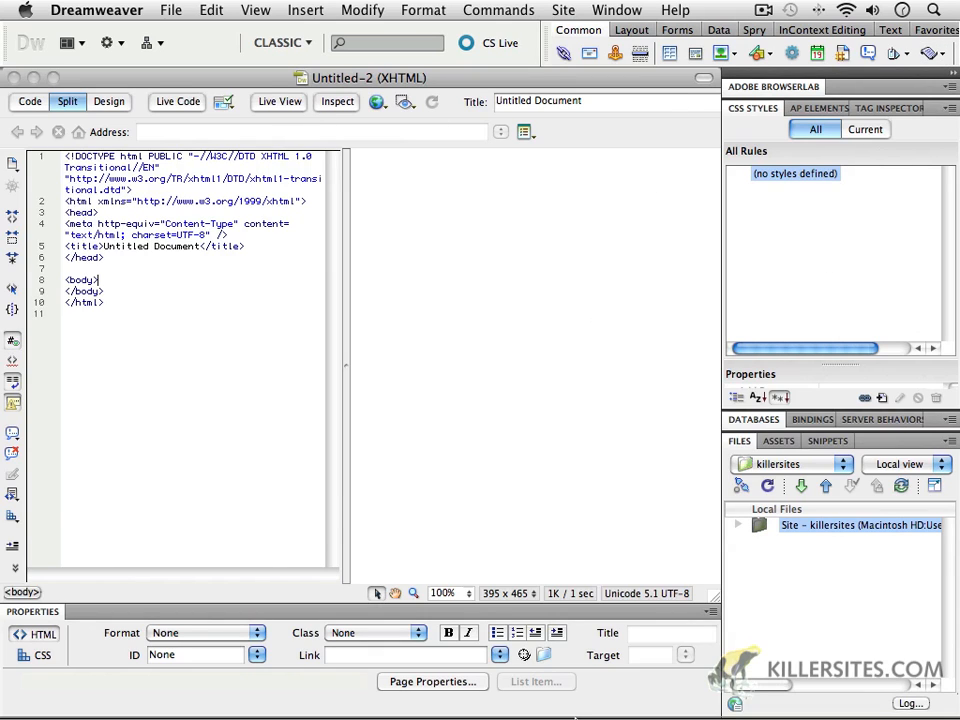
mouse_move(460, 120)
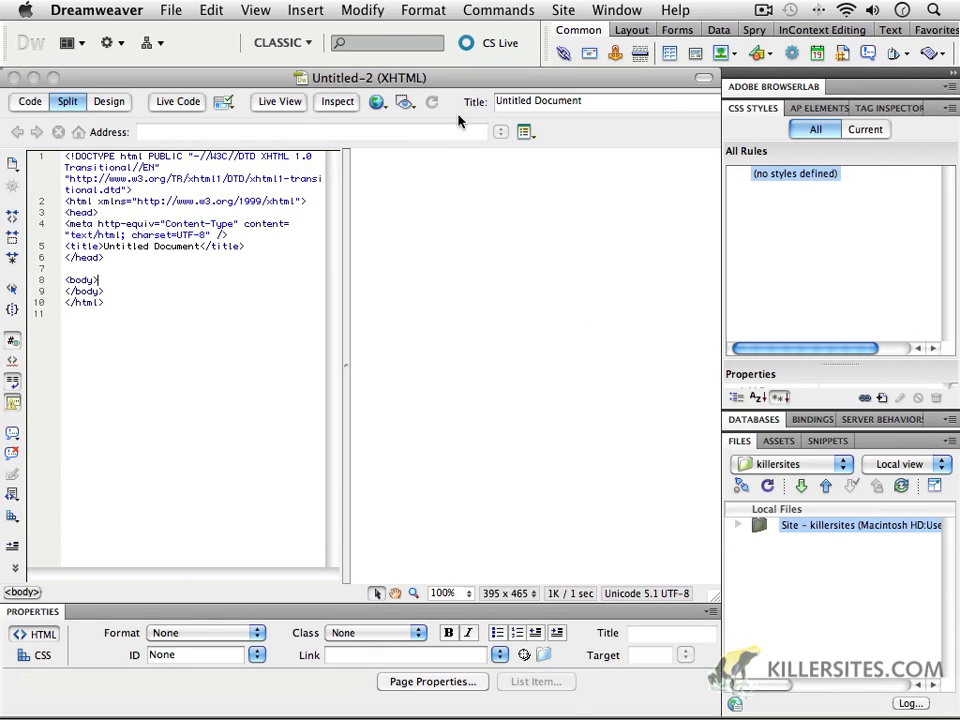
mouse_move(182, 478)
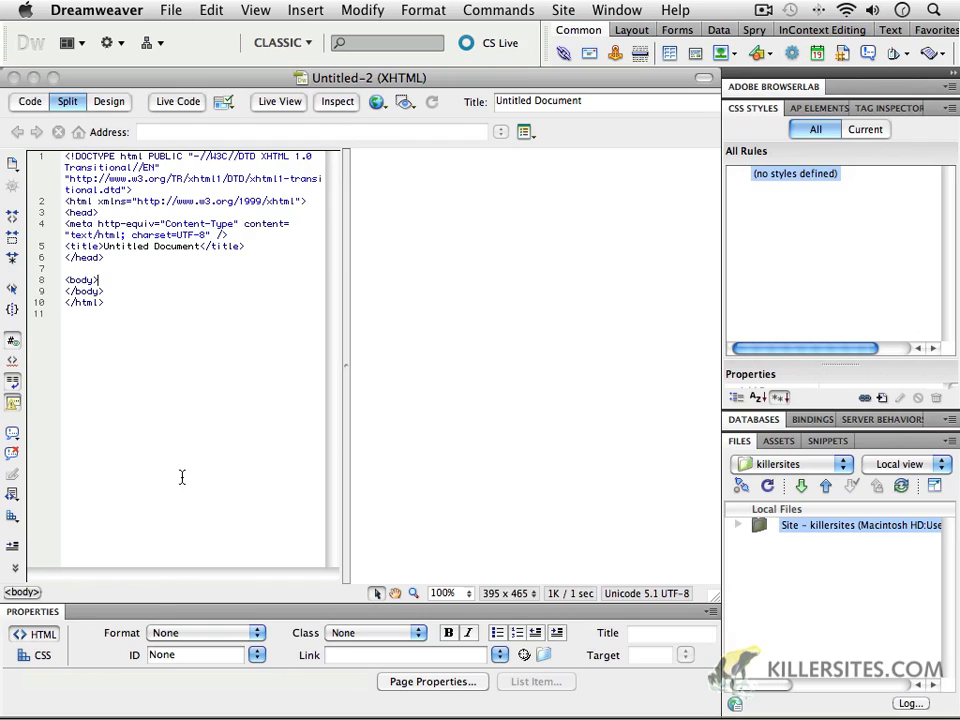
mouse_move(224, 307)
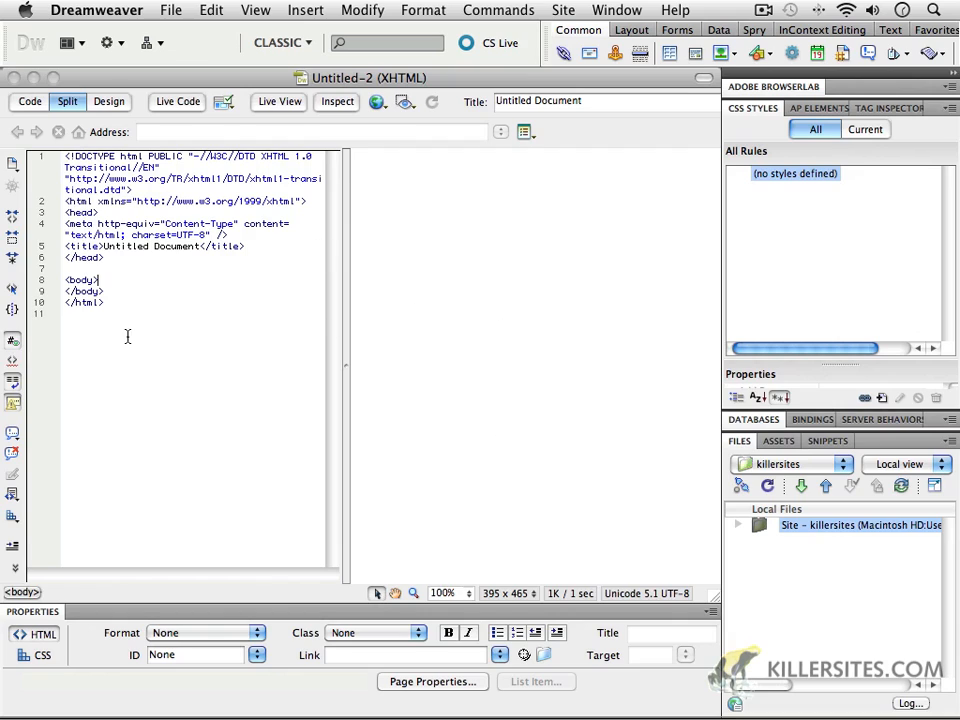
mouse_move(137, 630)
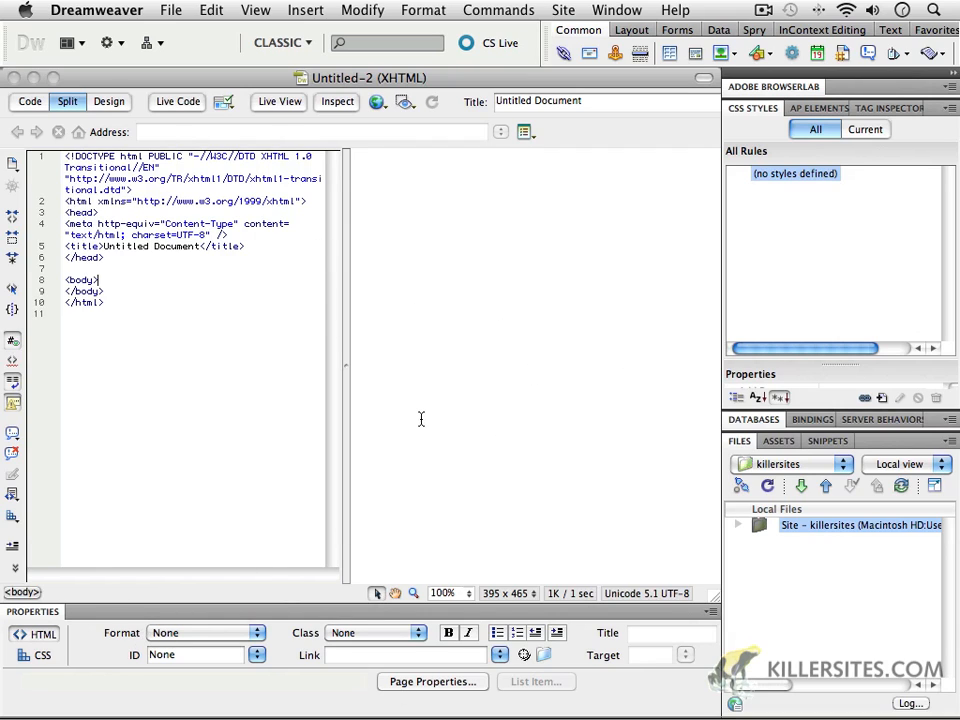
mouse_move(493, 428)
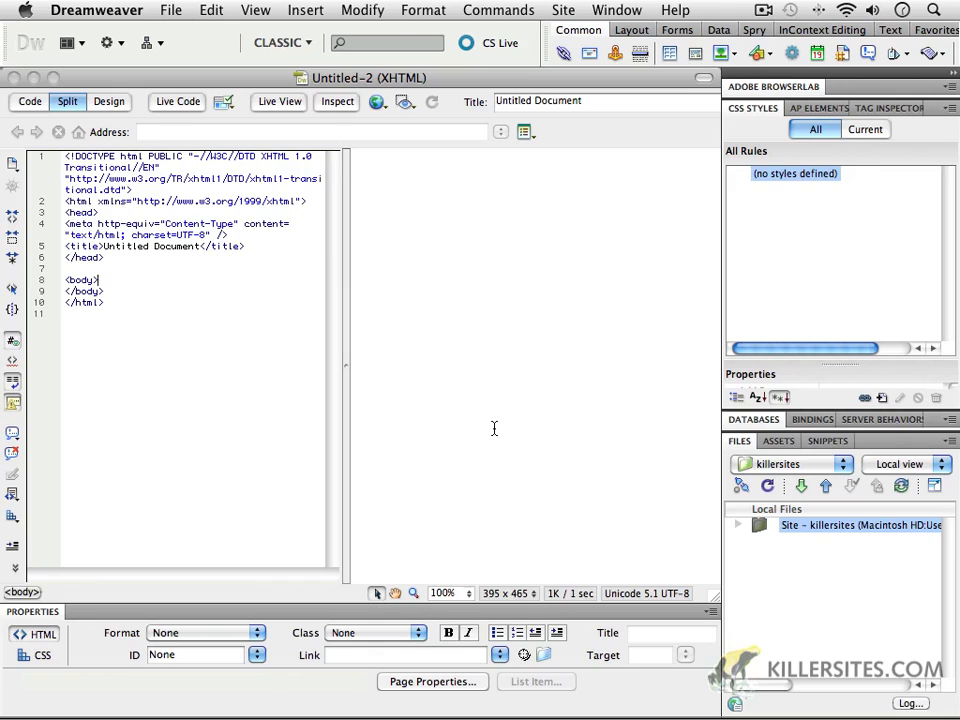